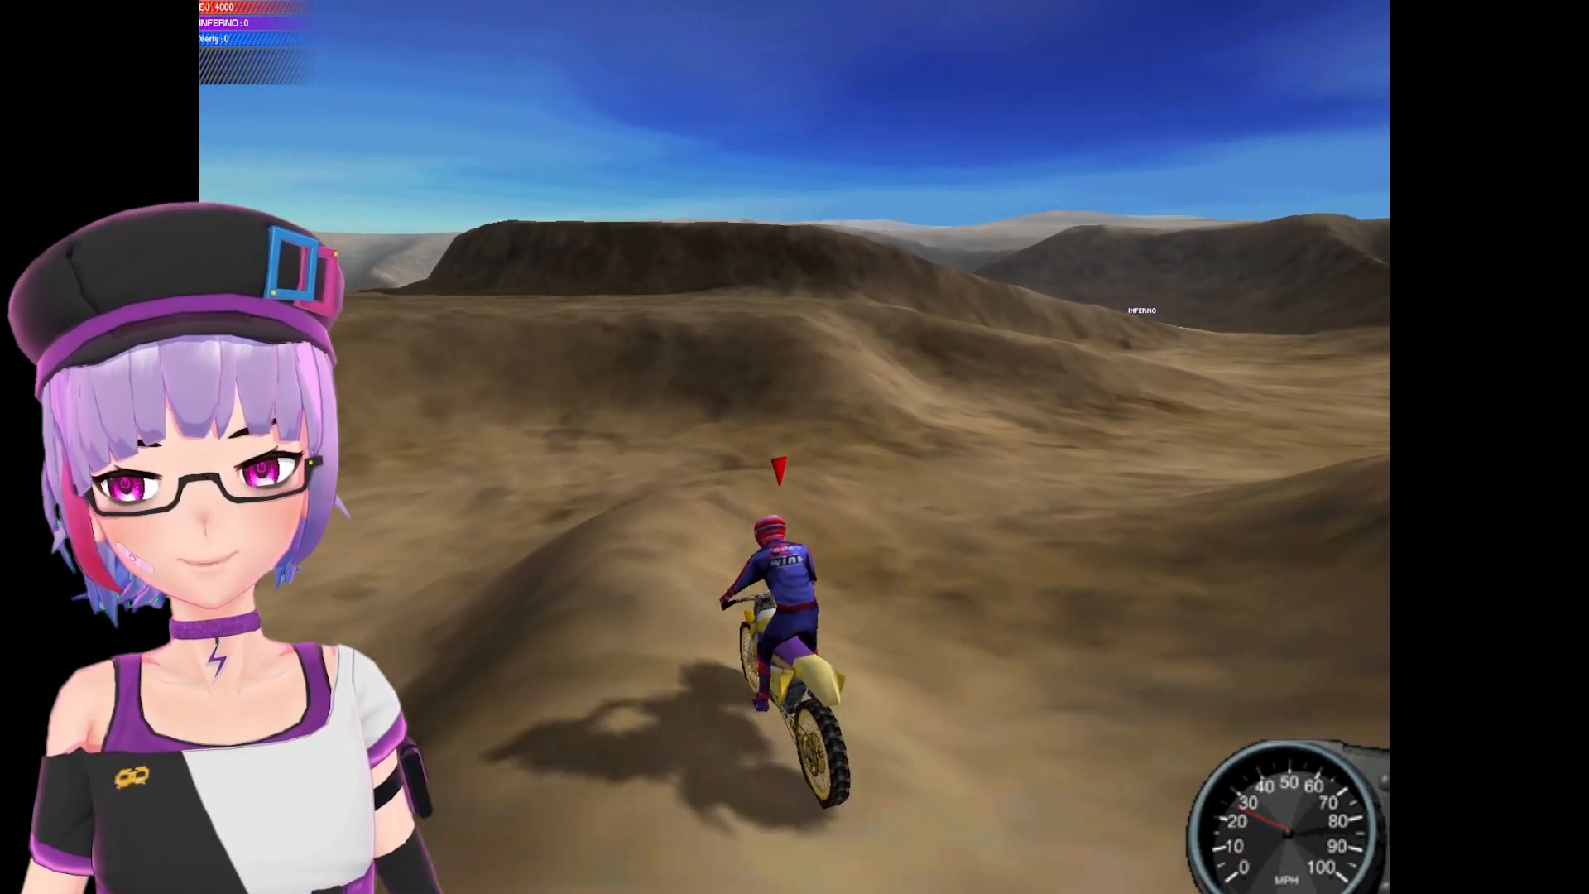
# Leave the motocross game and switch to the PCem-ROMs GitHub repository page
pyautogui.press('w')
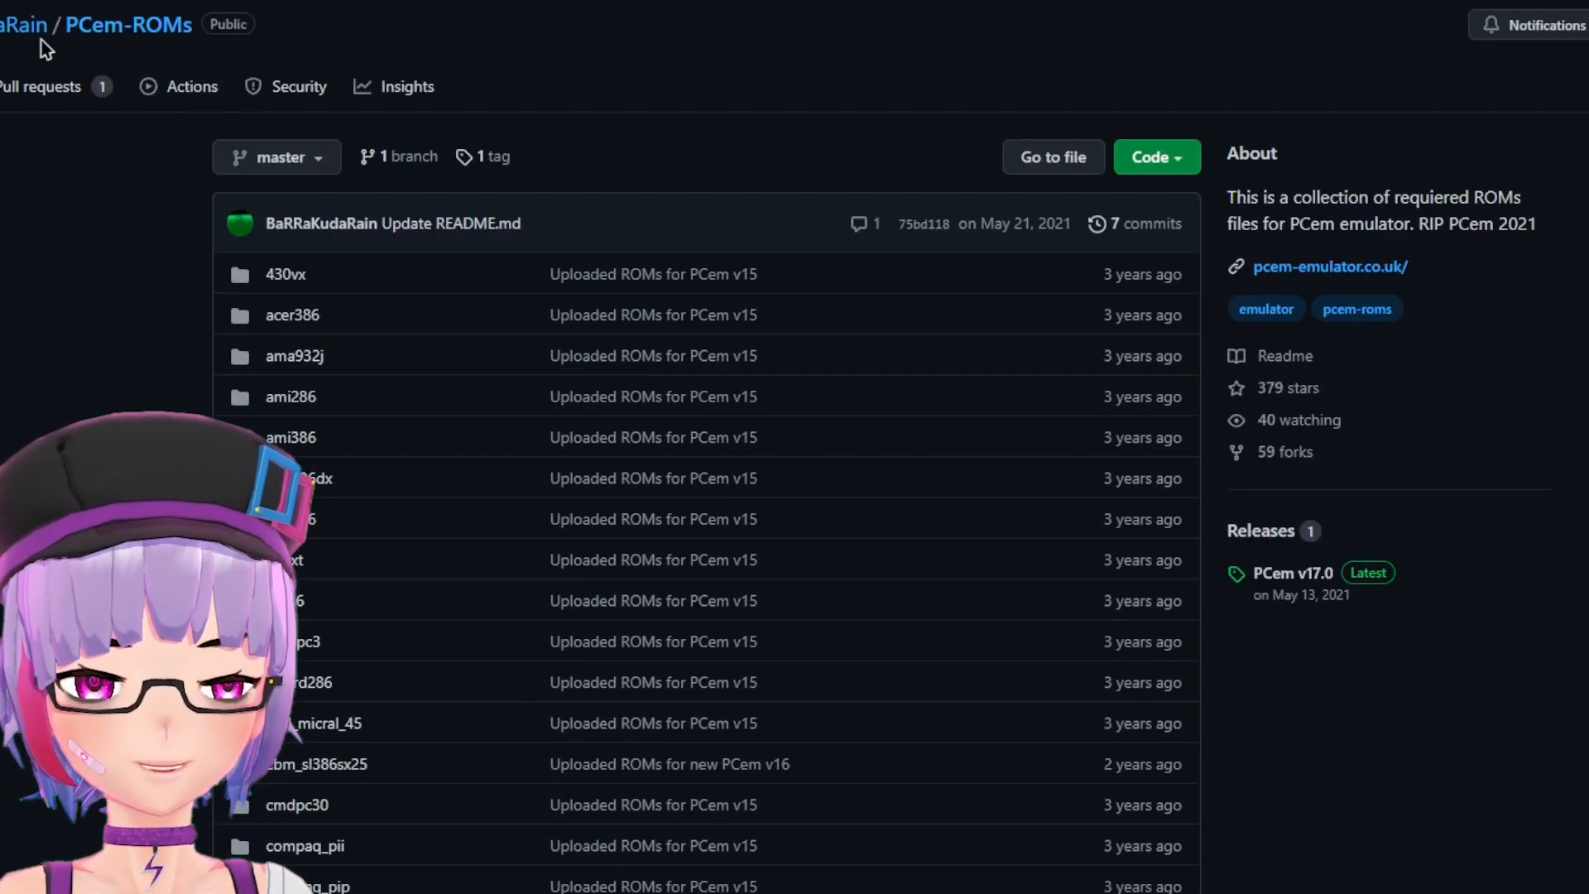
# Browse the repository README and open the PCem v17.0 release with its downloadable files
pyautogui.scroll(-3)
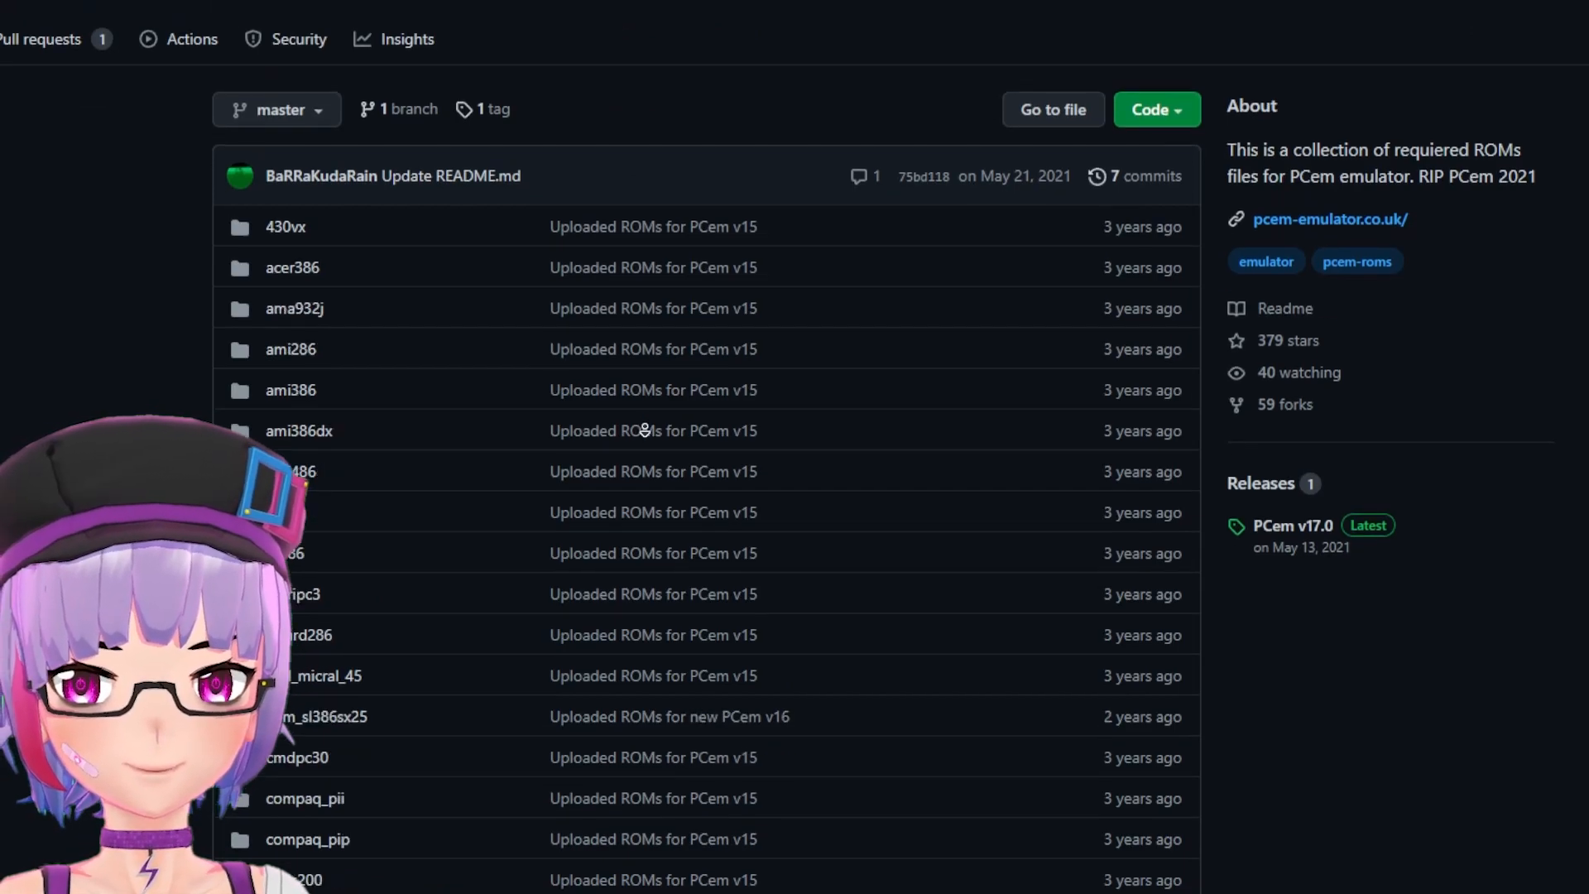
pyautogui.scroll(-3)
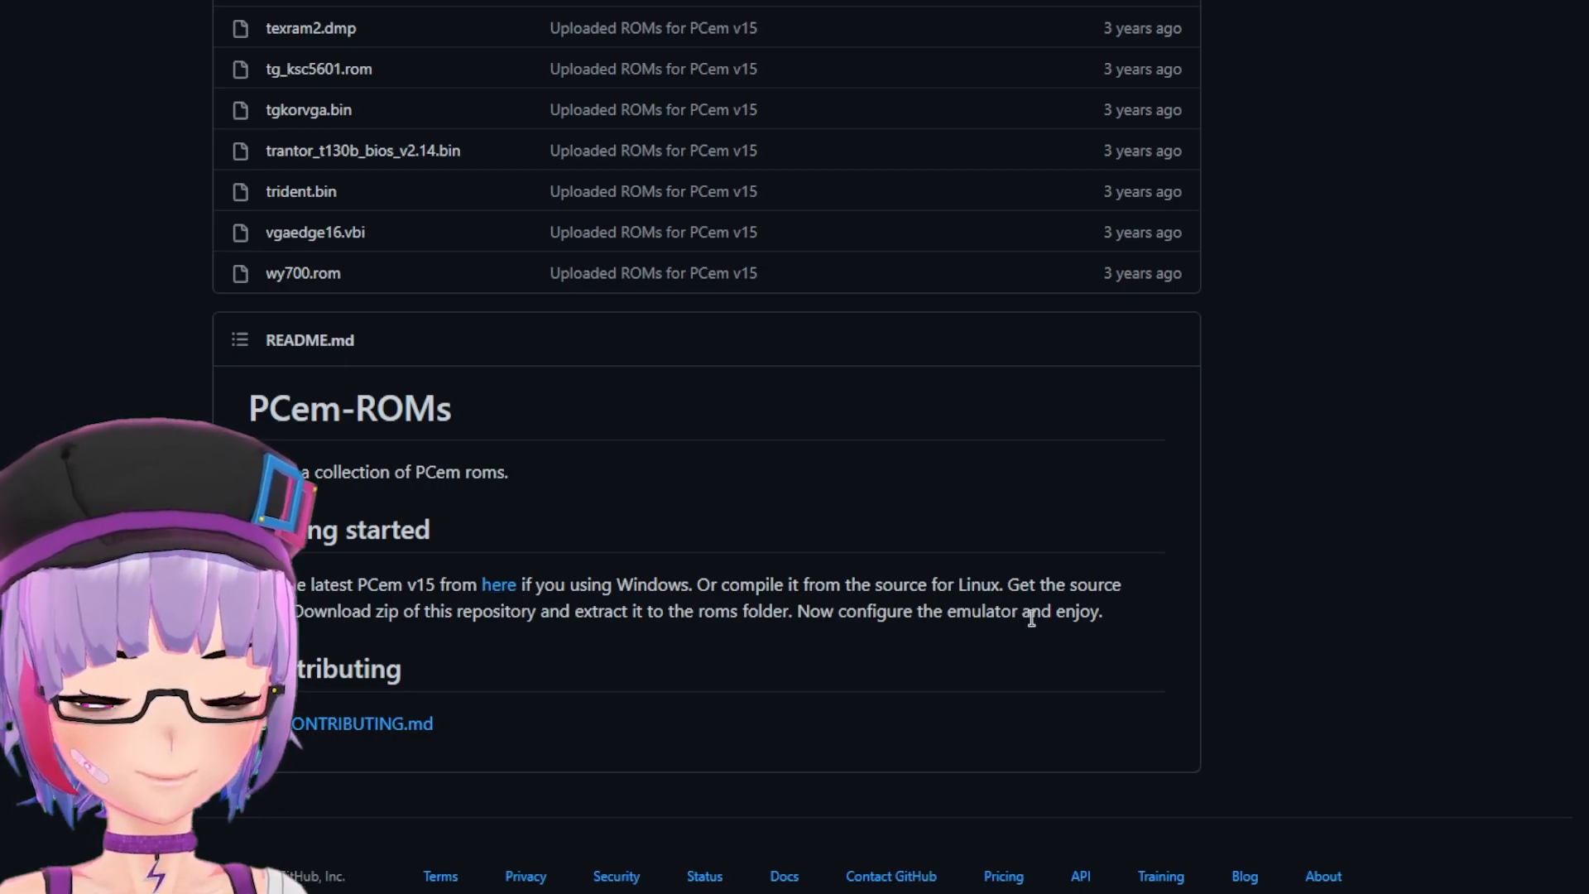
pyautogui.scroll(3)
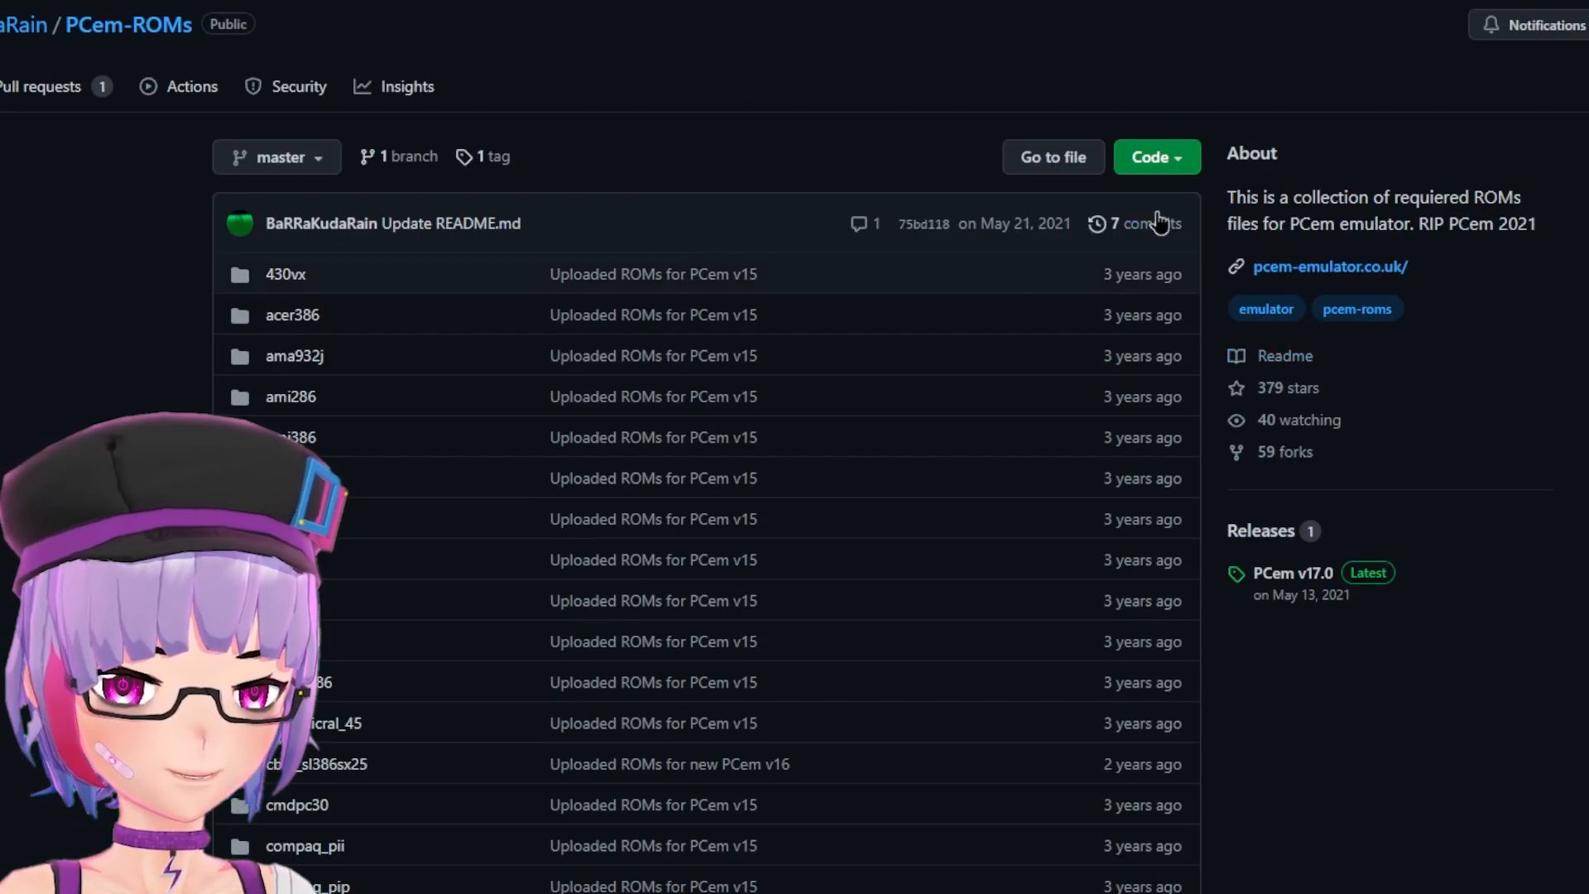
pyautogui.click(1293, 571)
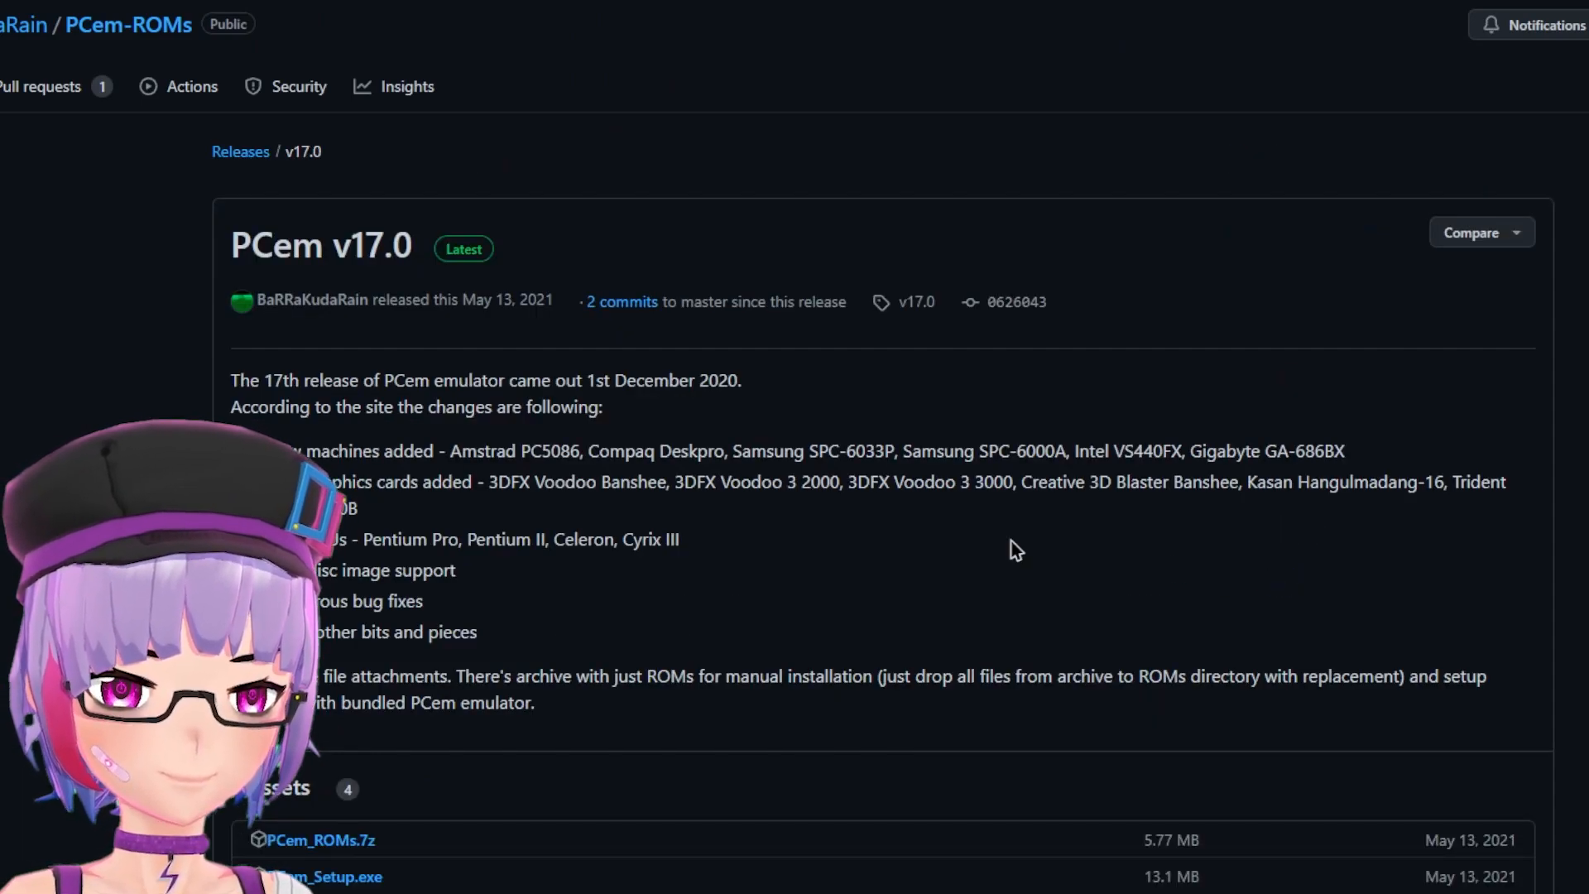
pyautogui.scroll(-3)
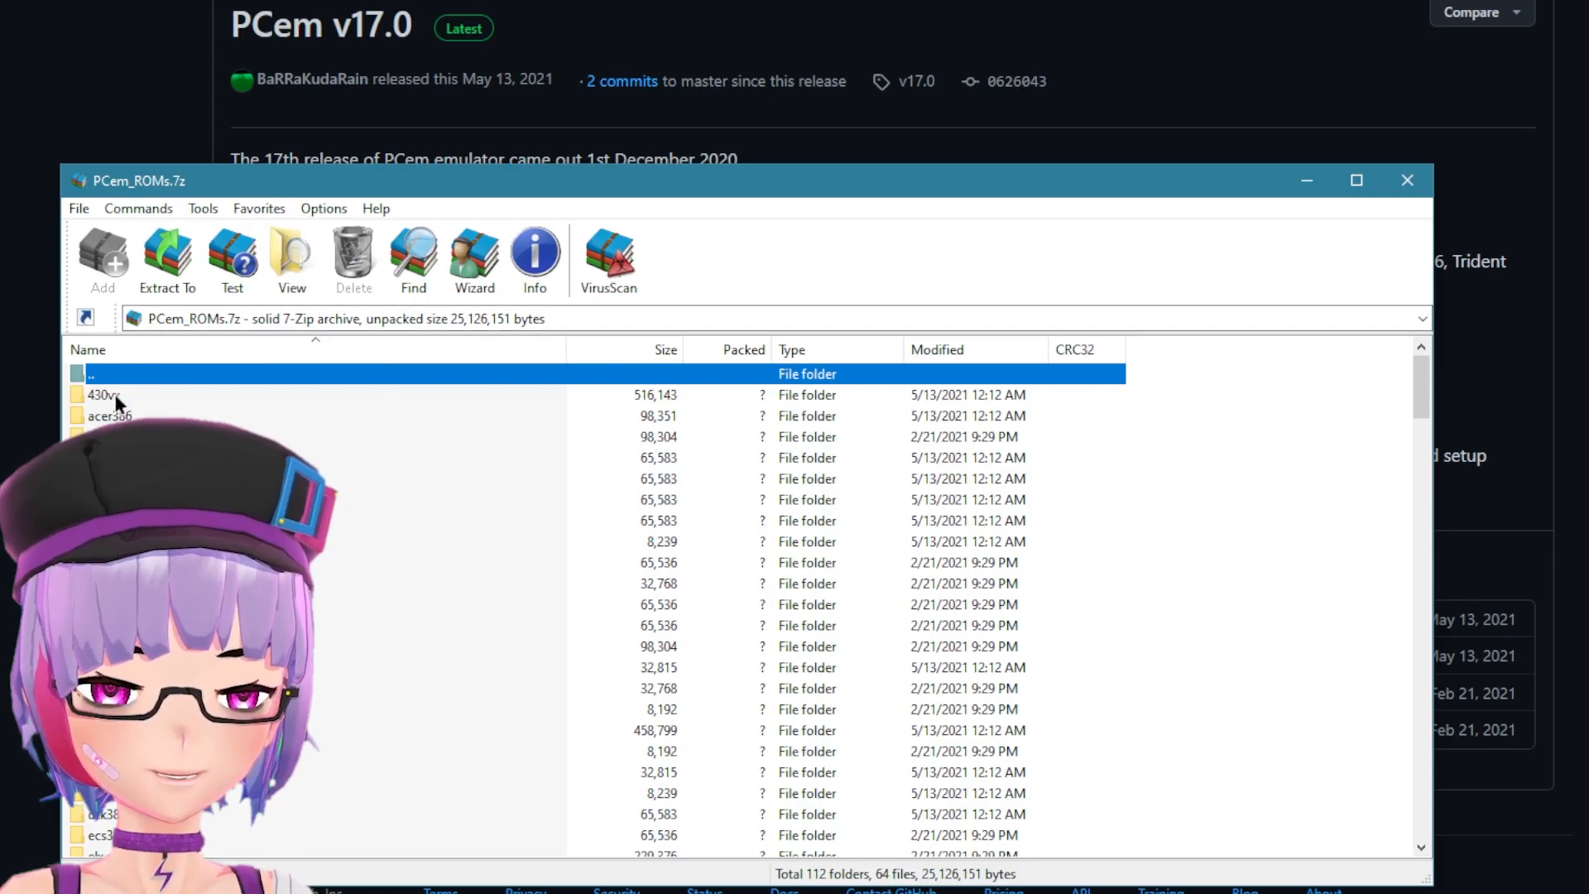
# Look through the PCem_ROMs.7z archive contents in WinRAR
pyautogui.scroll(-3)
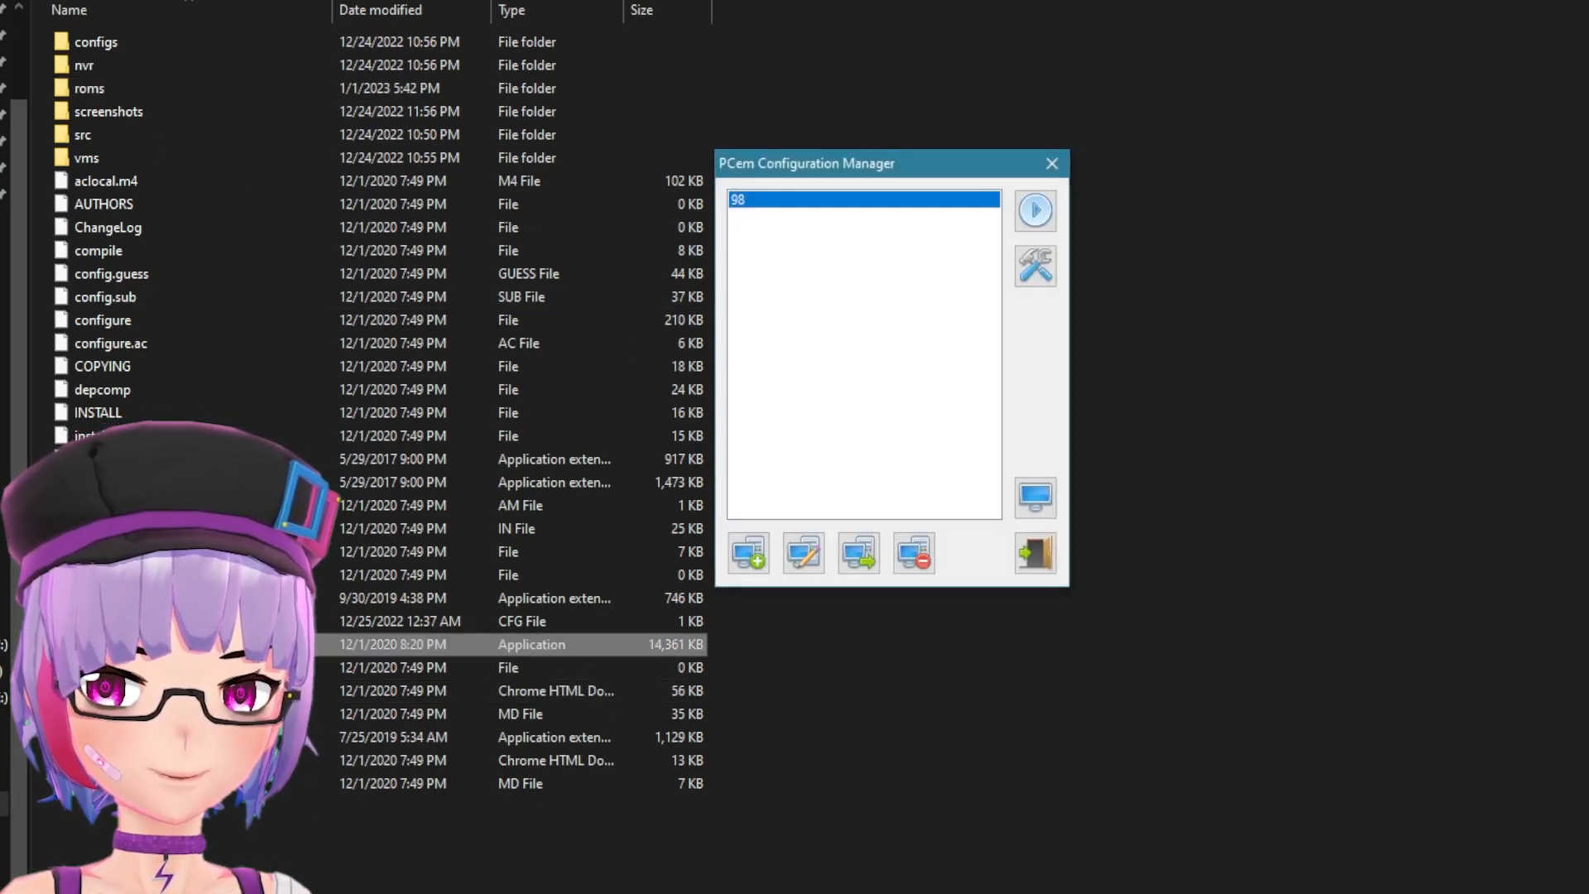
# Add a new machine configuration named 'Win' and confirm it
pyautogui.click(748, 553)
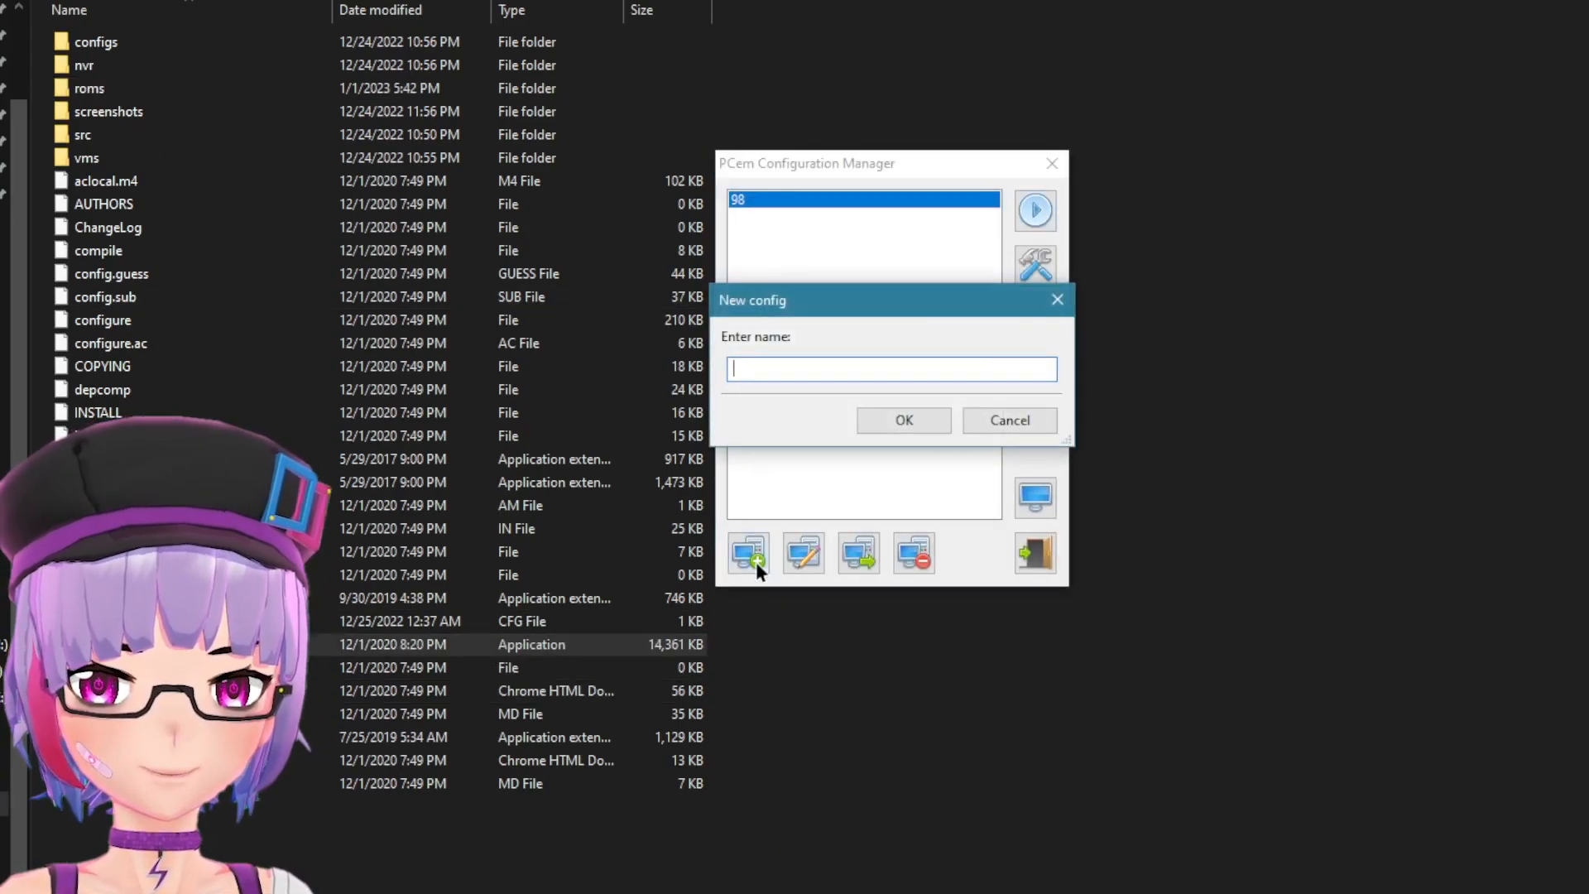
pyautogui.write('Win')
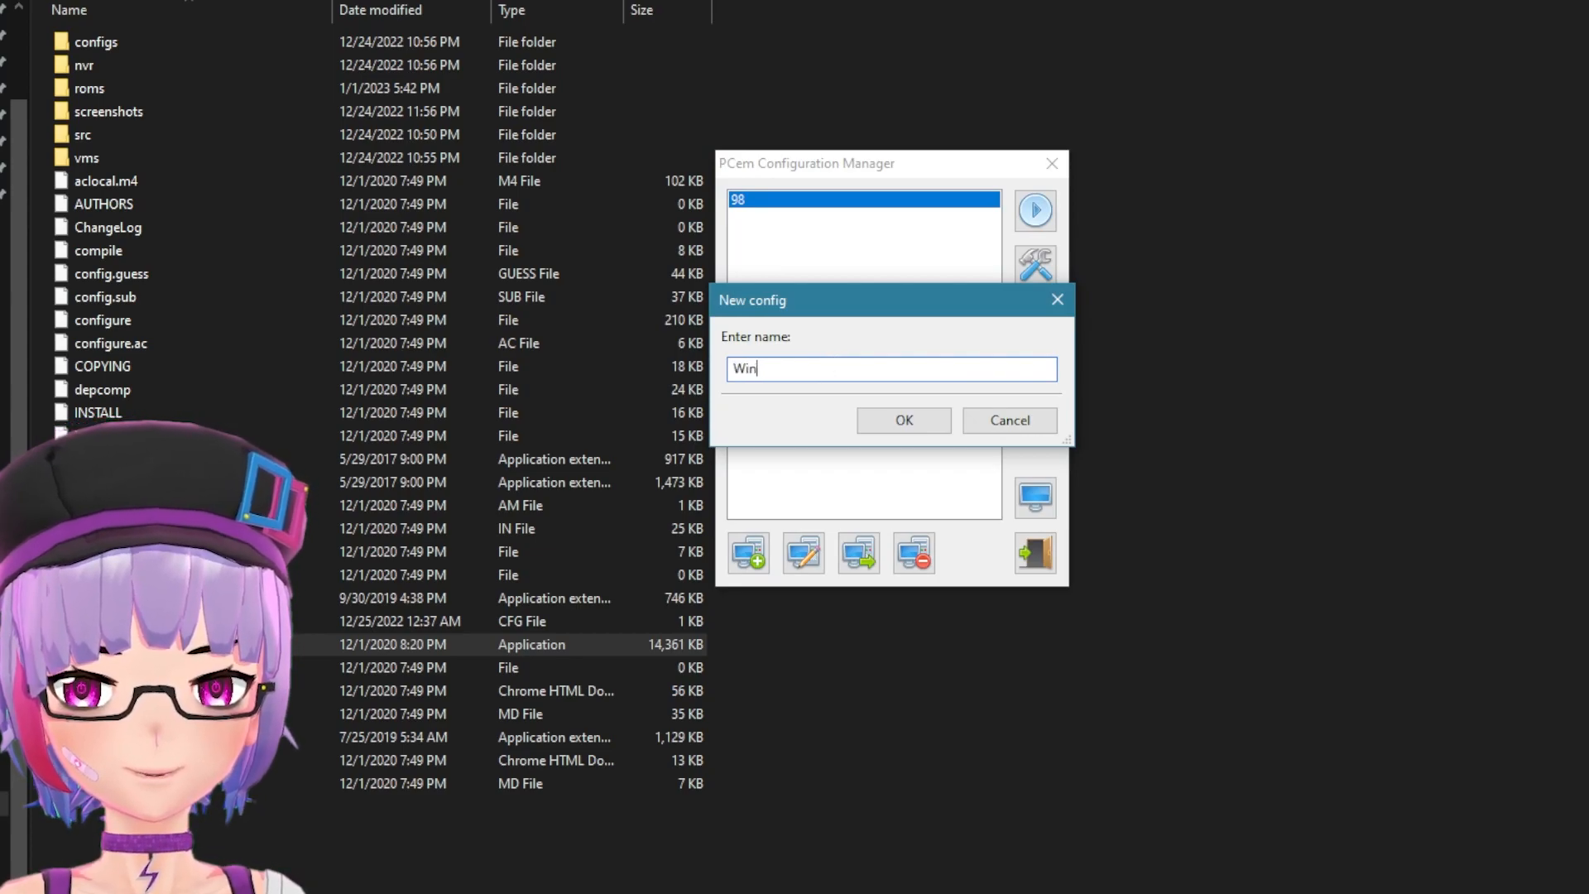
pyautogui.click(1008, 419)
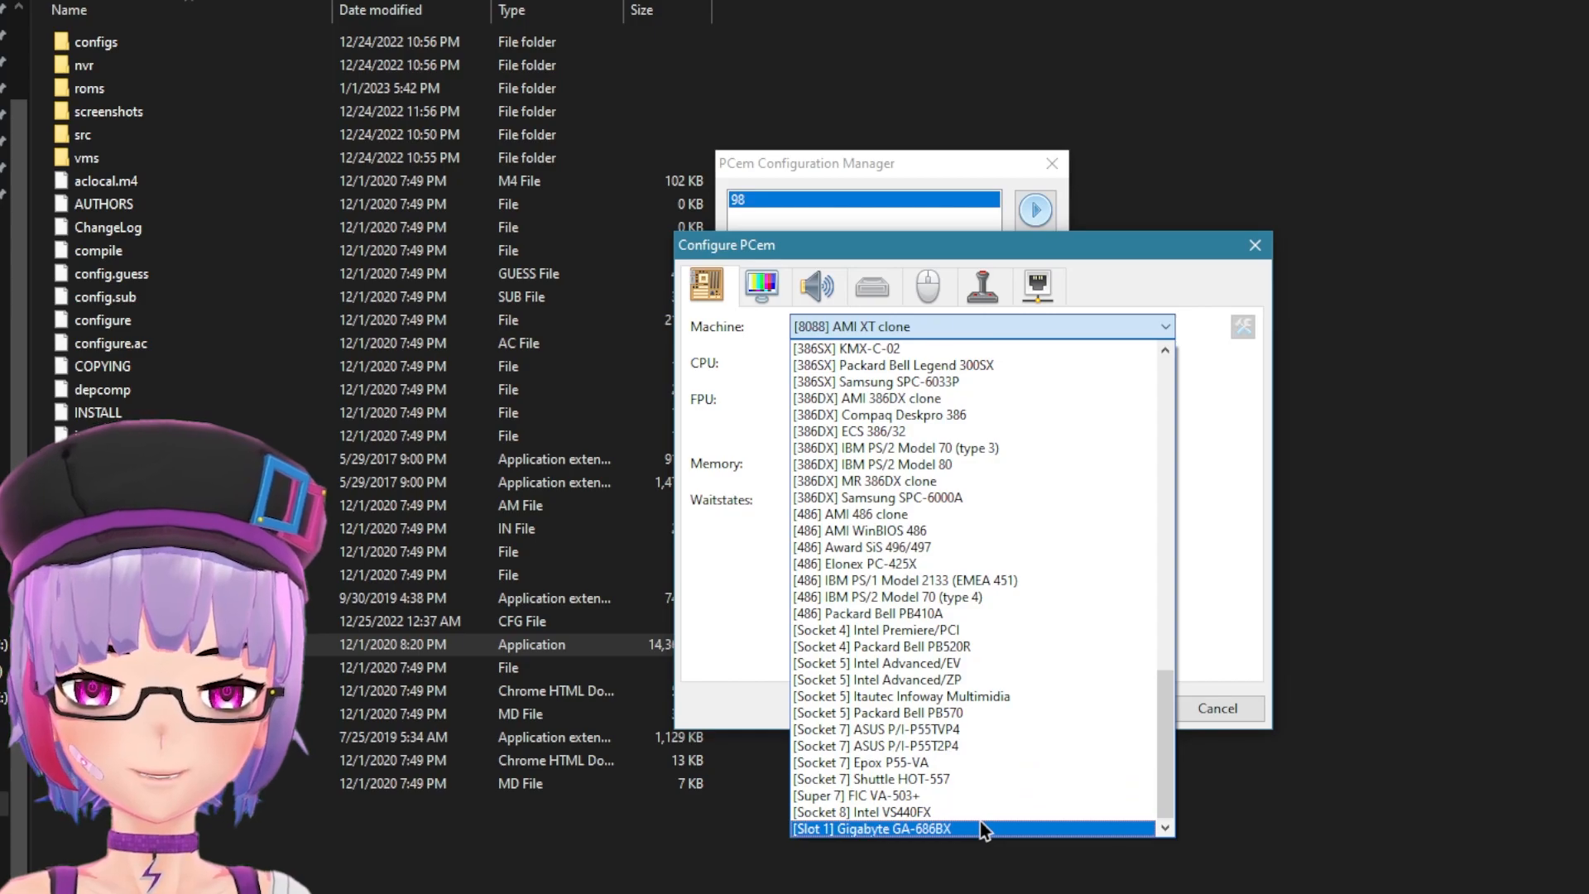
# Choose the Gigabyte GA-686BX board and a 3DFX Voodoo 3 3000 card at Fast VLB/PCI speed
pyautogui.click(869, 828)
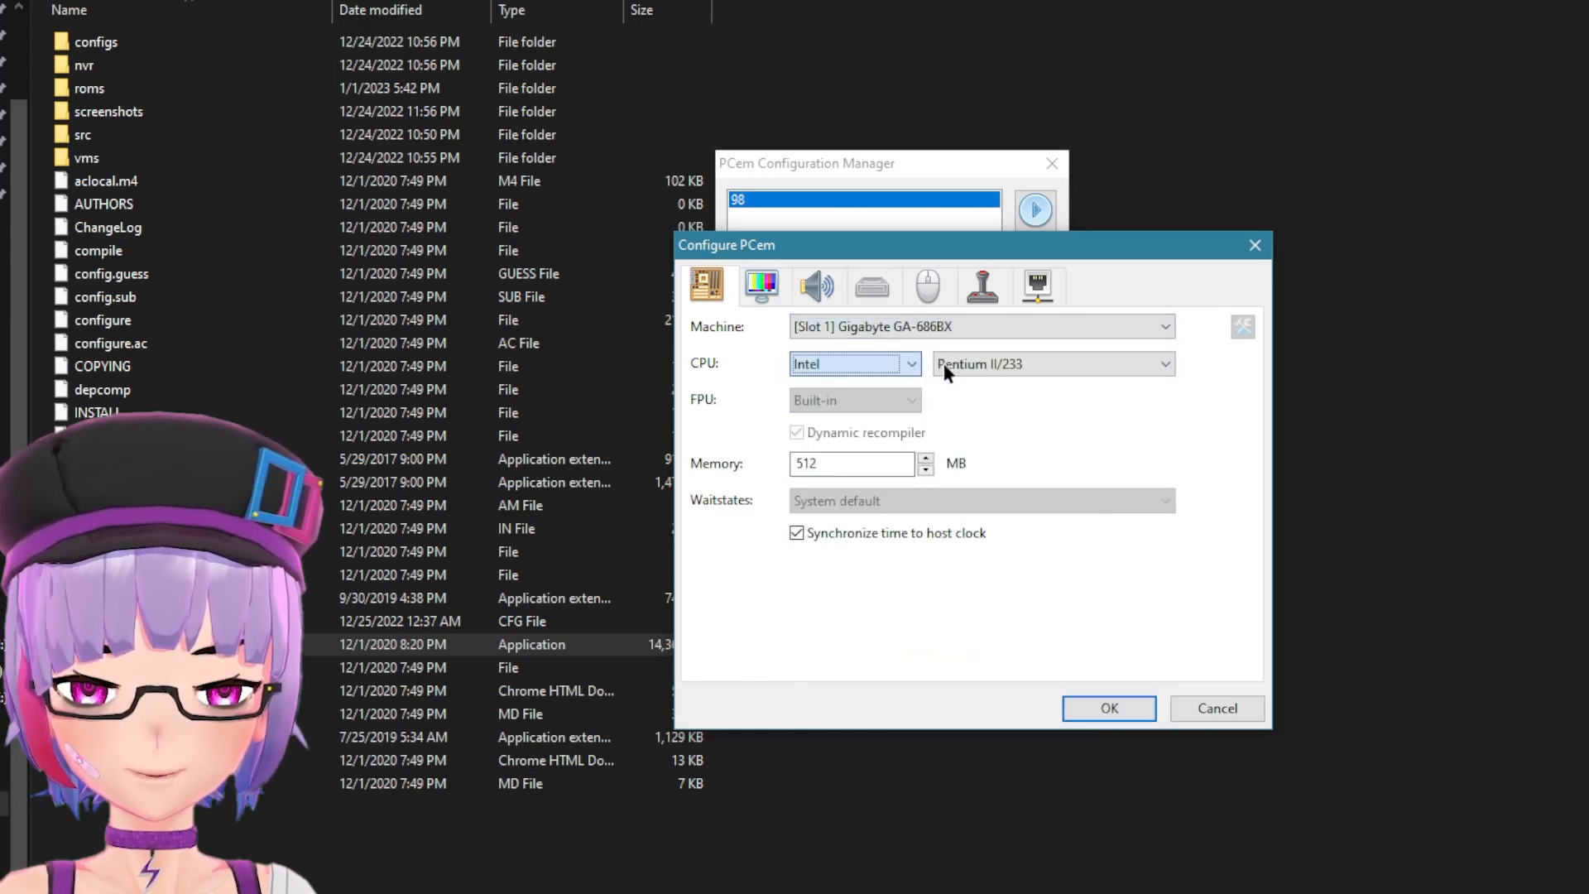
pyautogui.click(1052, 362)
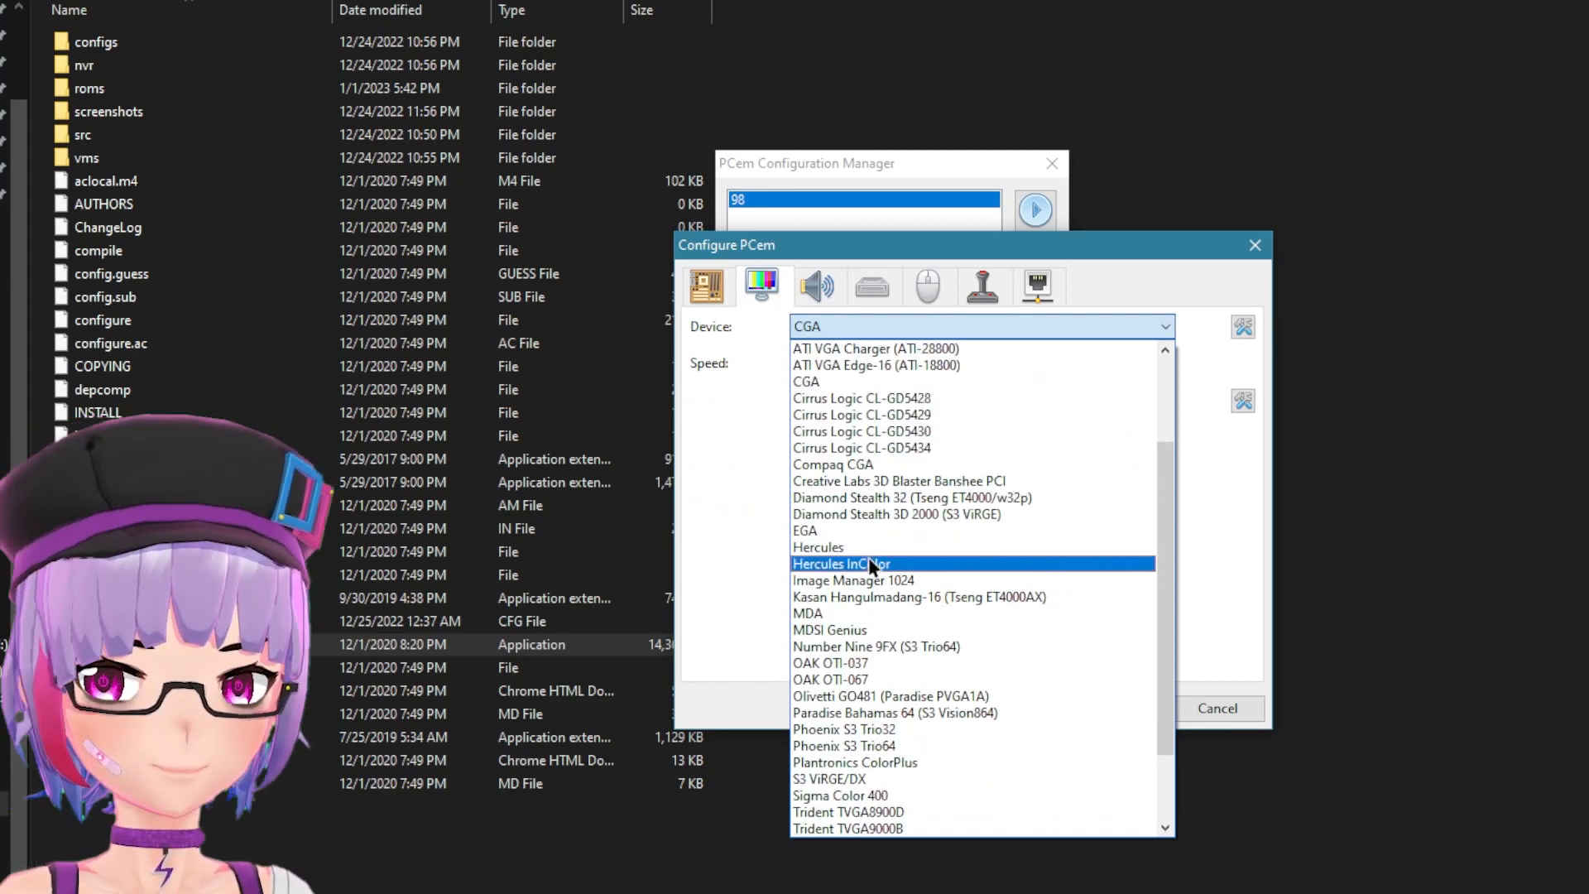
pyautogui.scroll(3)
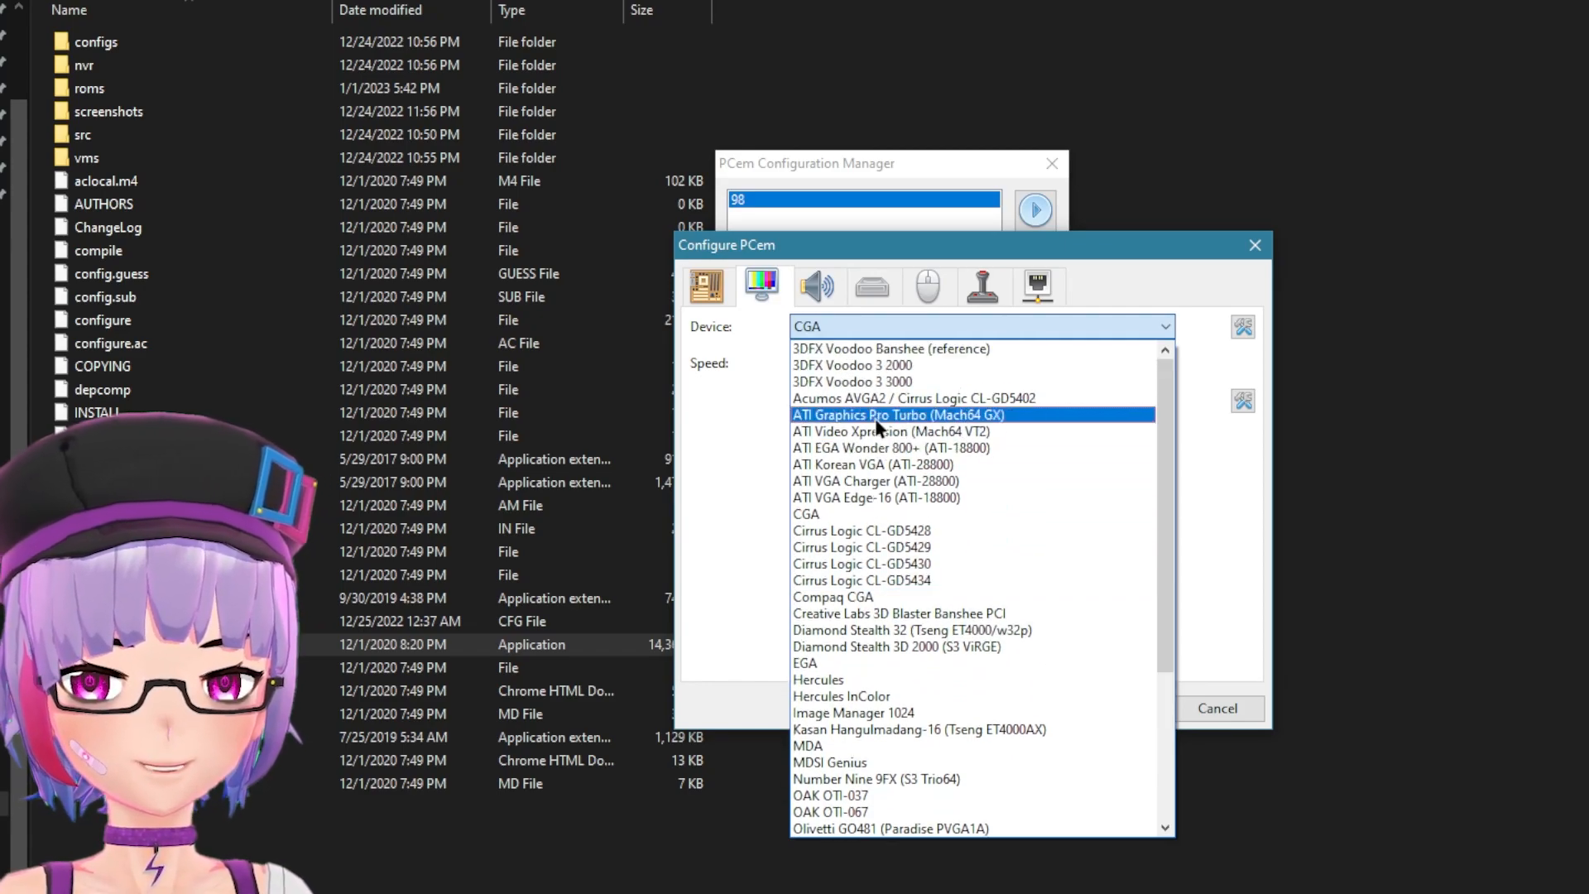
pyautogui.click(851, 381)
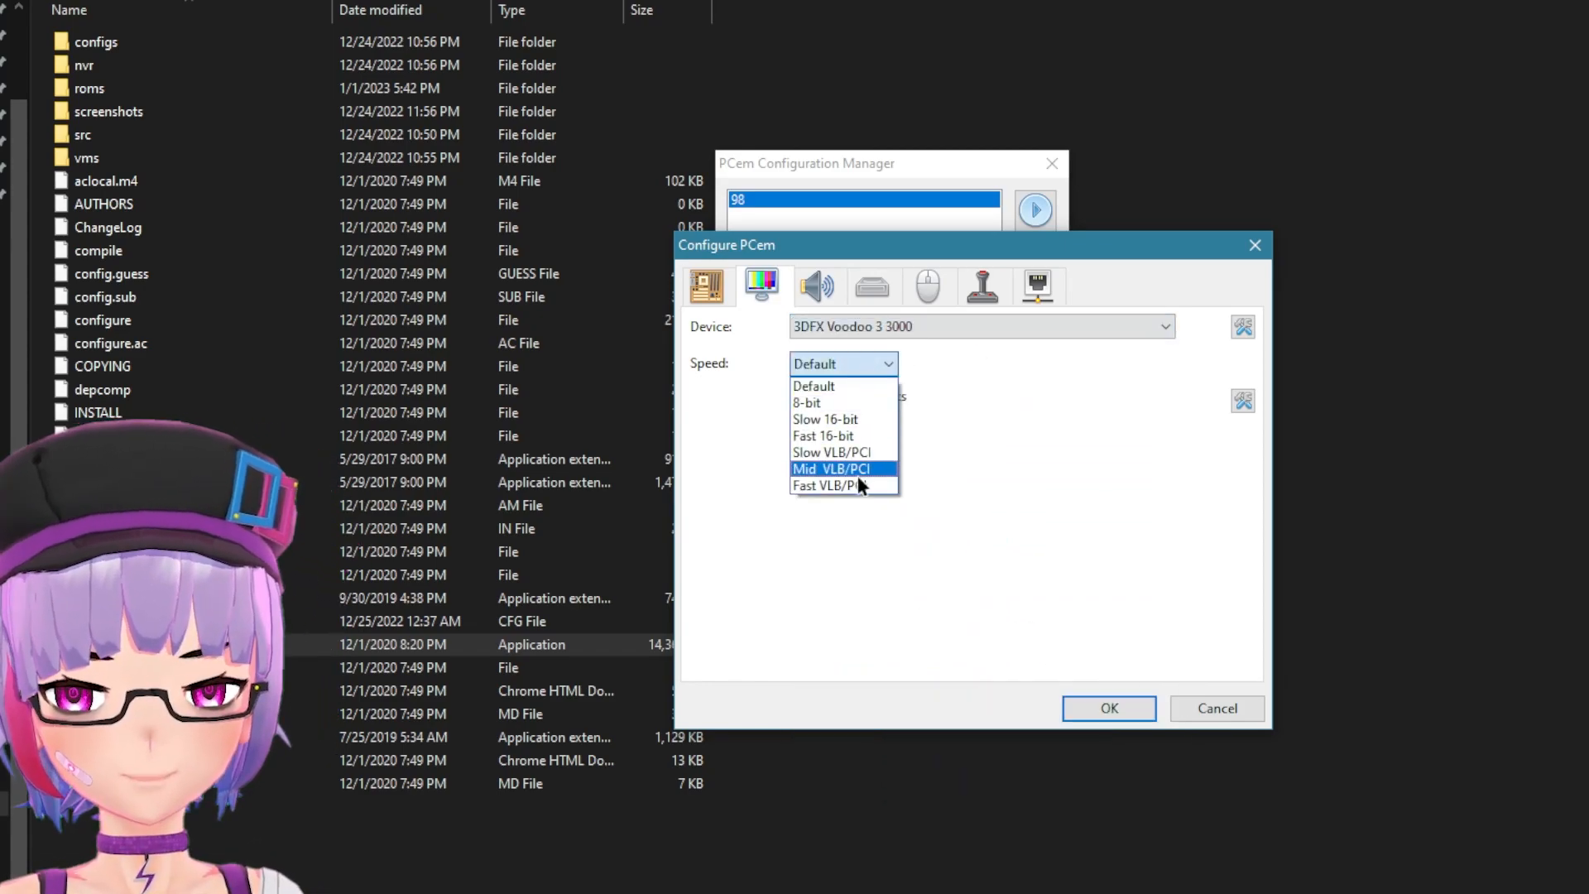
pyautogui.click(828, 492)
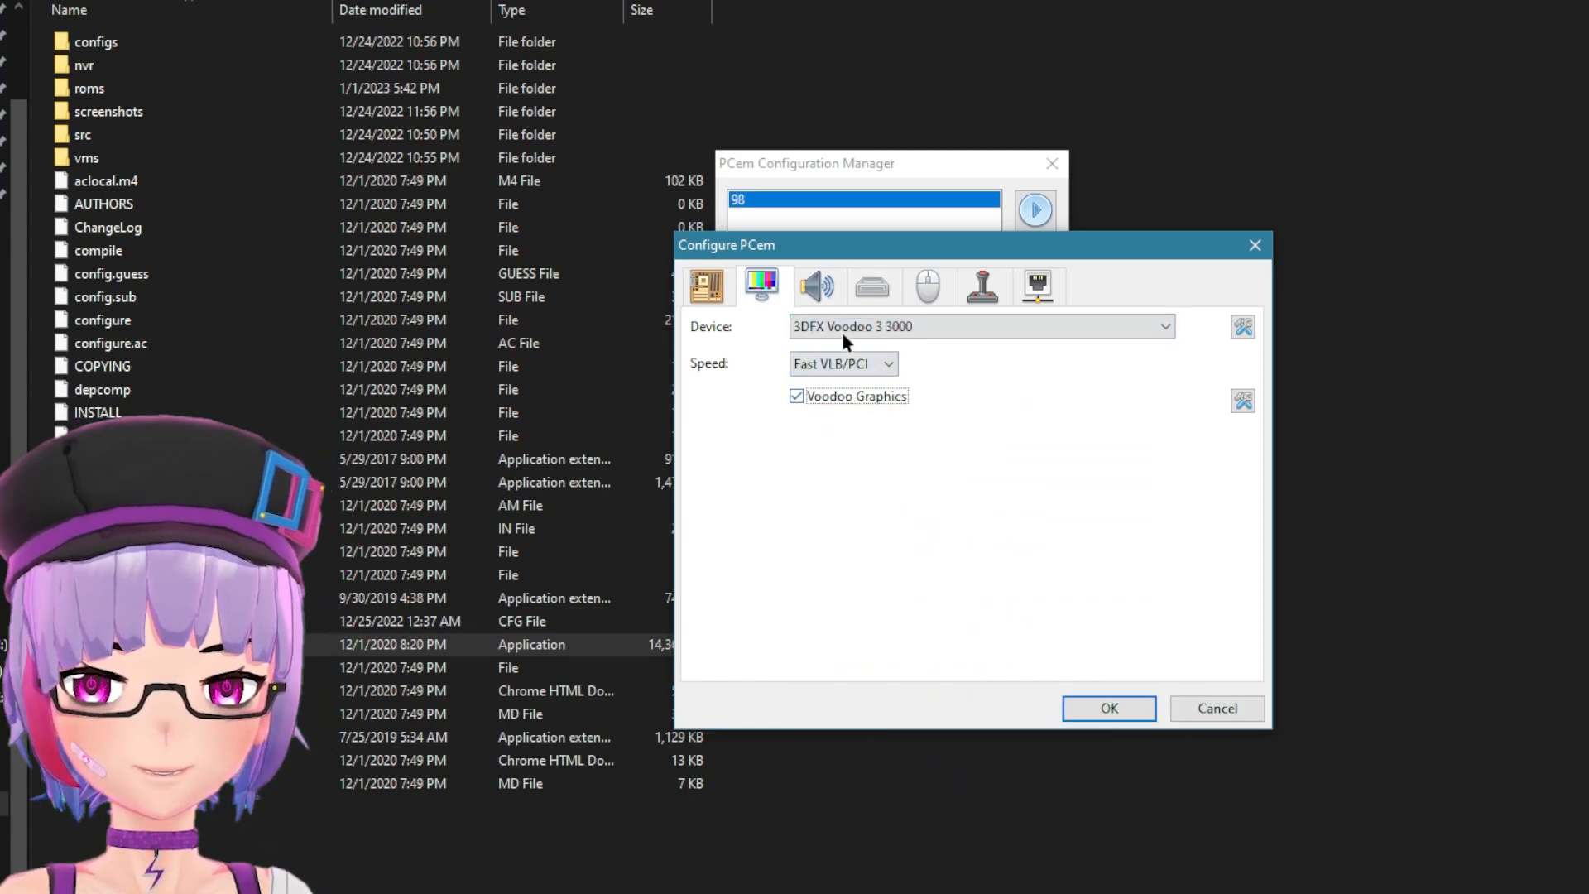
# Review sound devices, keep the Standard IDE controller and create a 2048 MB dynamic-size VHD disk
pyautogui.click(818, 286)
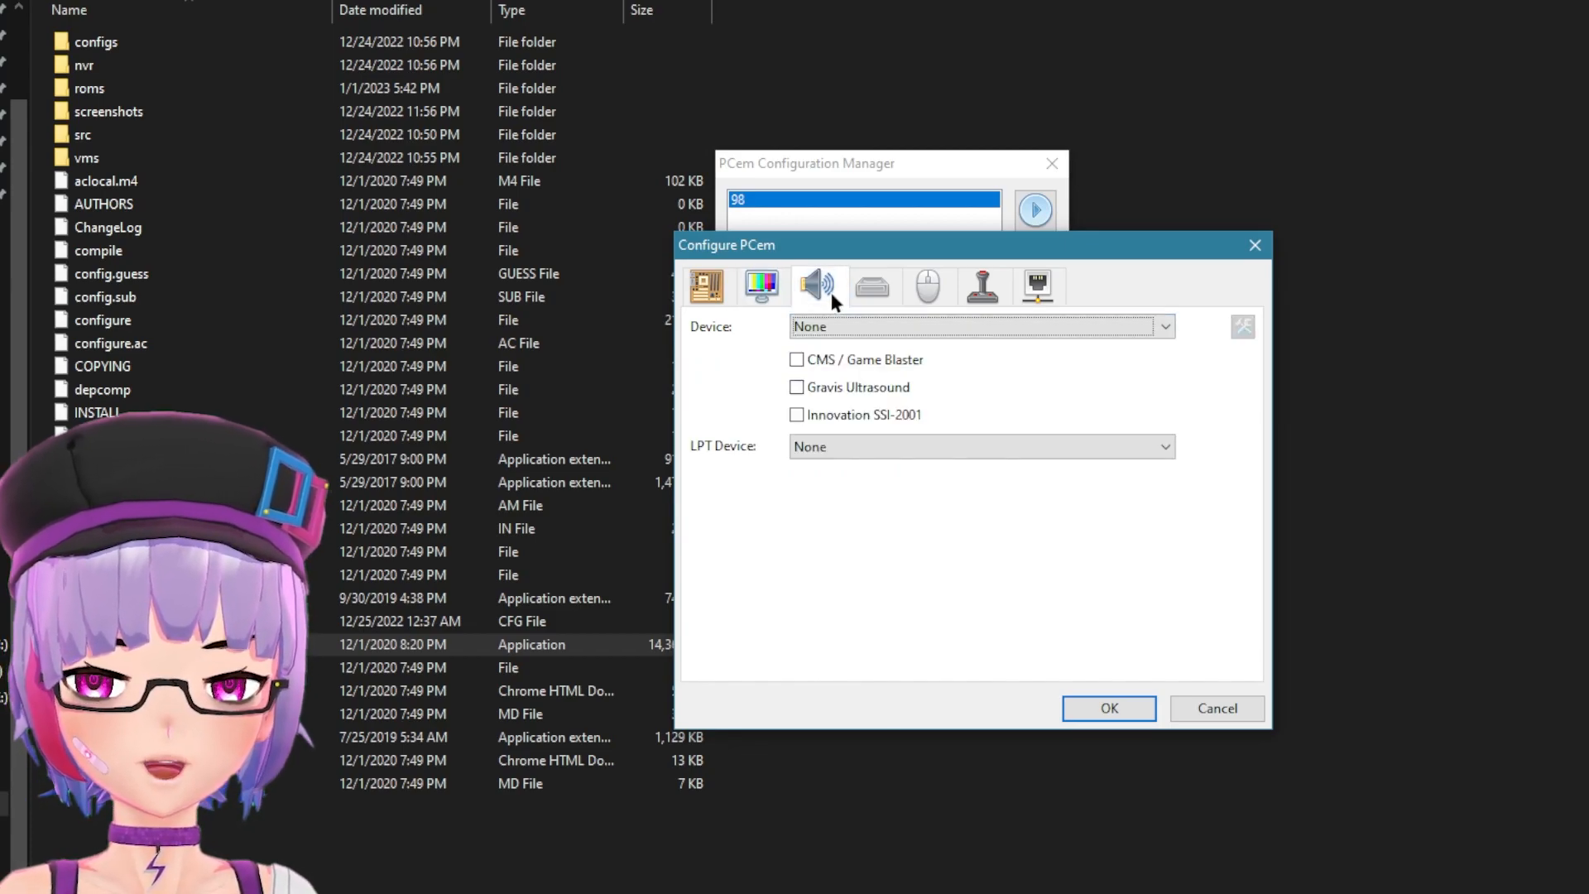
pyautogui.click(1164, 326)
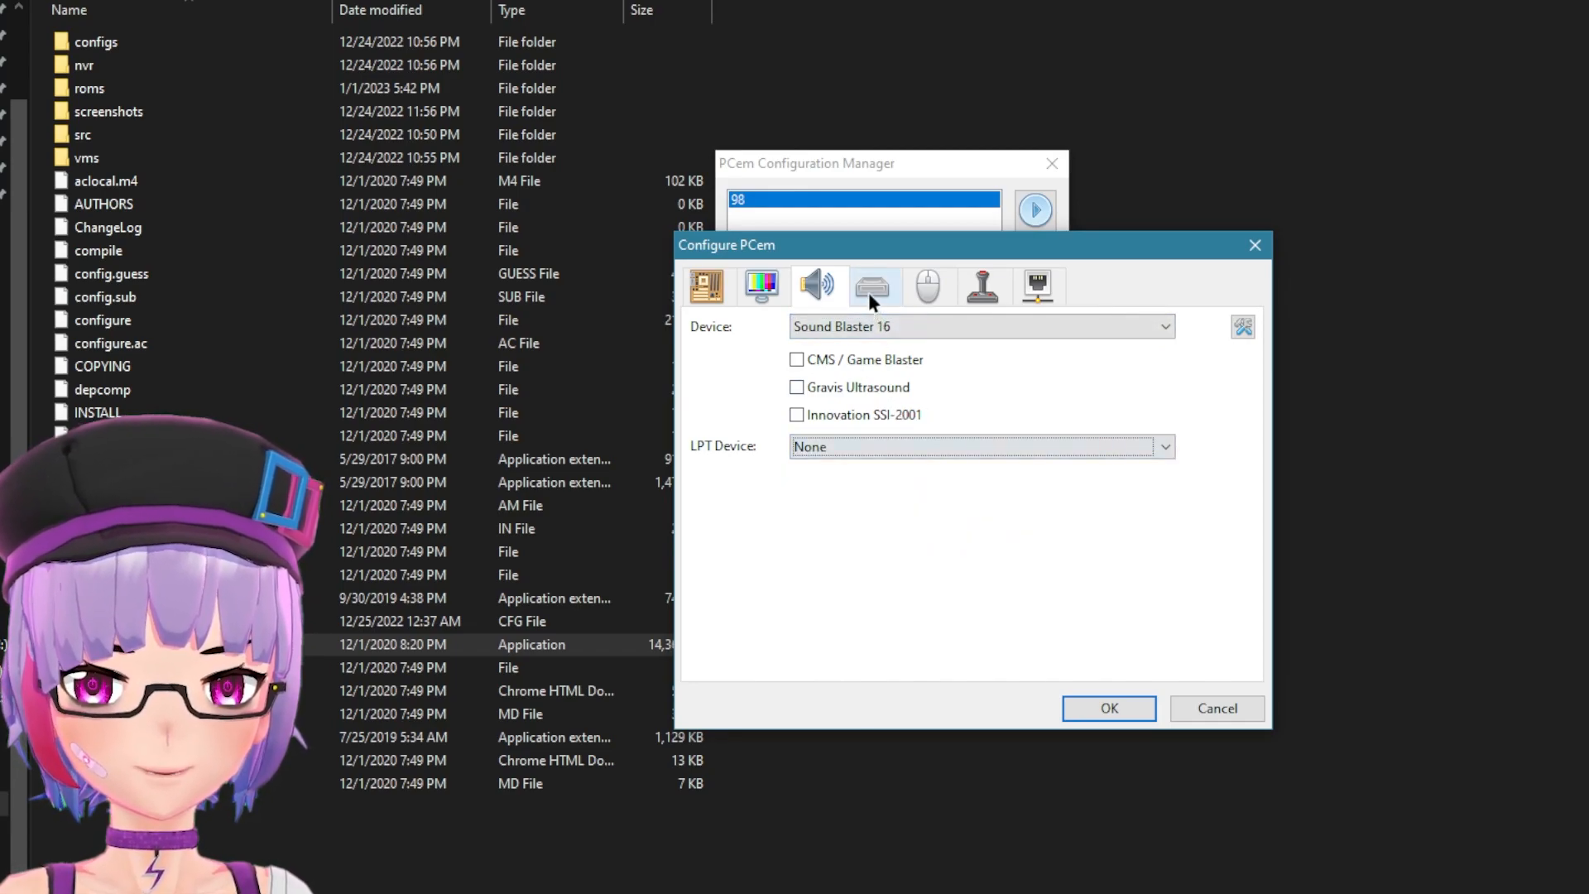
pyautogui.click(872, 286)
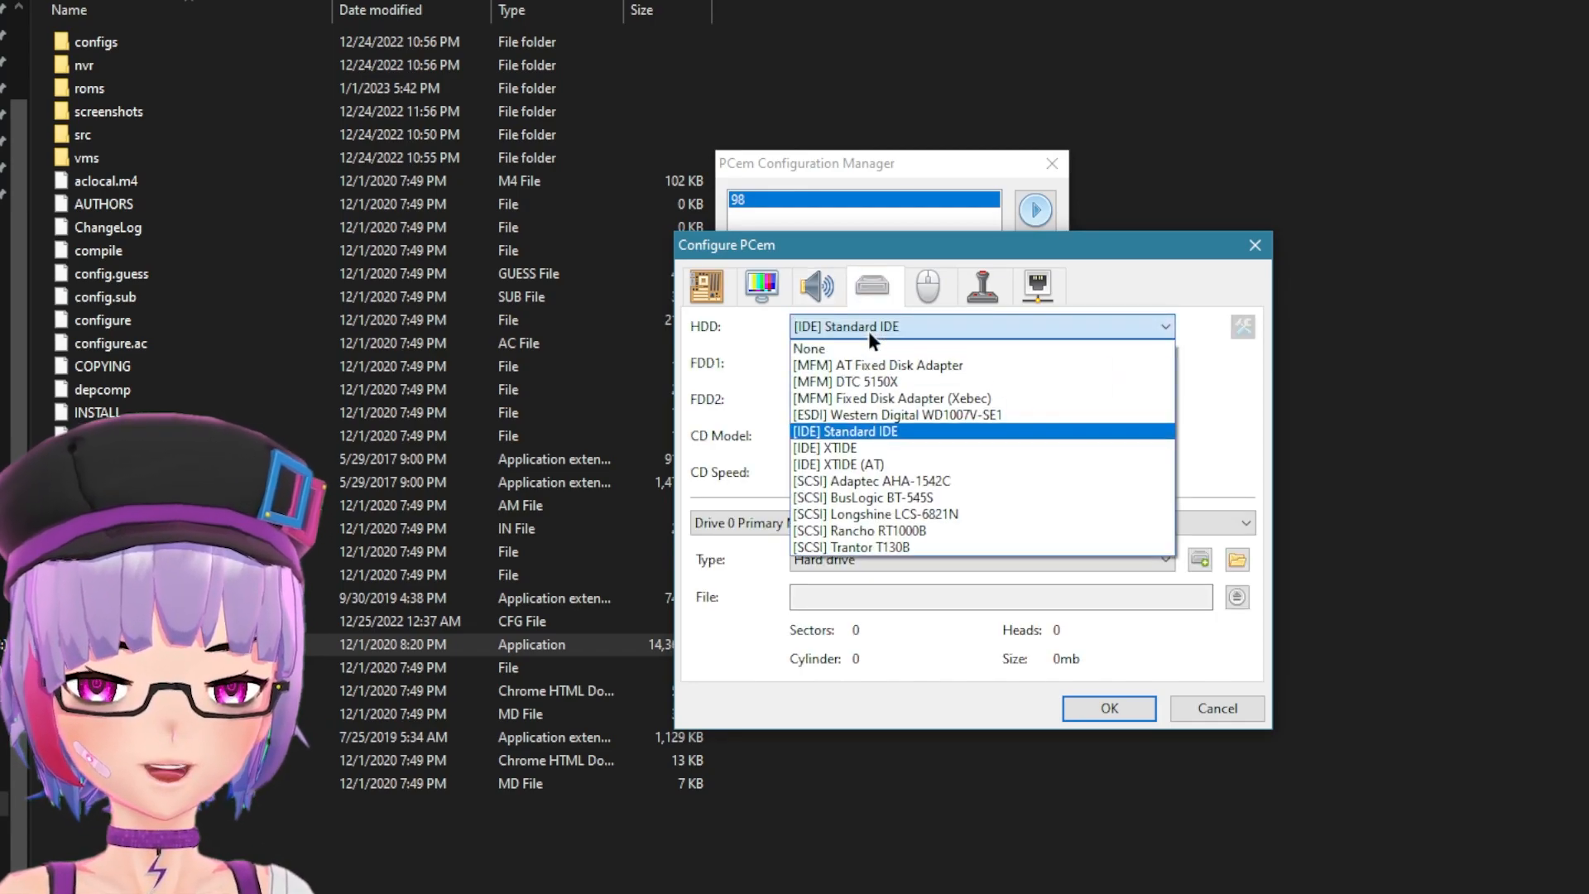
pyautogui.click(844, 430)
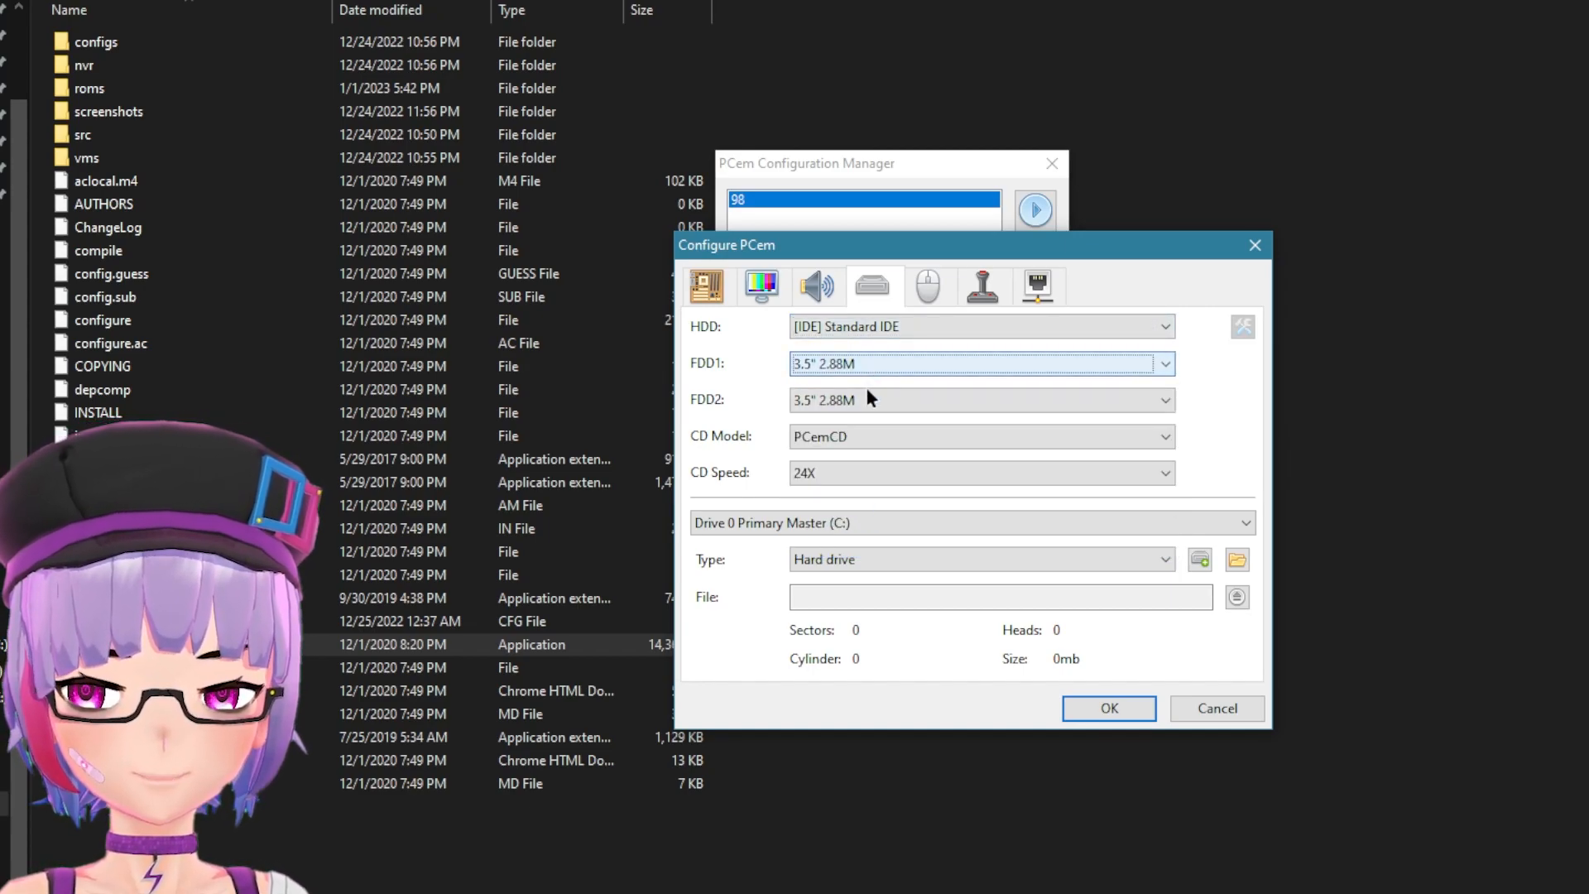
pyautogui.click(1164, 472)
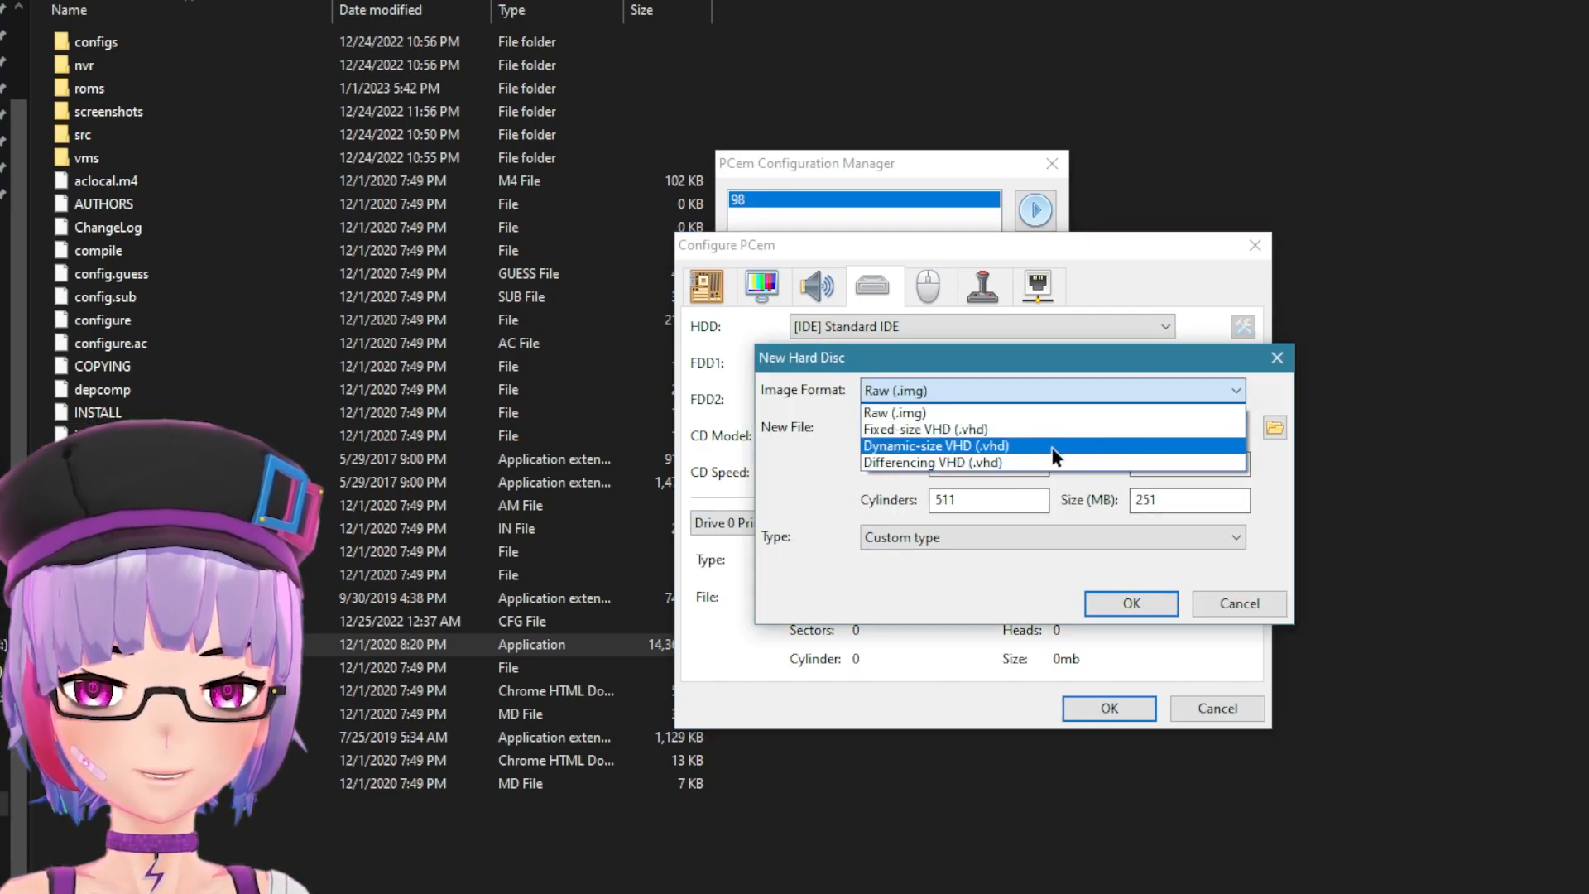
pyautogui.click(934, 445)
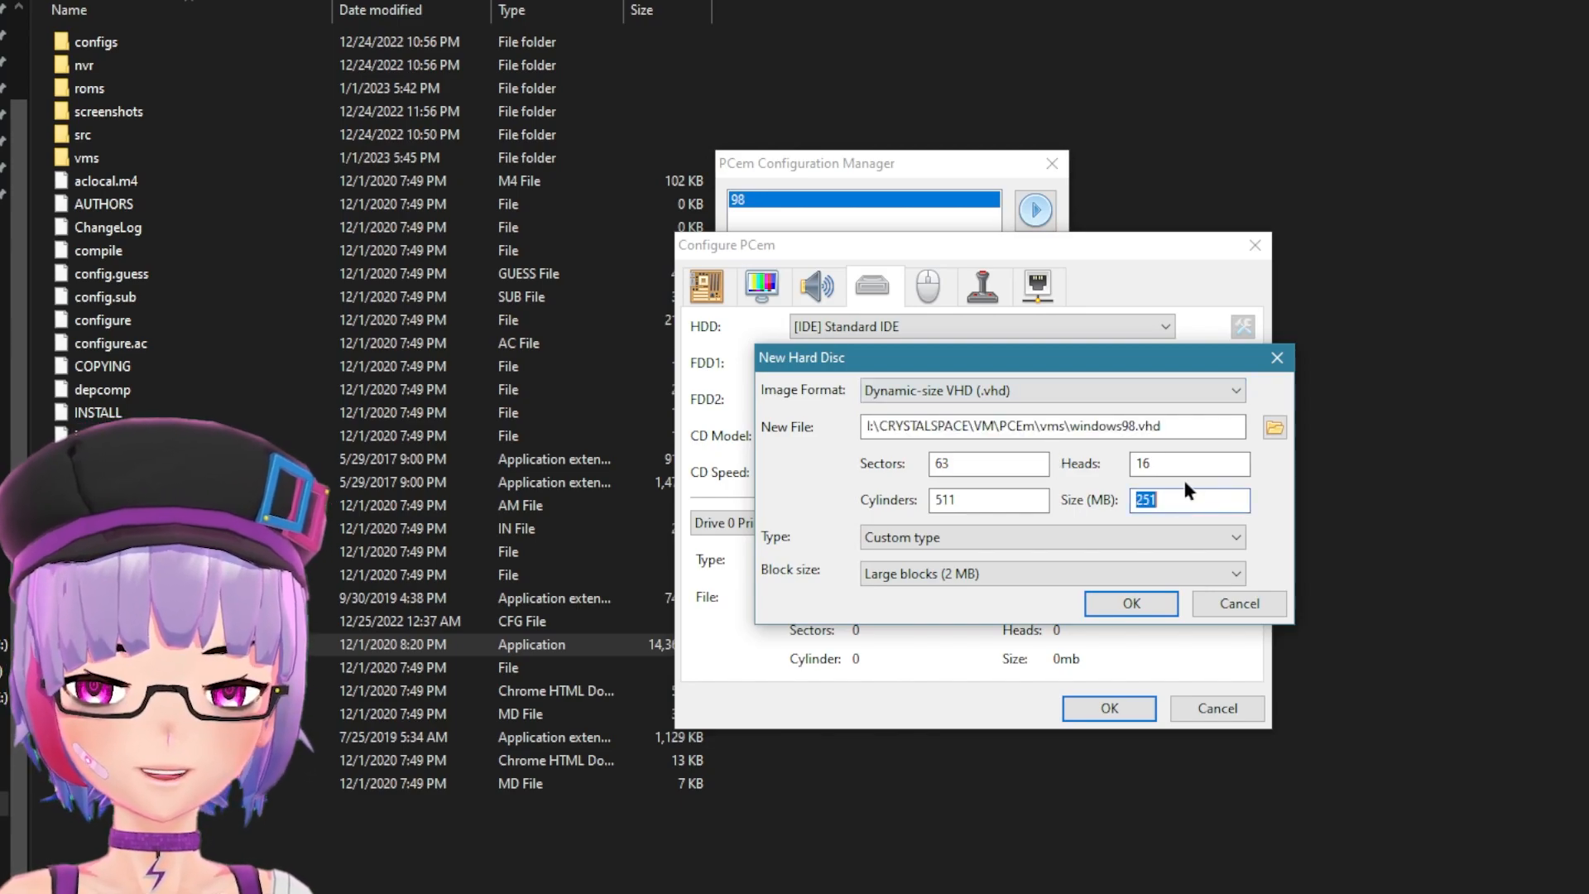
pyautogui.write('2048')
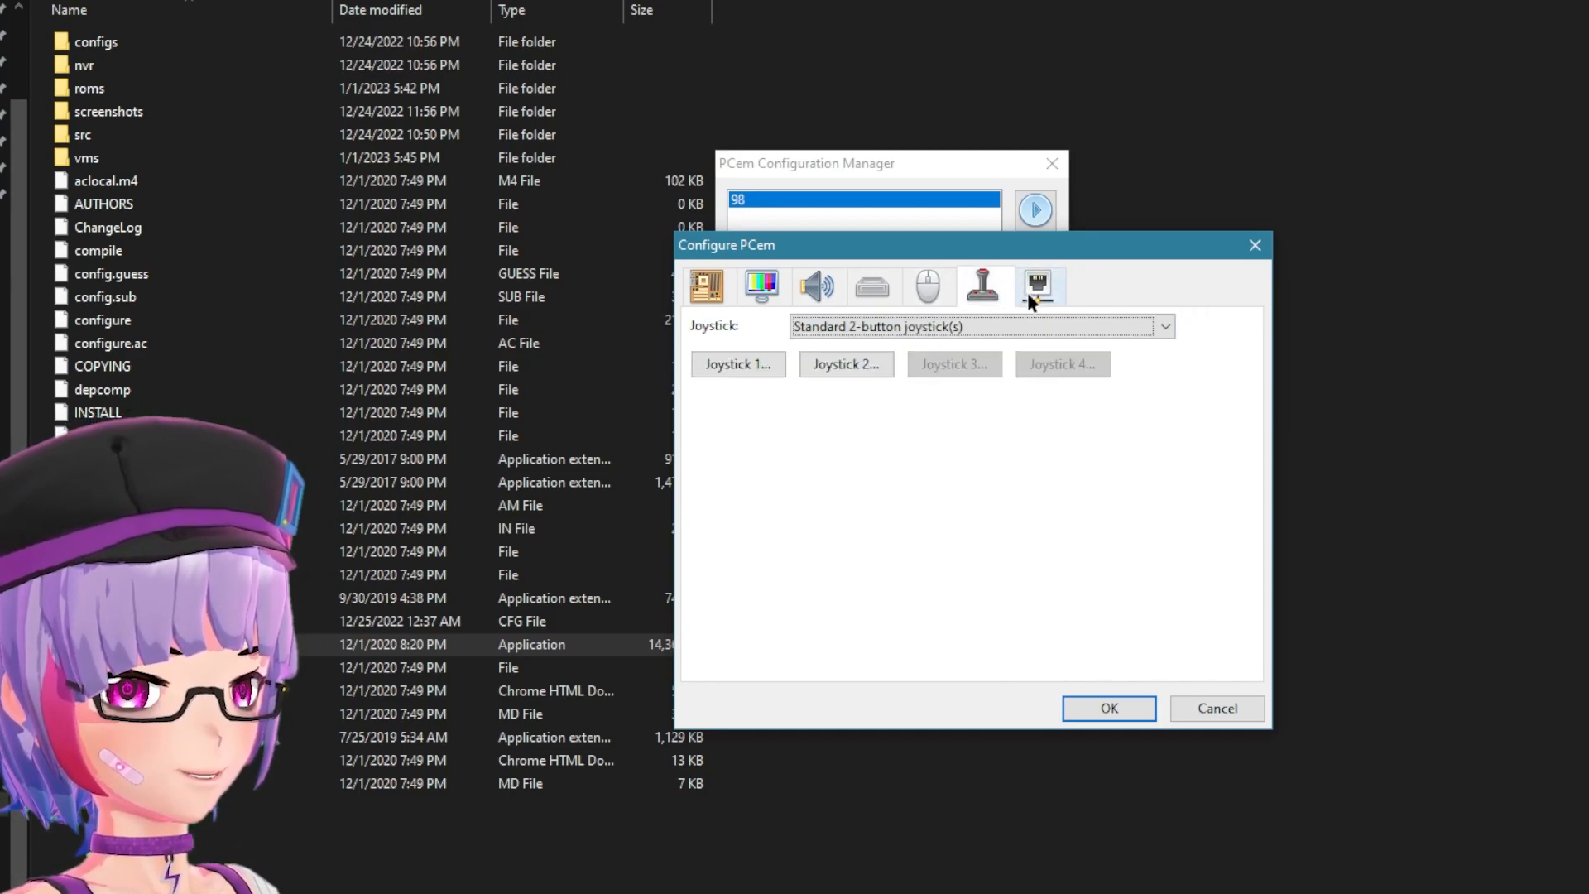
# Check the joystick and network settings, then save the new Win98 machine configuration
pyautogui.click(1164, 326)
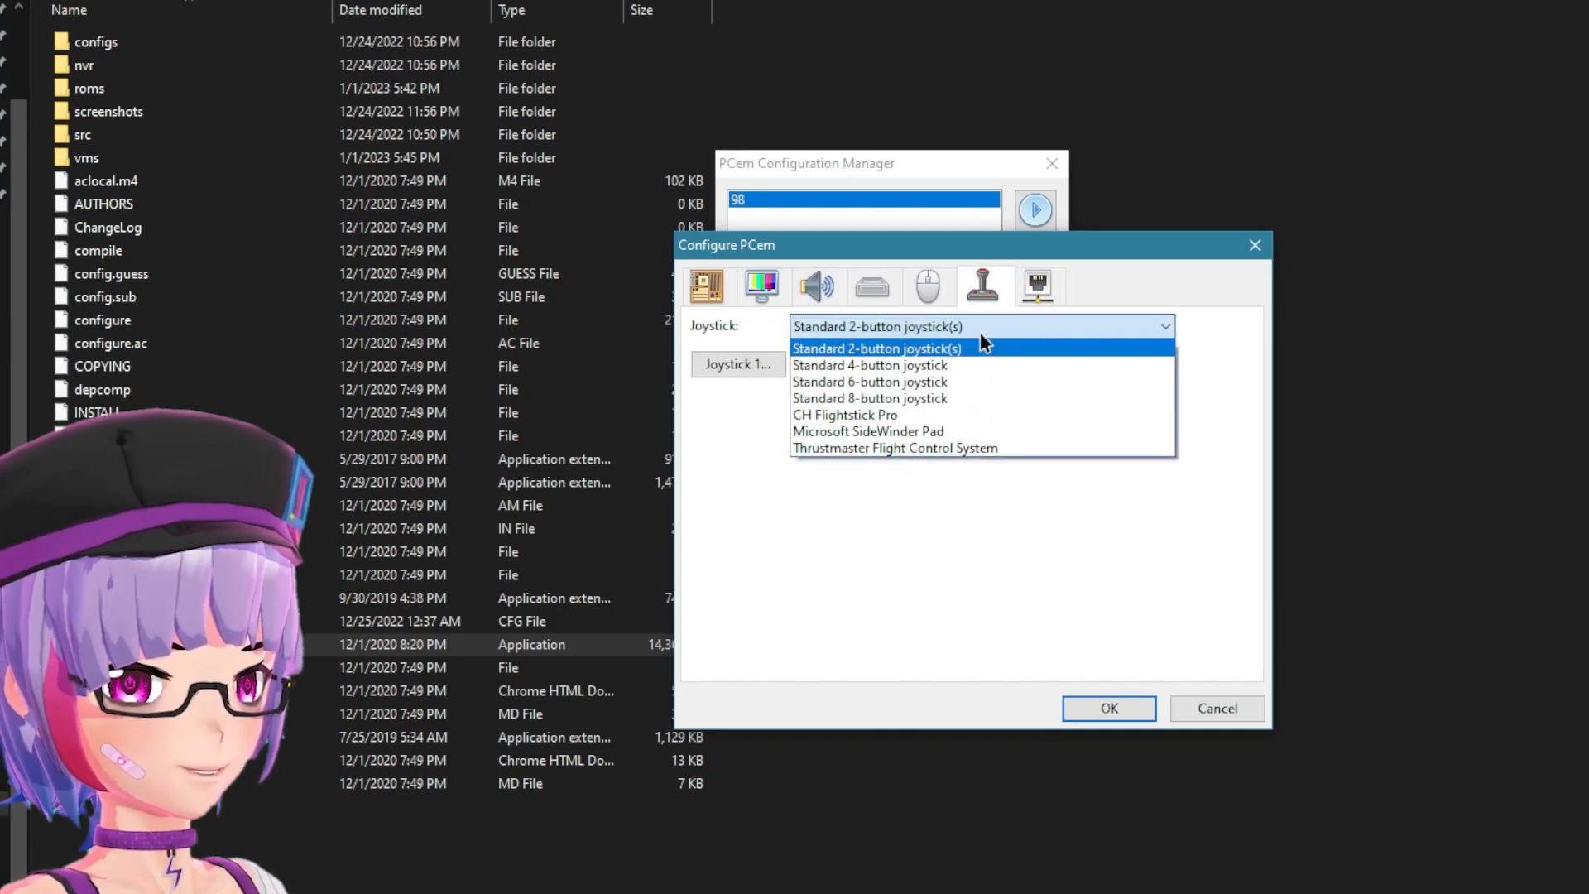
pyautogui.click(1038, 287)
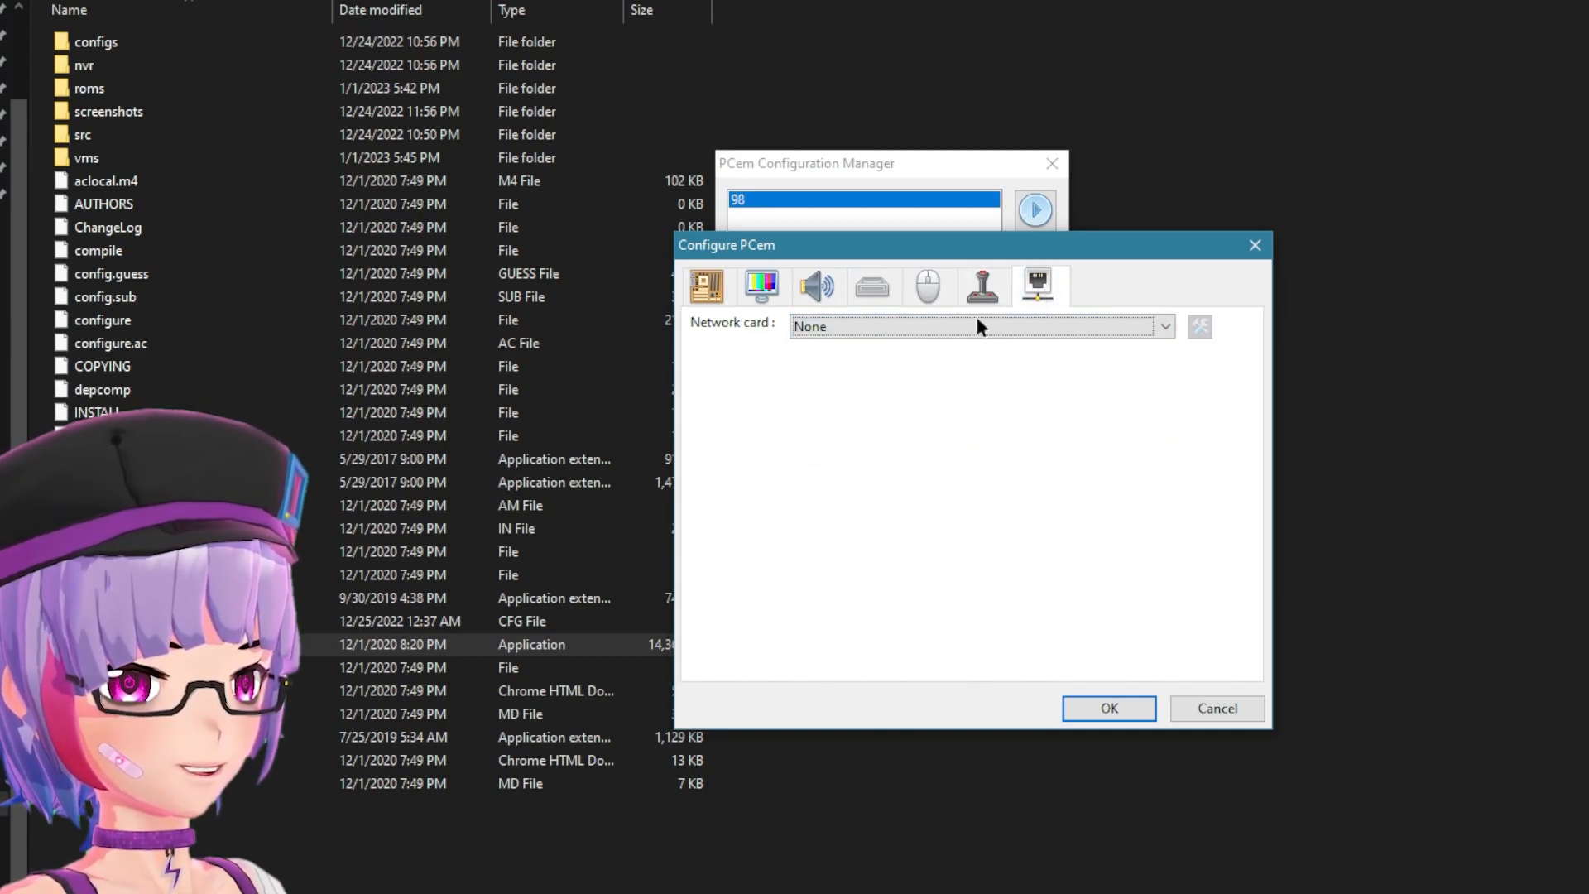
pyautogui.click(1163, 326)
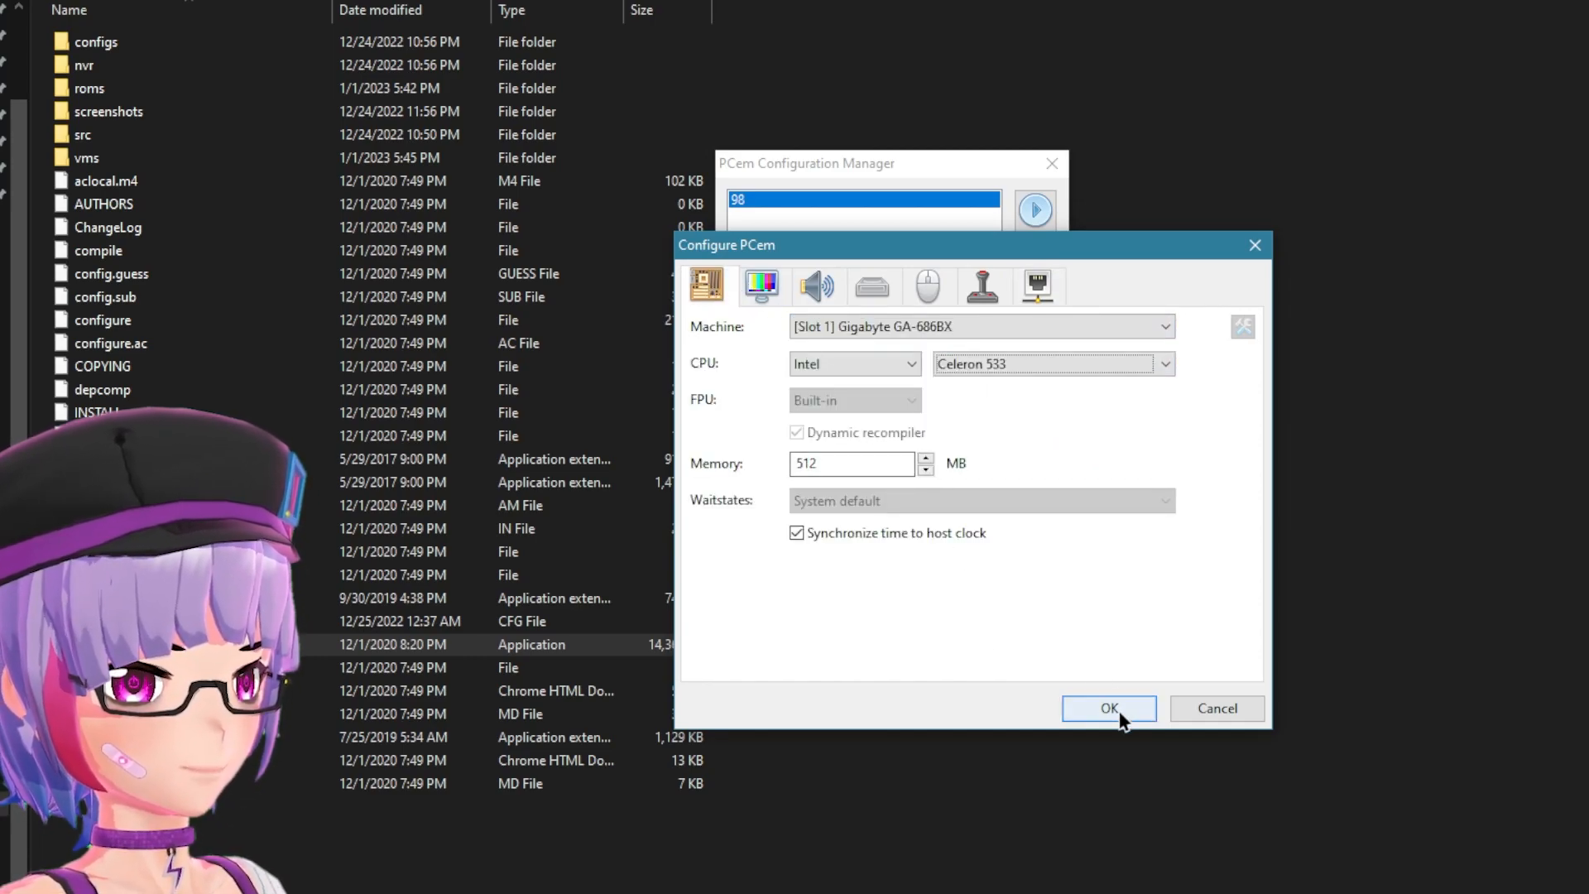
pyautogui.click(1107, 709)
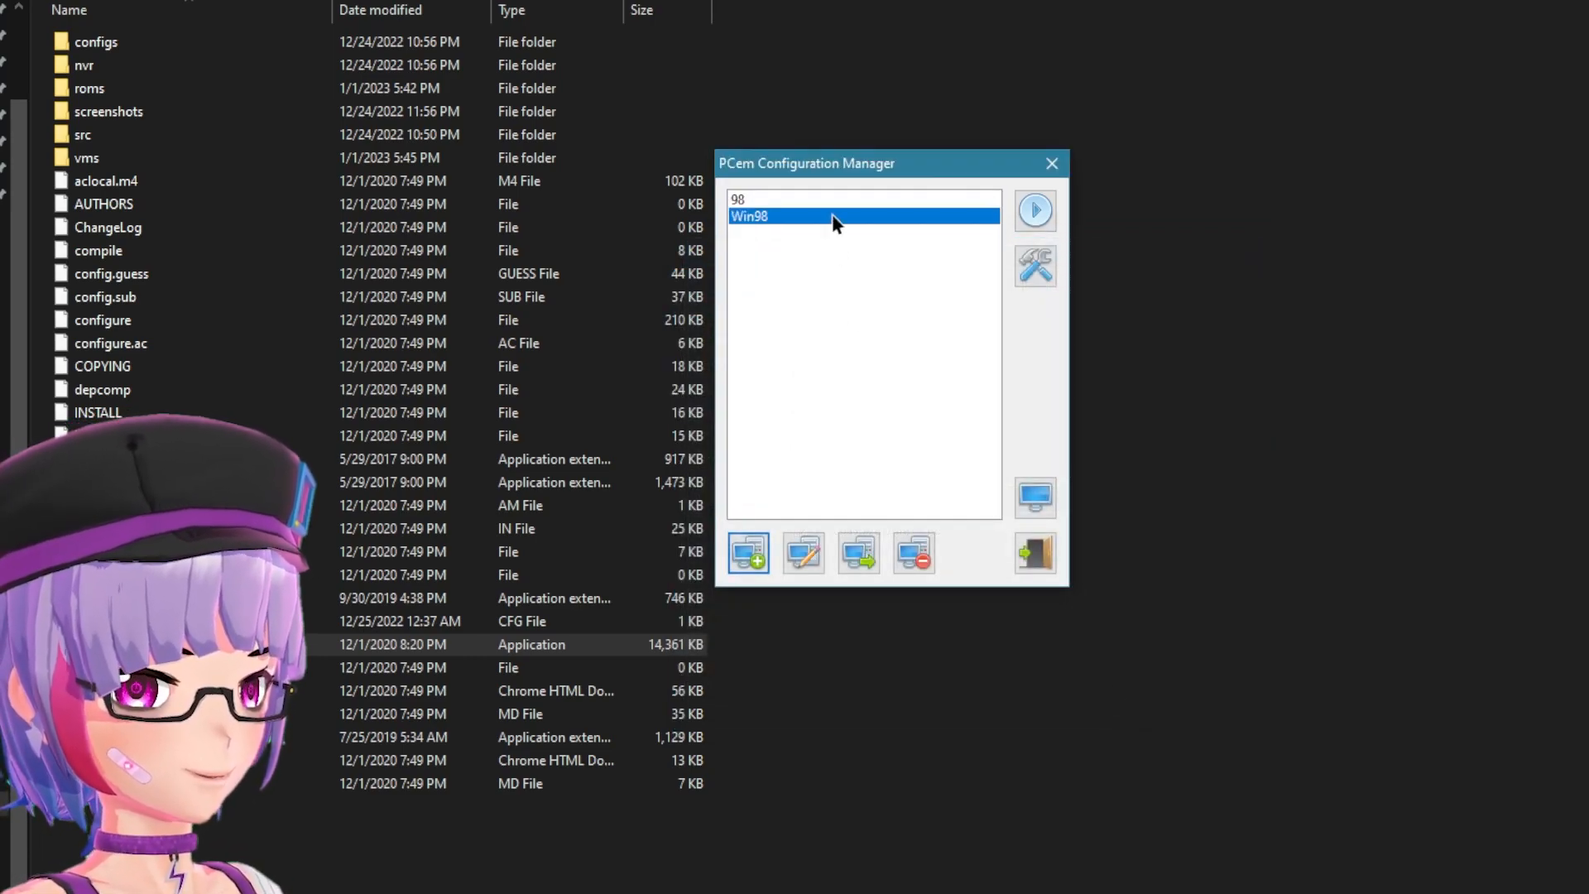
# Start the Win98 machine and boot it from the Windows 98 install disk
pyautogui.click(1035, 210)
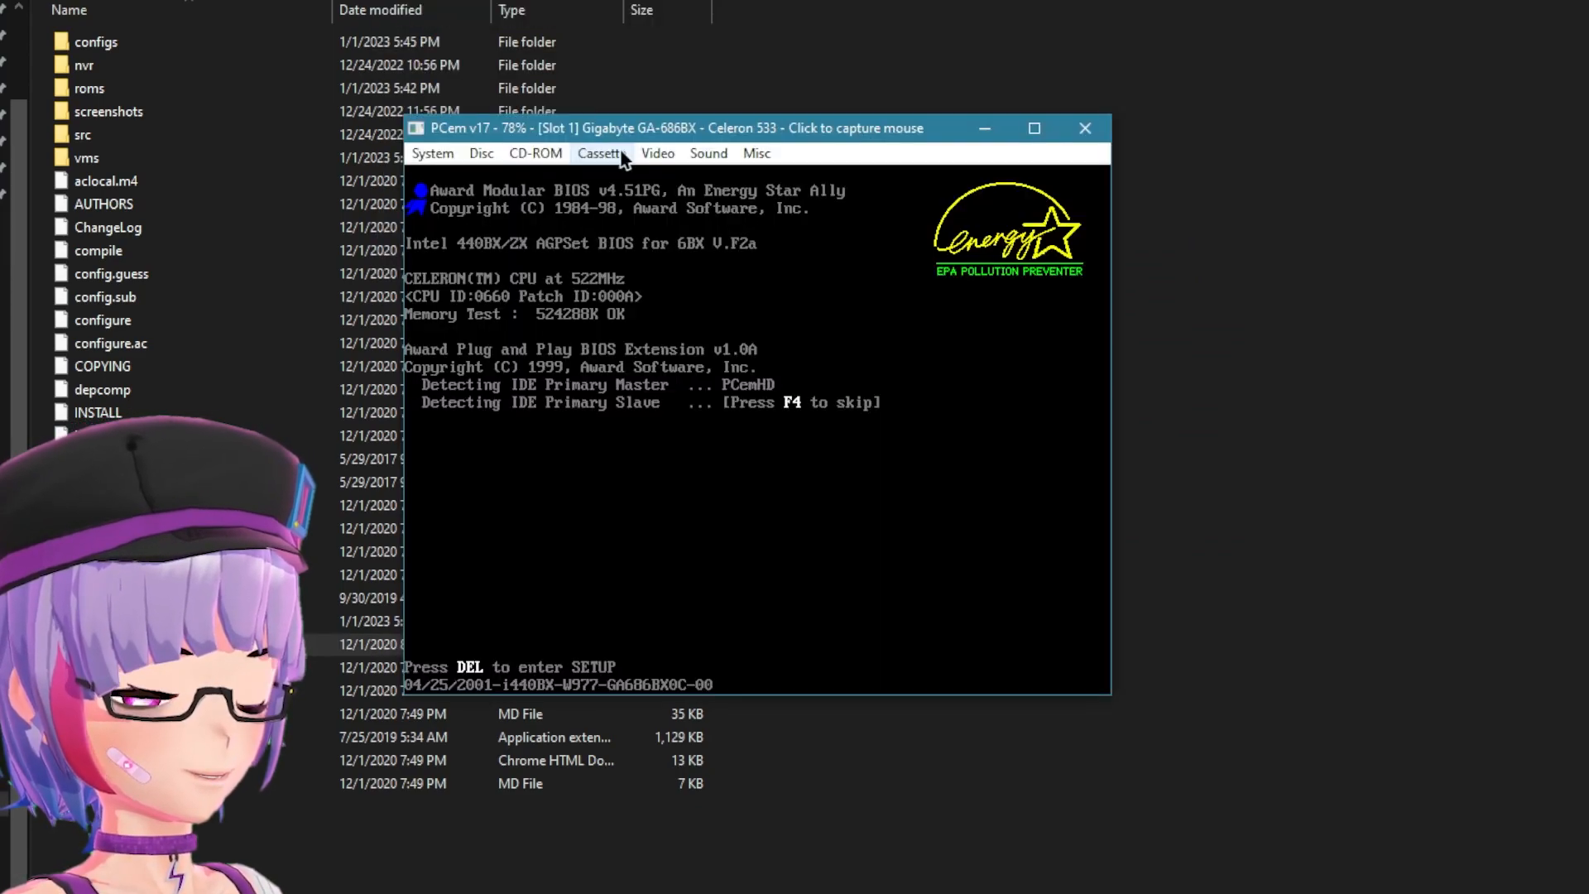
pyautogui.click(535, 153)
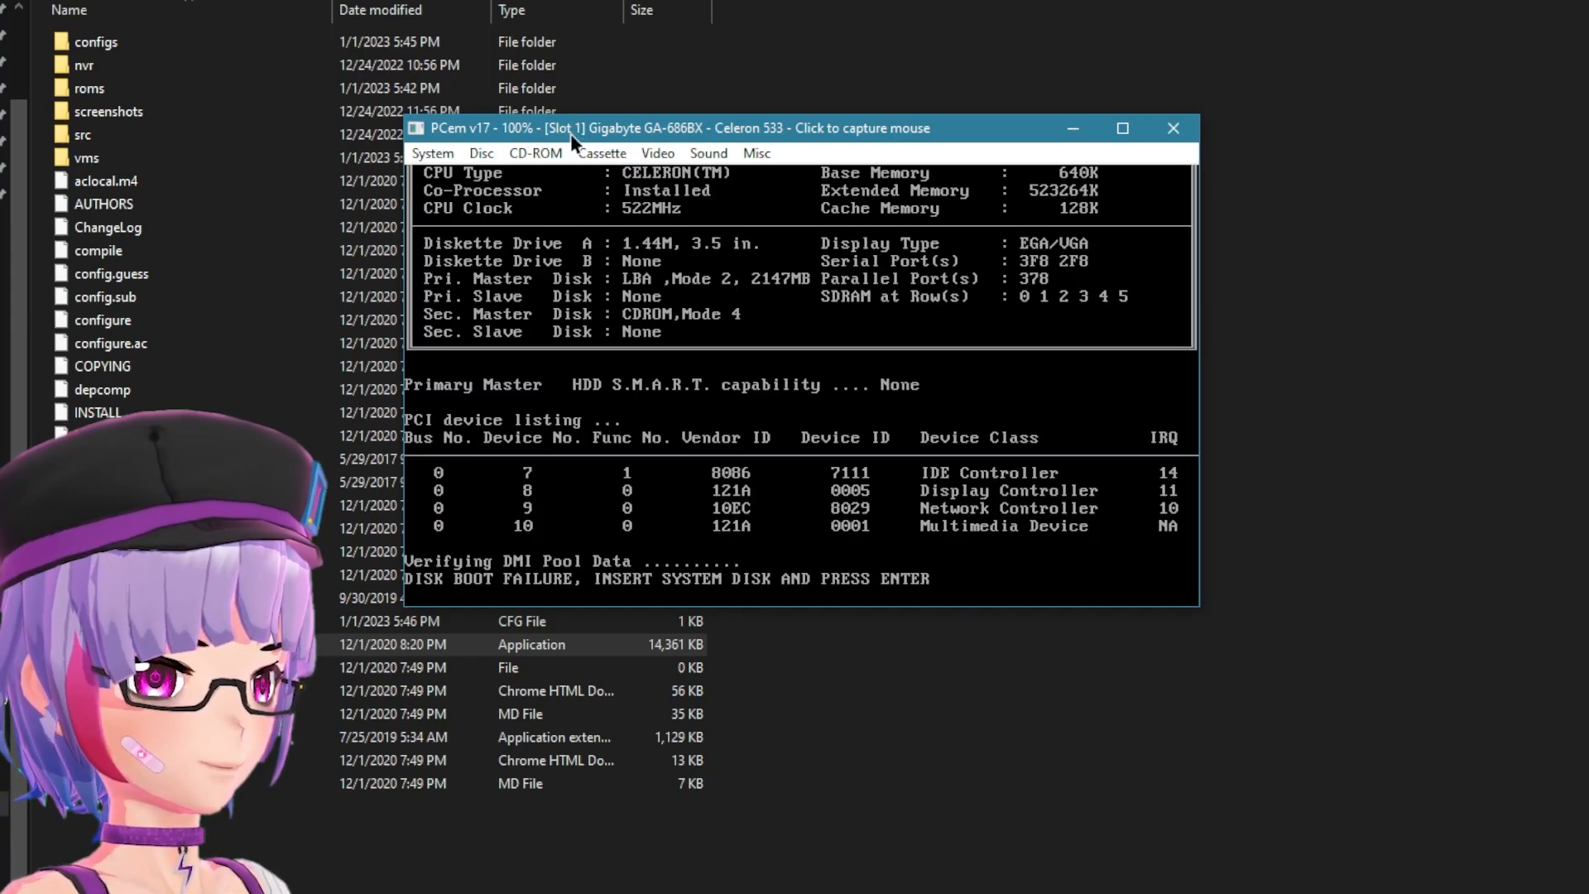
pyautogui.click(481, 153)
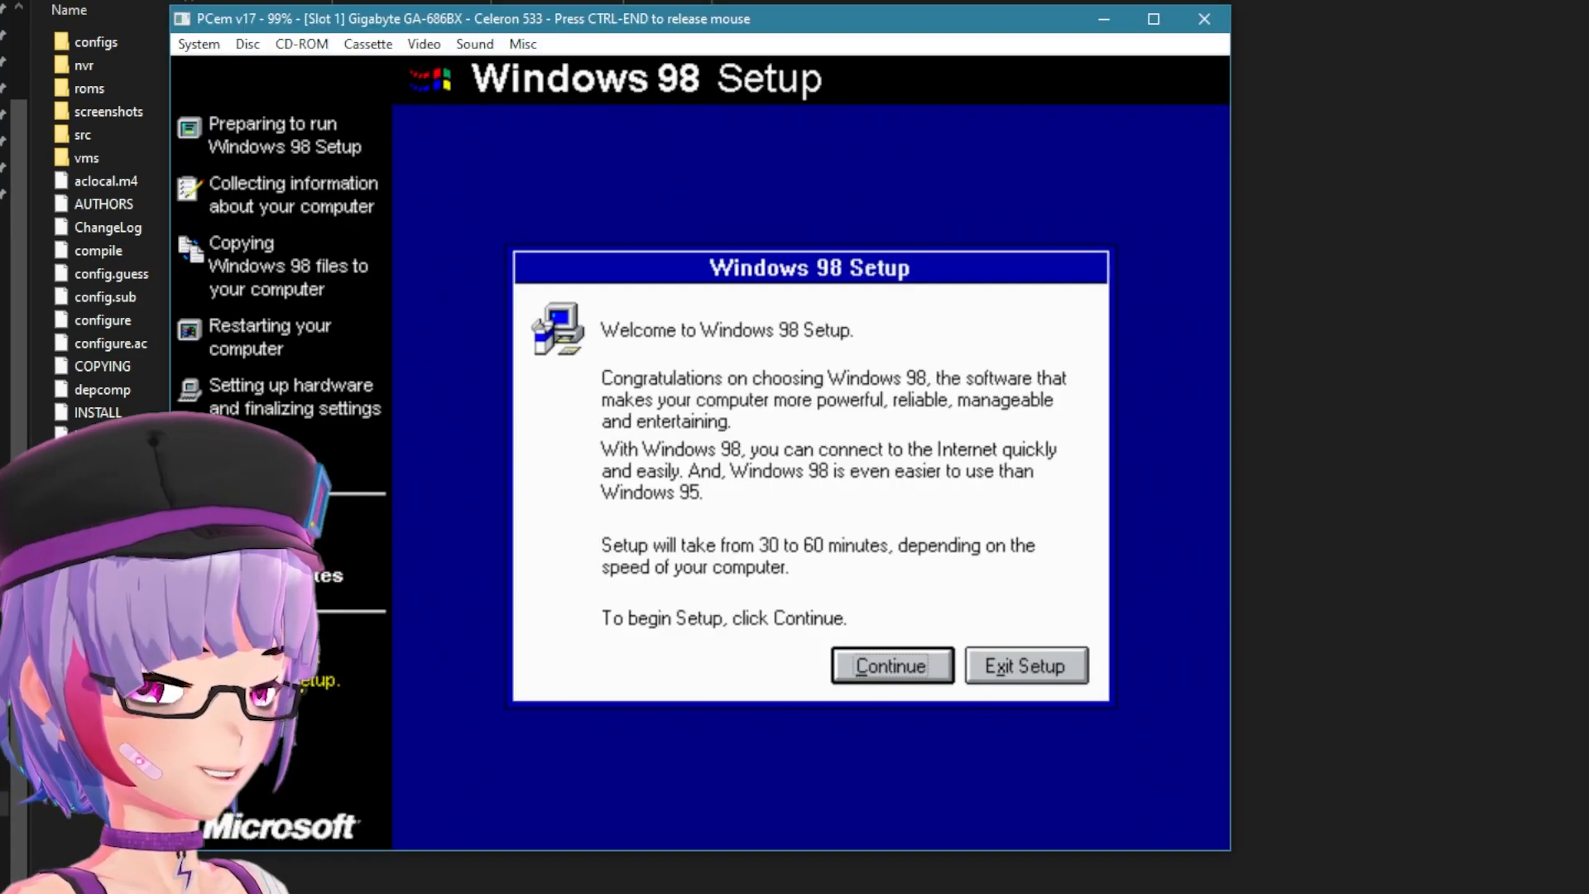
# Begin Windows 98 Setup as a Custom install into C:\WINDOWS
pyautogui.click(890, 666)
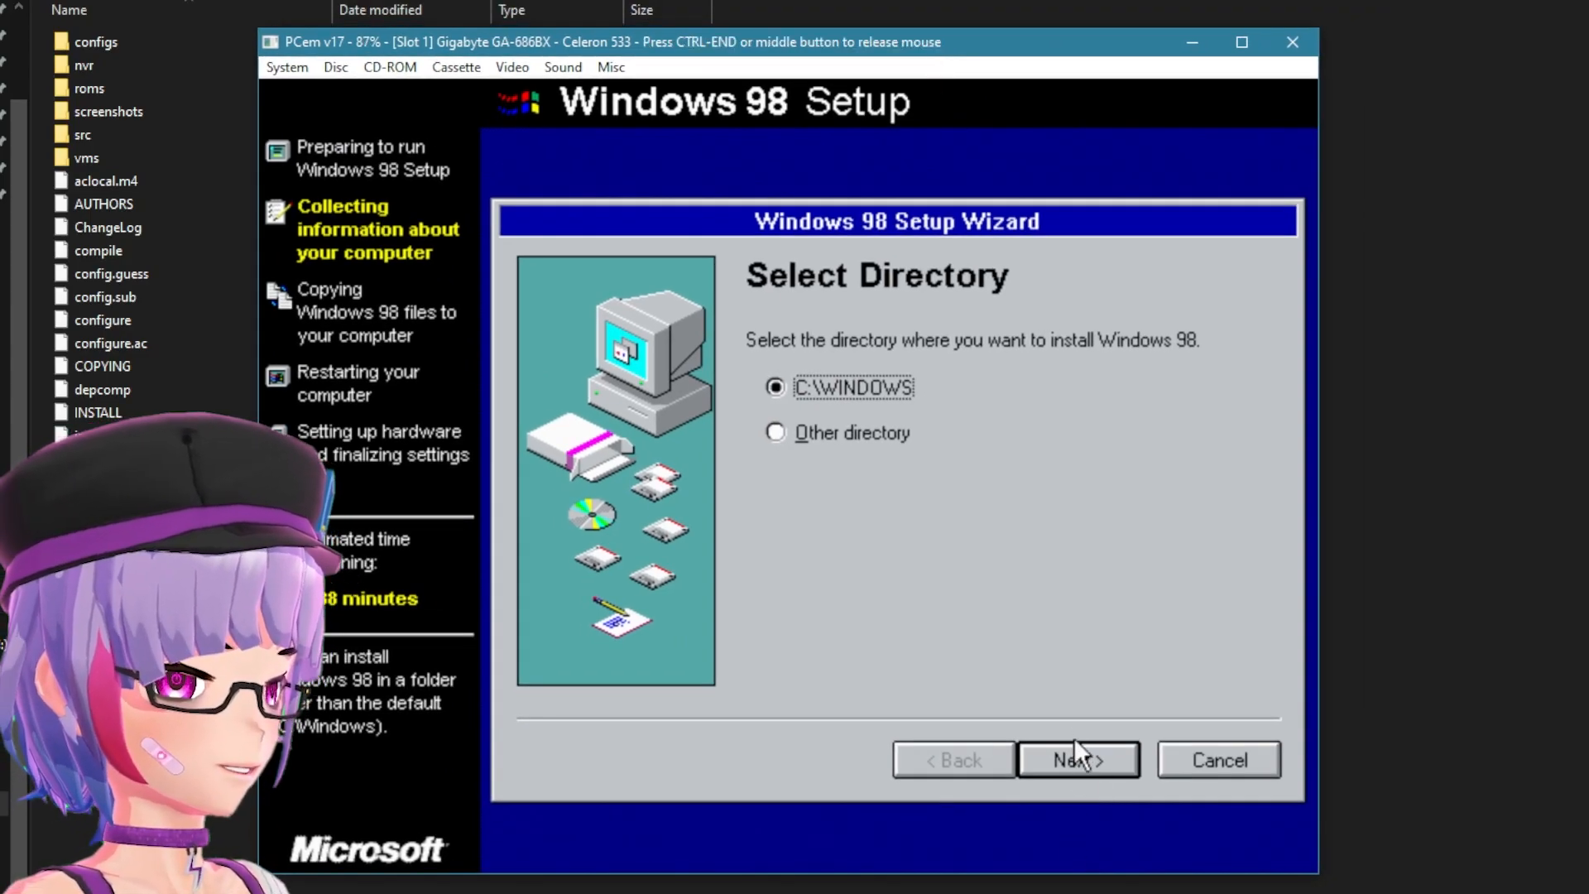
pyautogui.click(1078, 760)
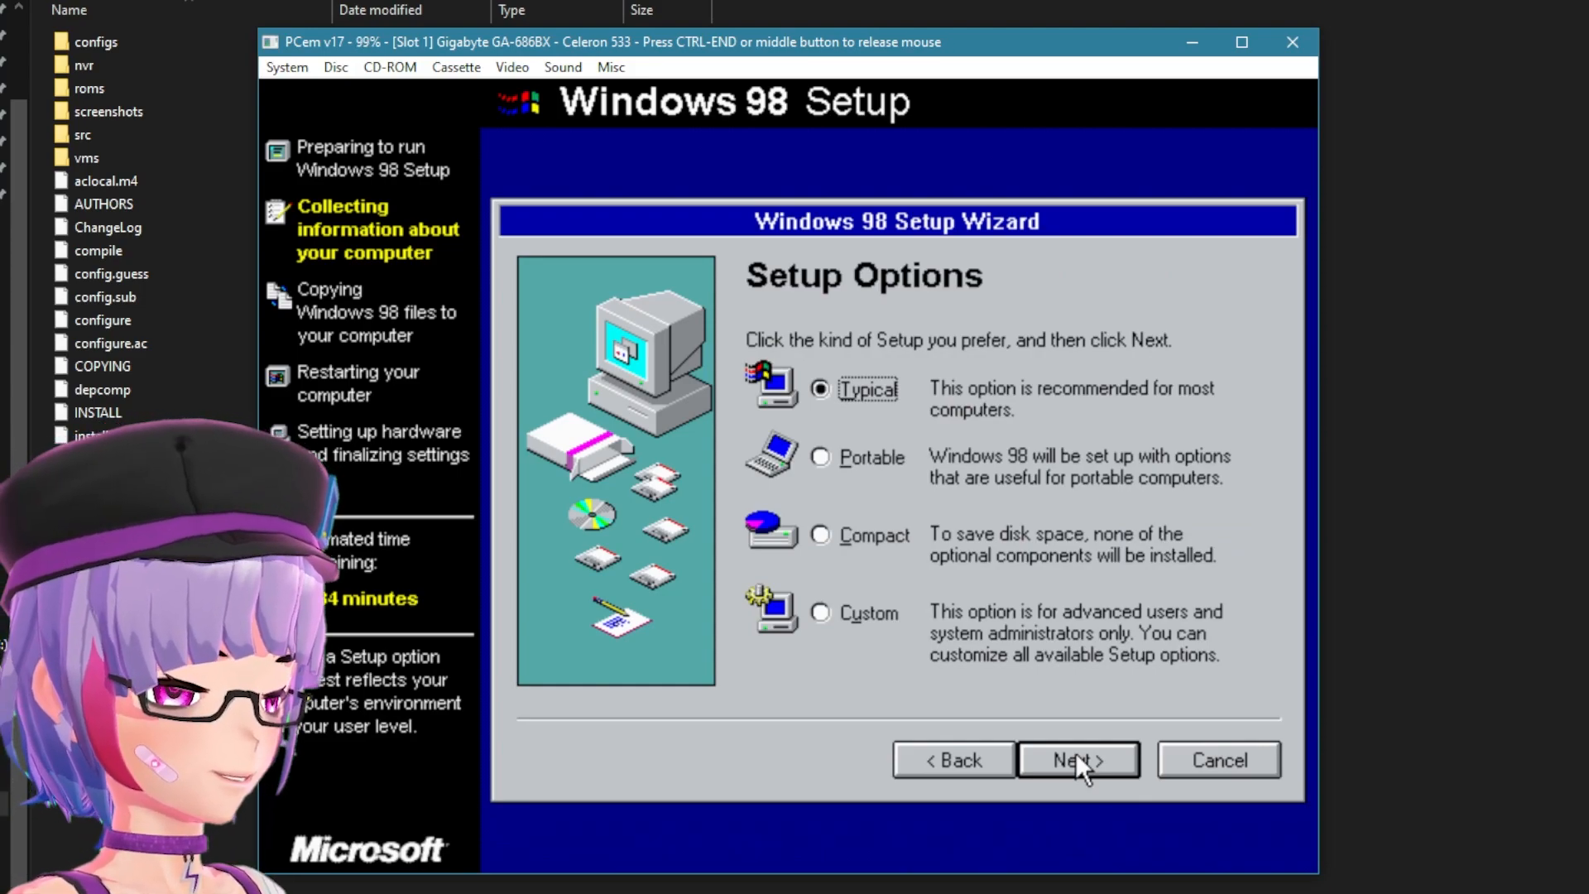
pyautogui.click(820, 612)
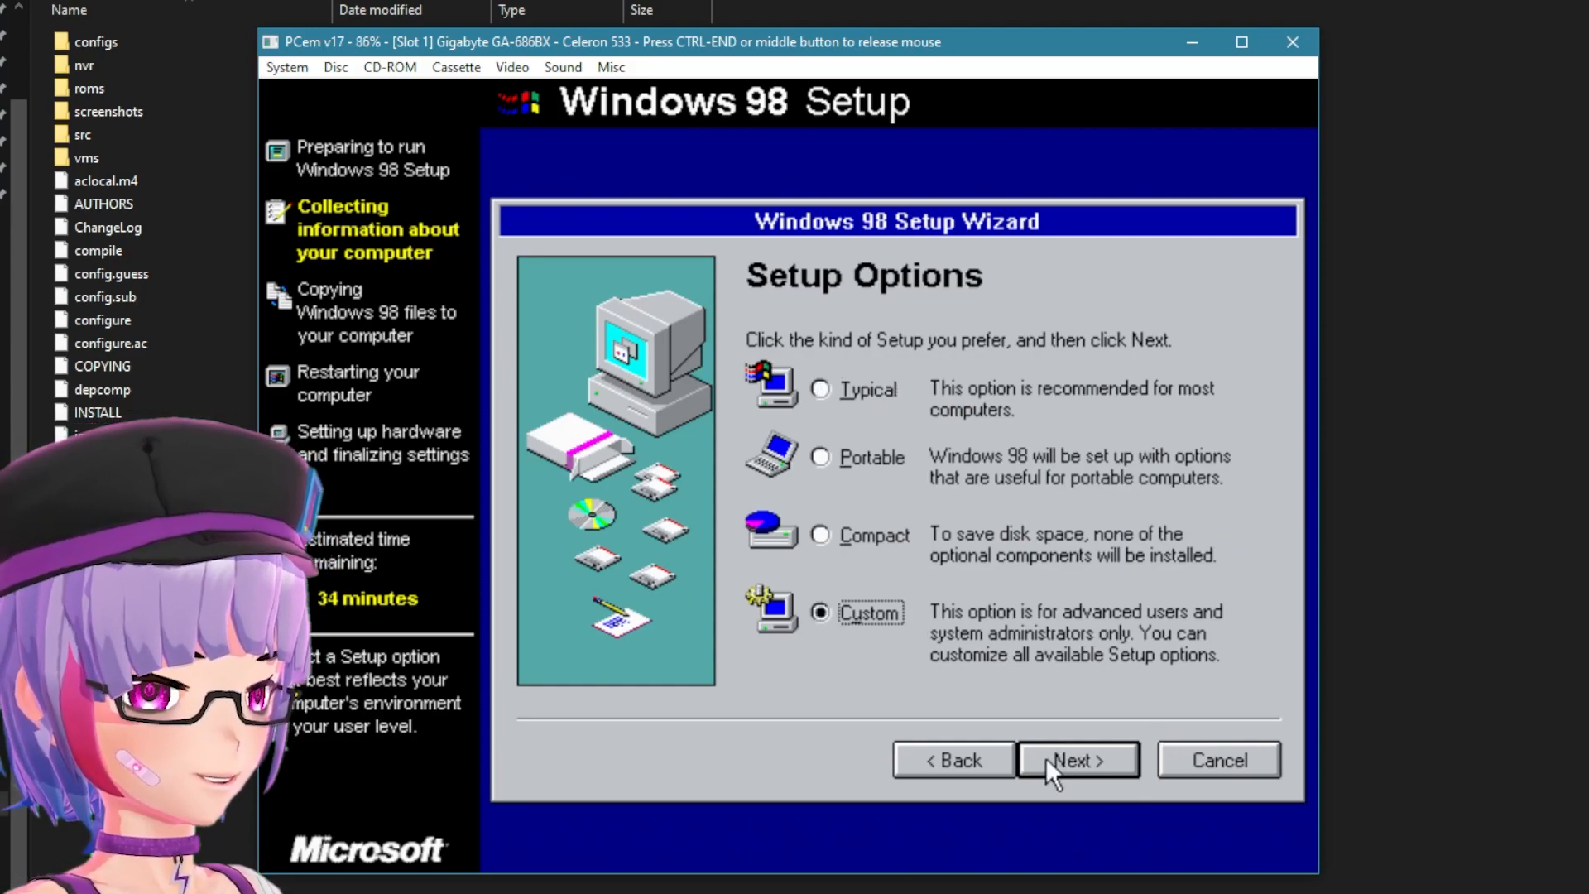
pyautogui.click(1077, 760)
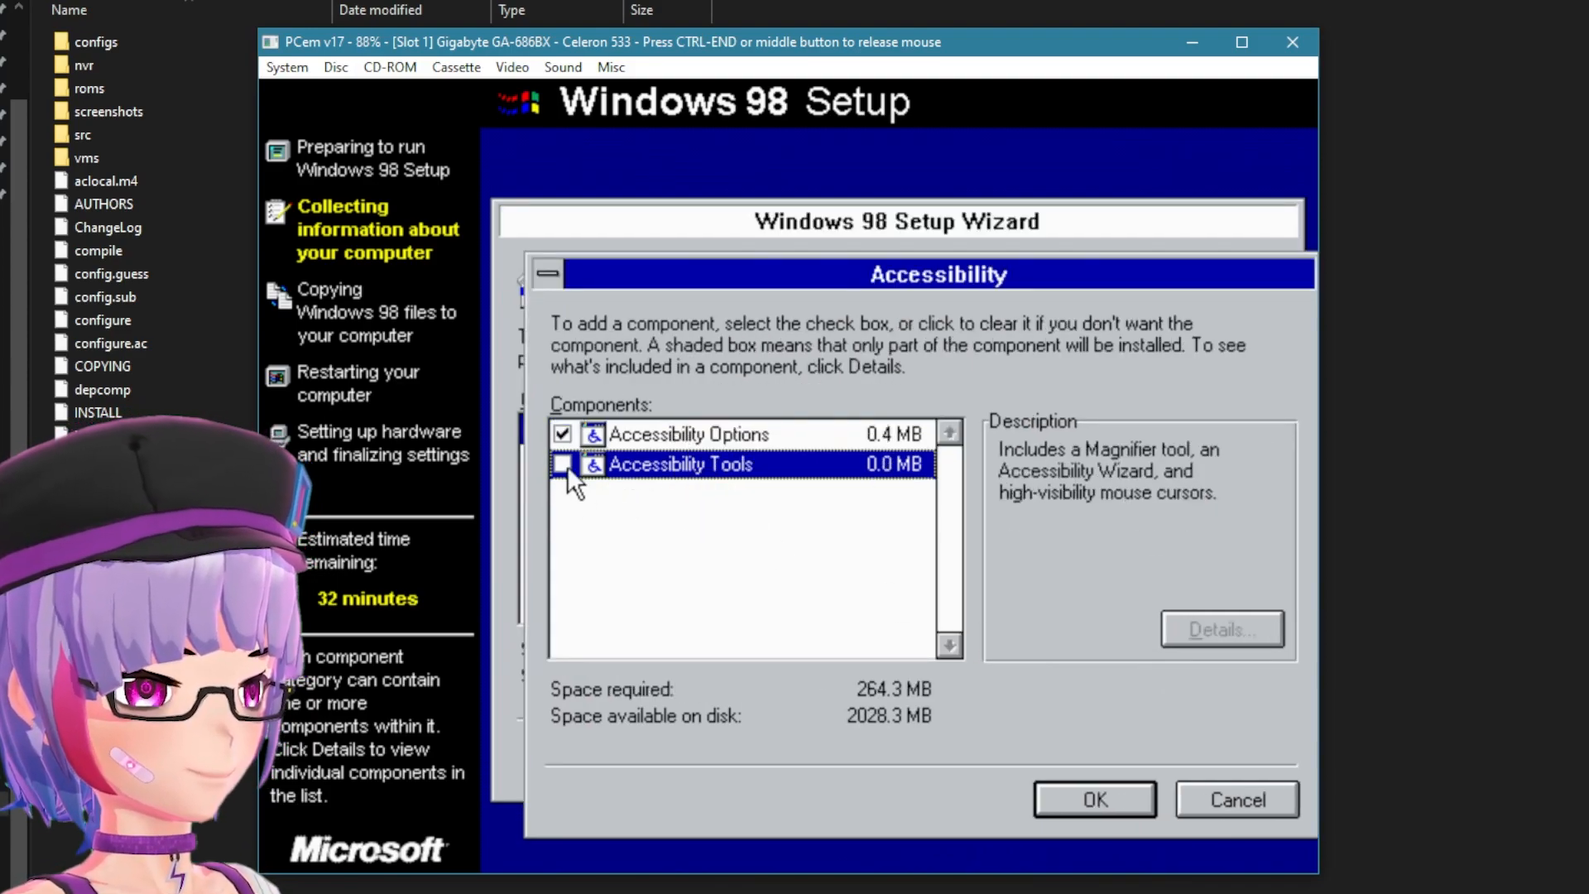
# Accept the components and regional settings, skip the startup disk and start copying files
pyautogui.click(1094, 799)
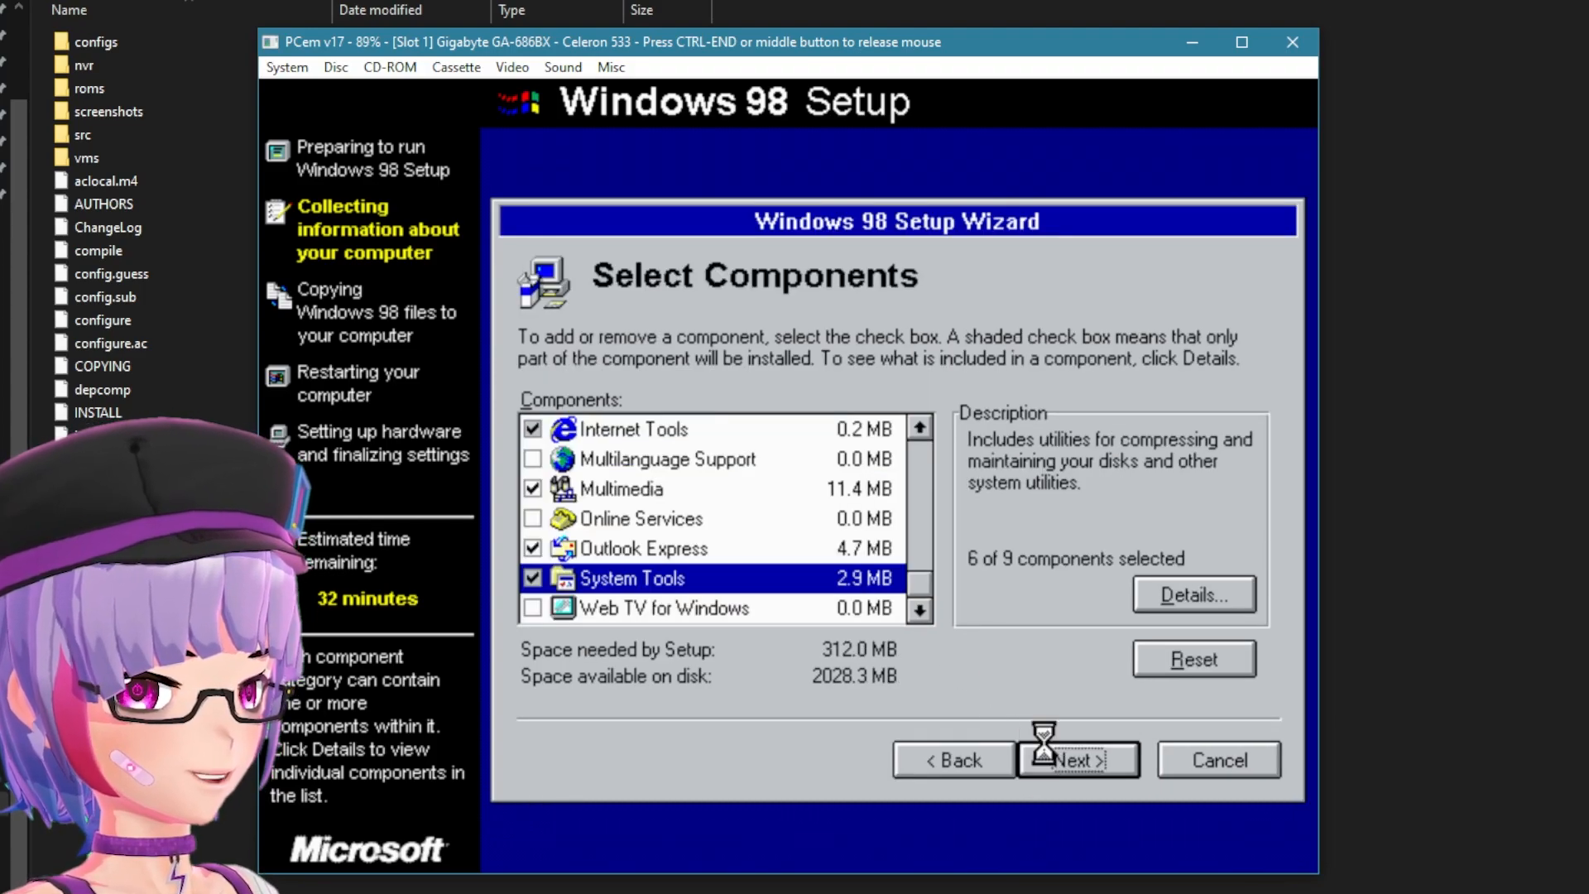
pyautogui.click(1078, 760)
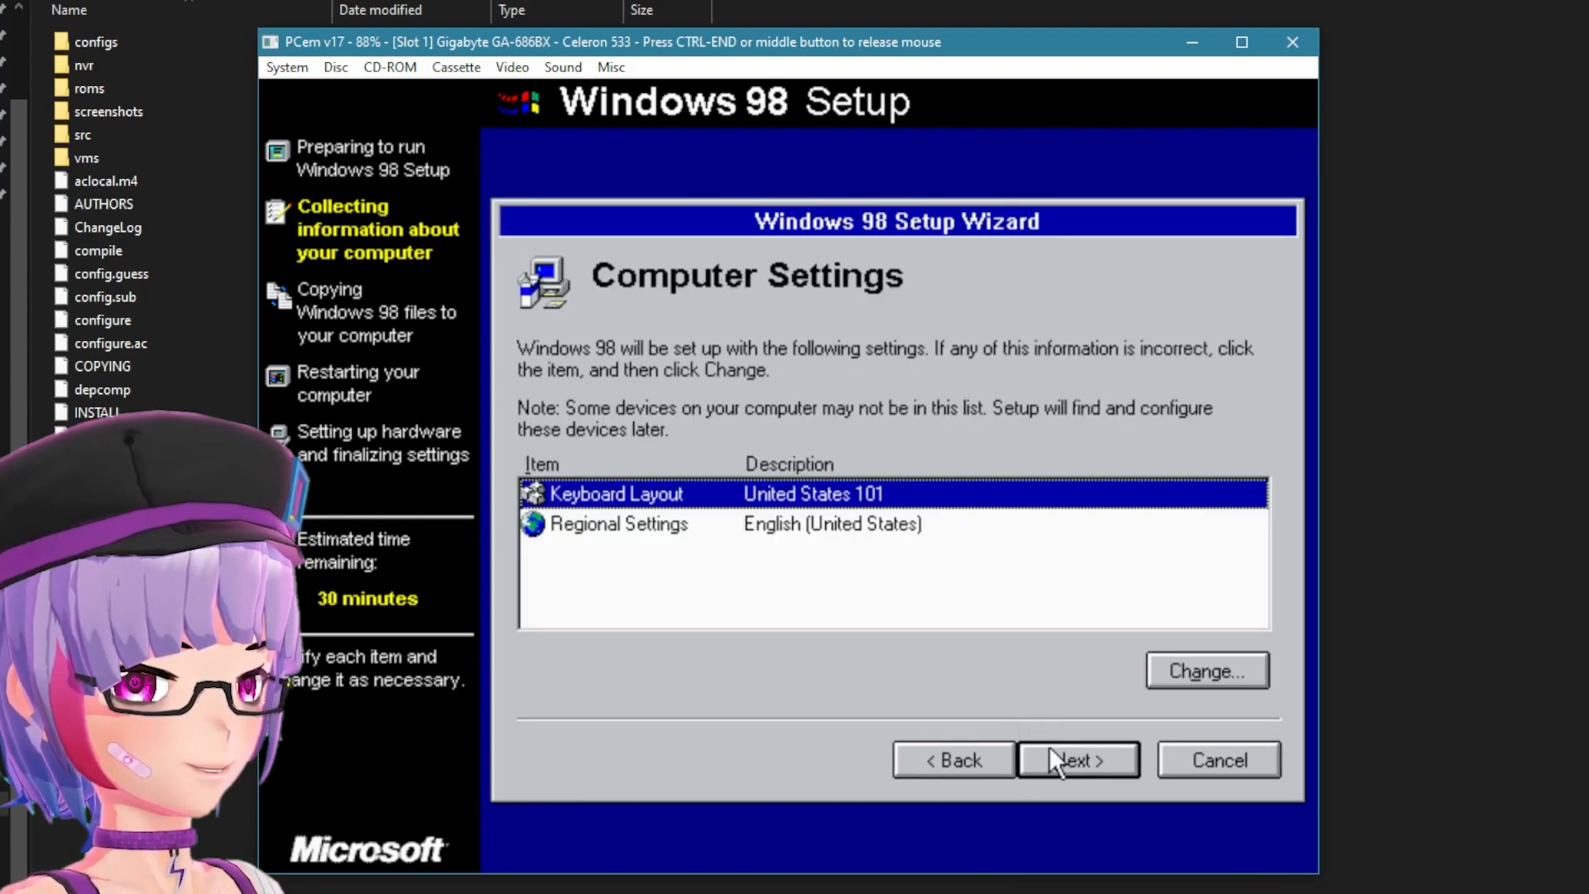
pyautogui.click(1078, 760)
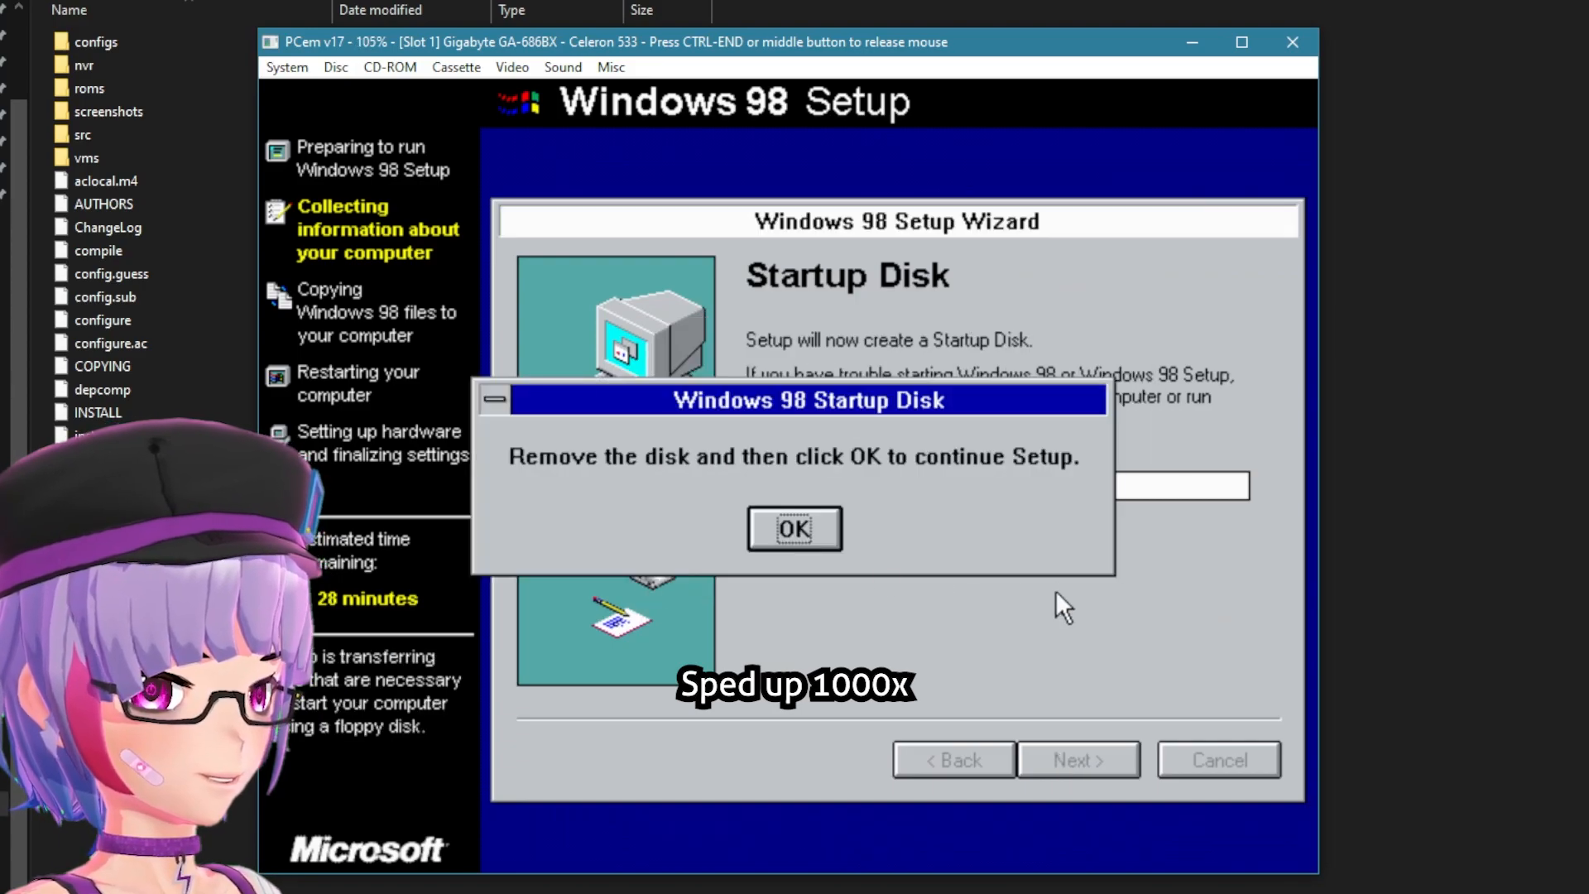
pyautogui.click(794, 528)
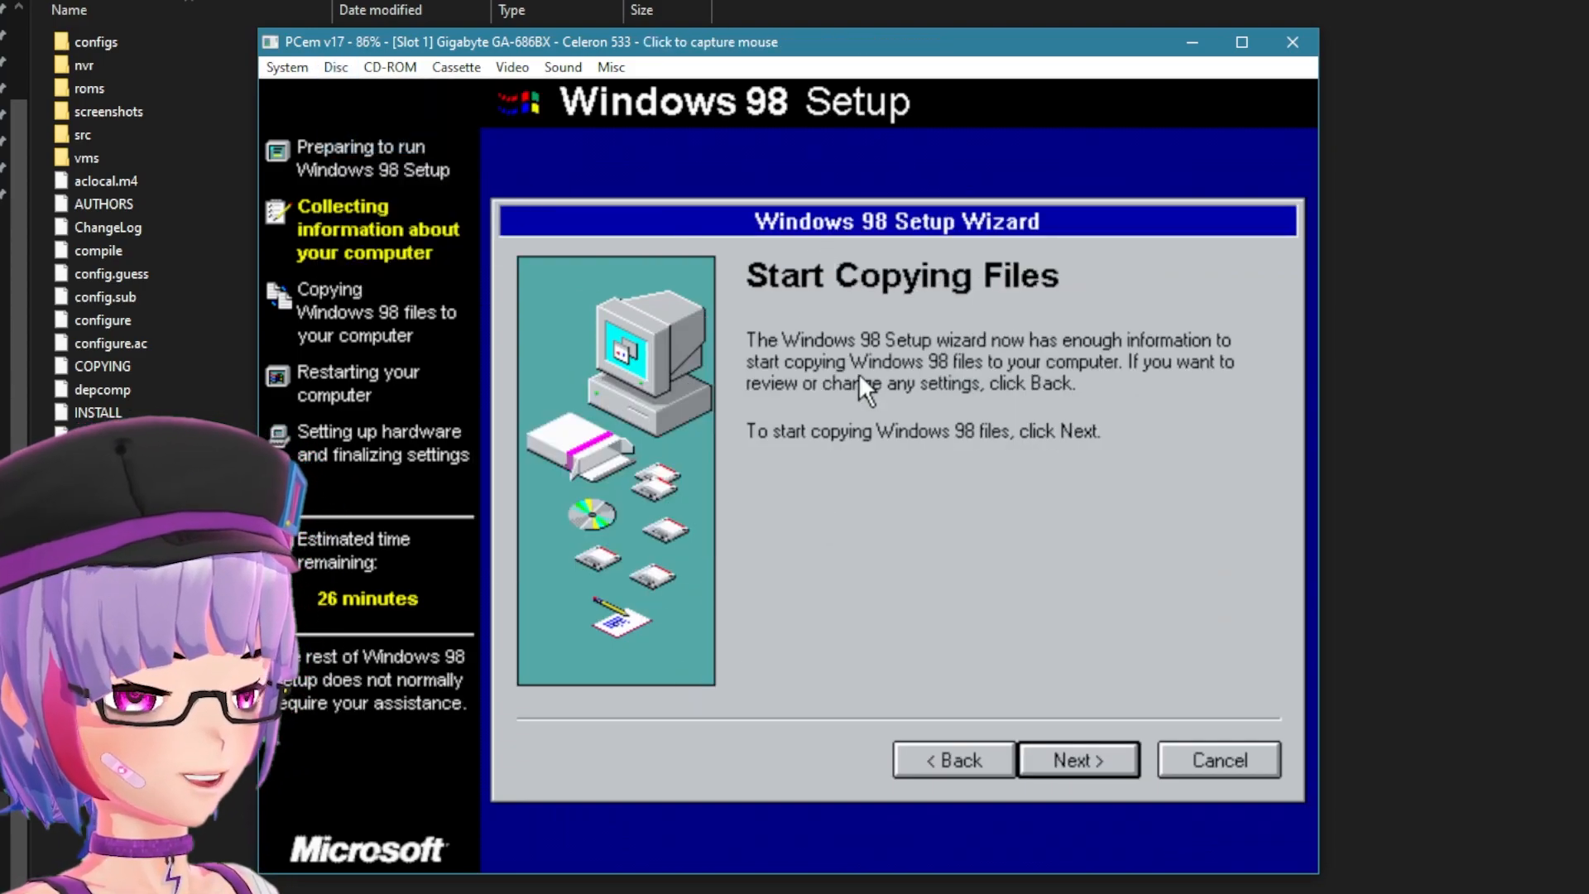
pyautogui.click(1078, 760)
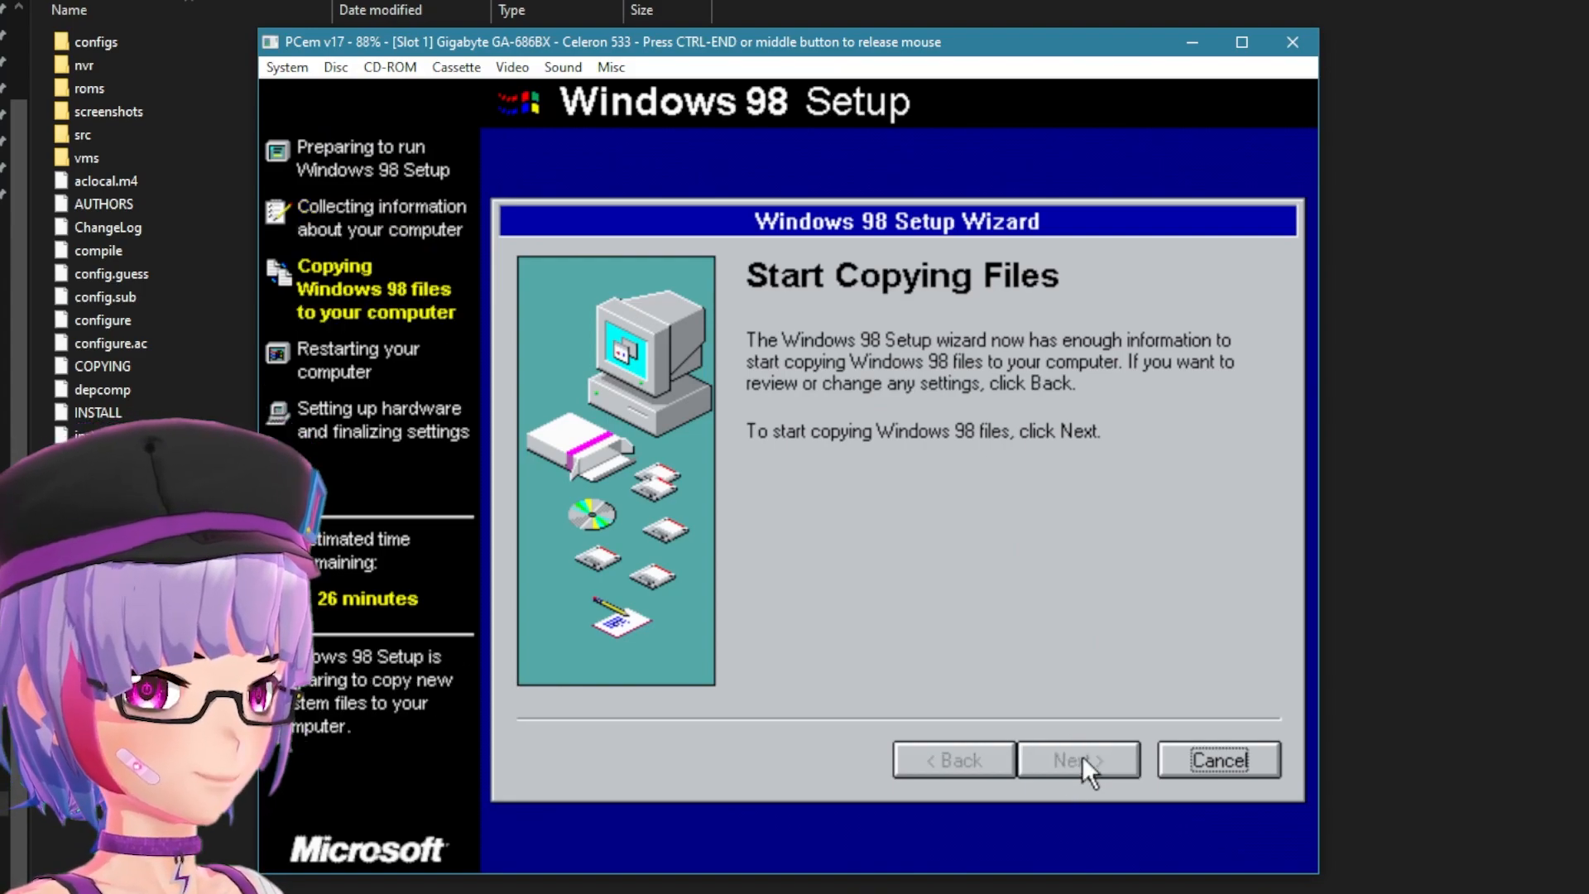
pyautogui.click(1078, 760)
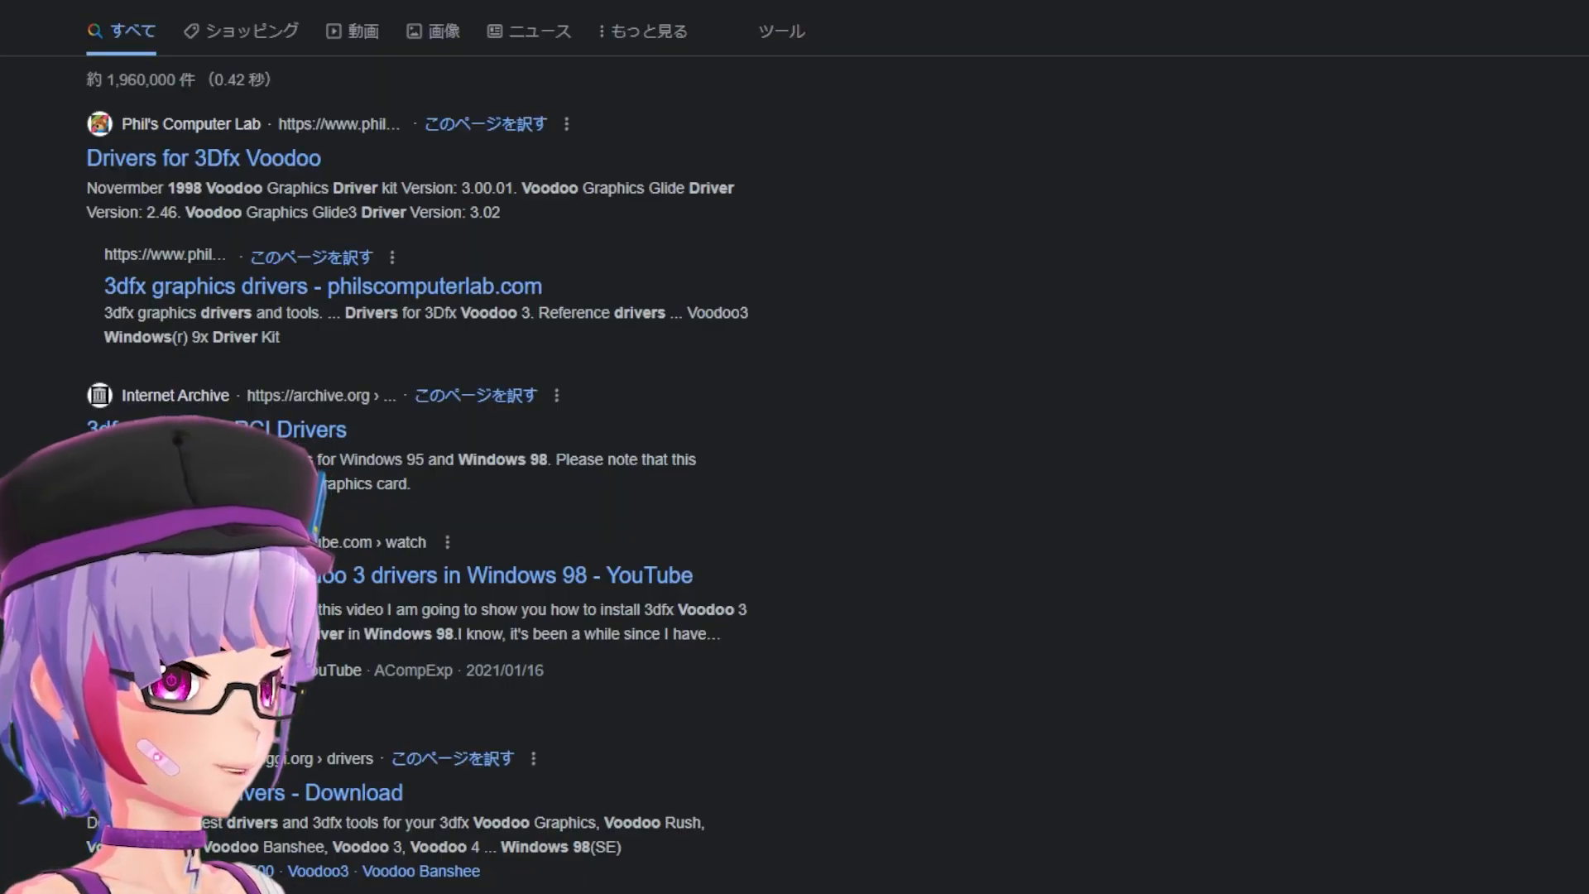
# Open the Phil's Computer Lab 'Drivers for 3dfx Voodoo' result
pyautogui.click(202, 159)
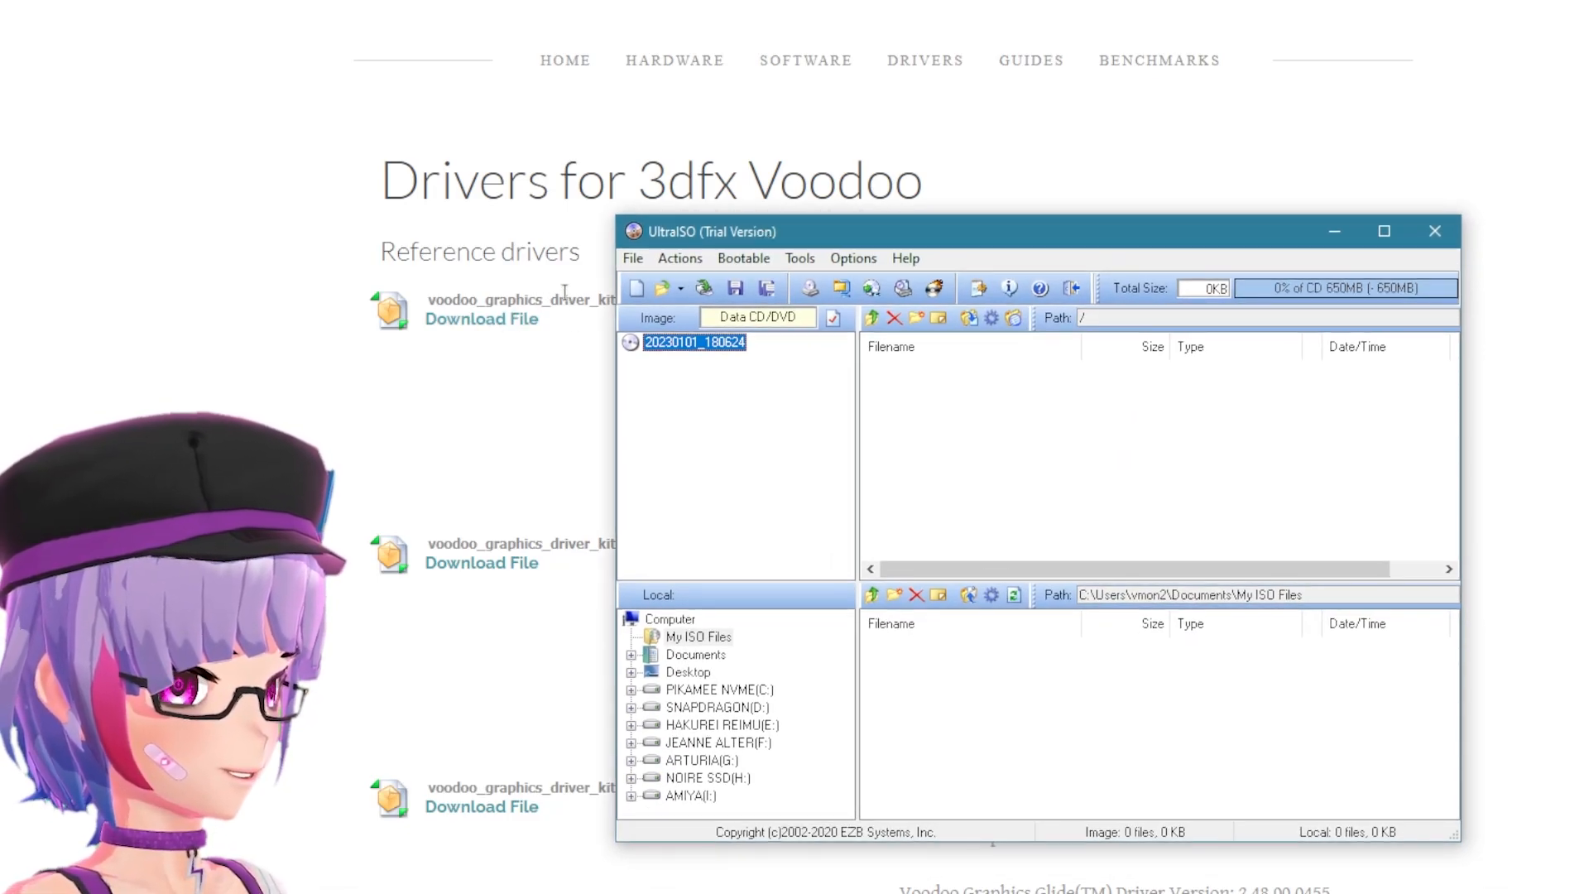
pyautogui.moveTo(444, 319)
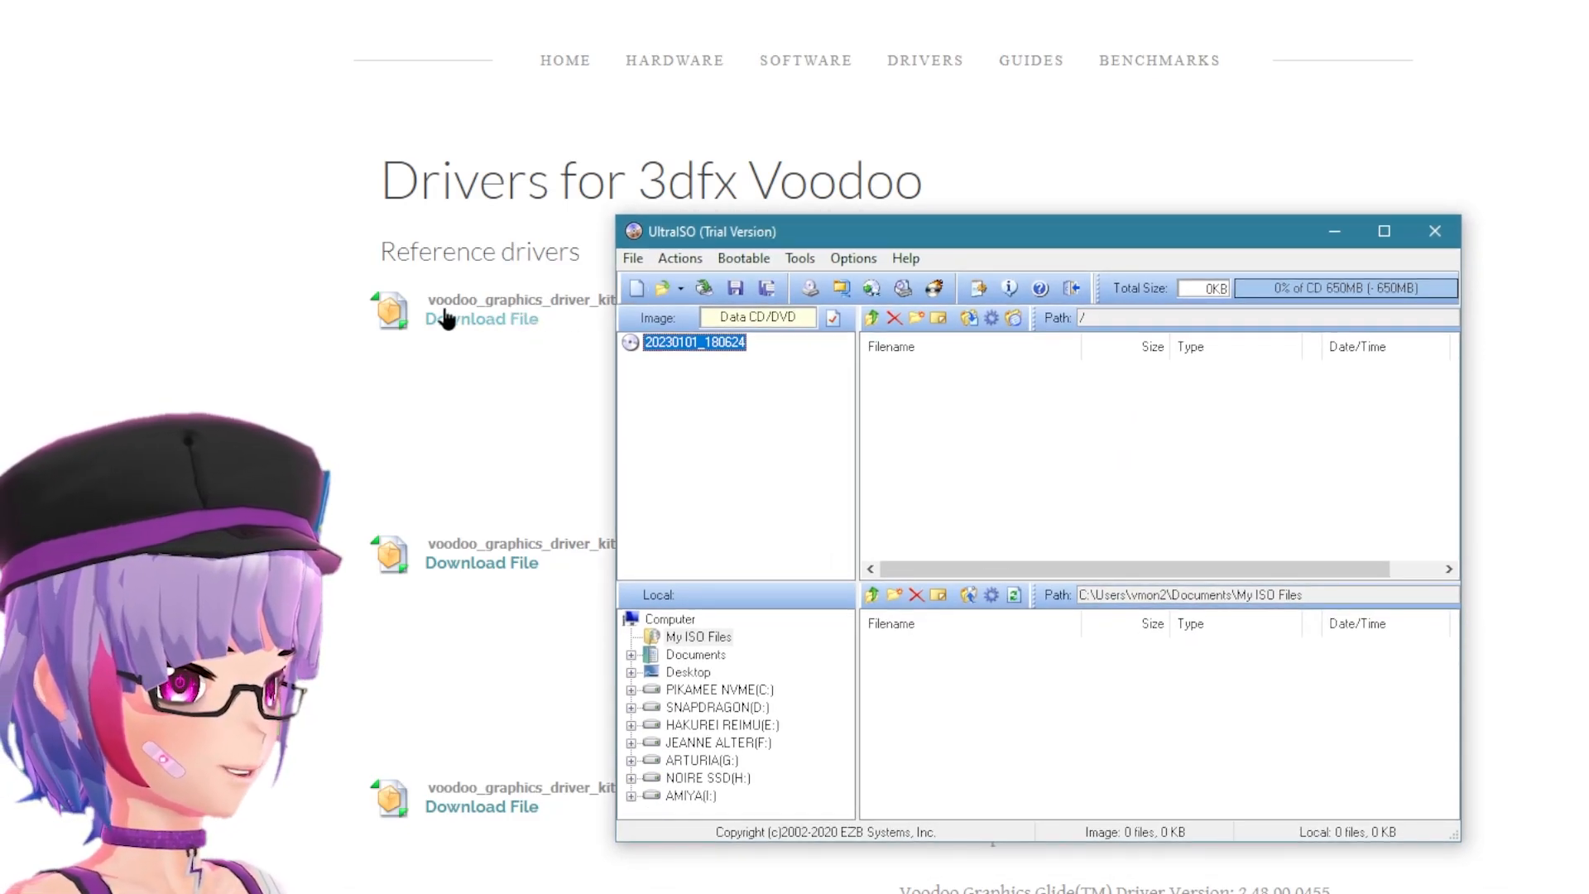
pyautogui.moveTo(922, 410)
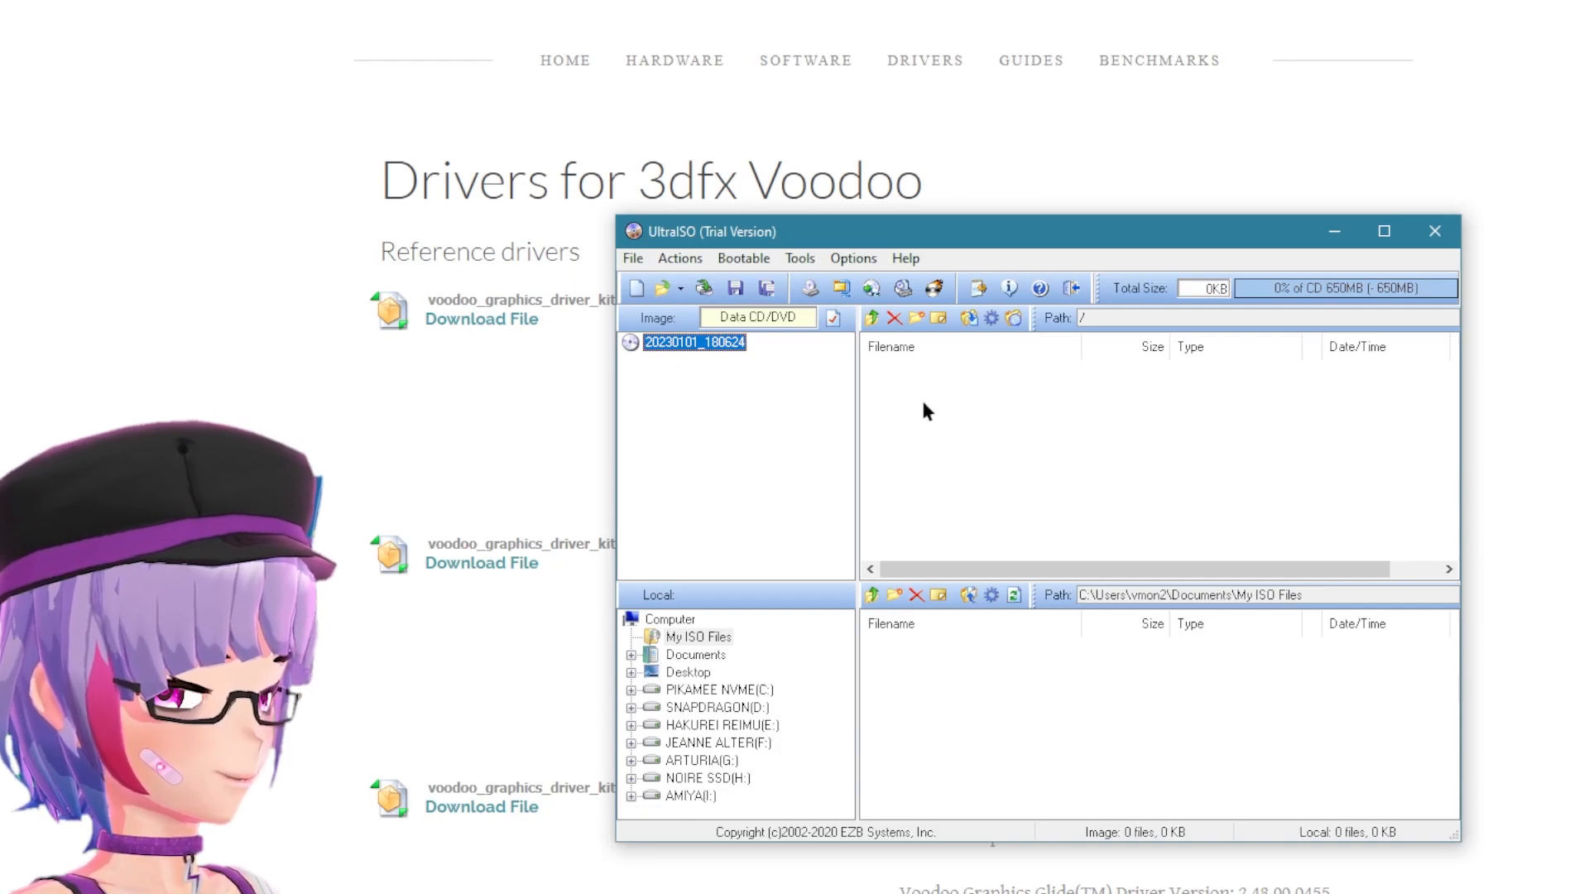
# Start a new empty Data CD/DVD image in UltraISO
pyautogui.click(632, 258)
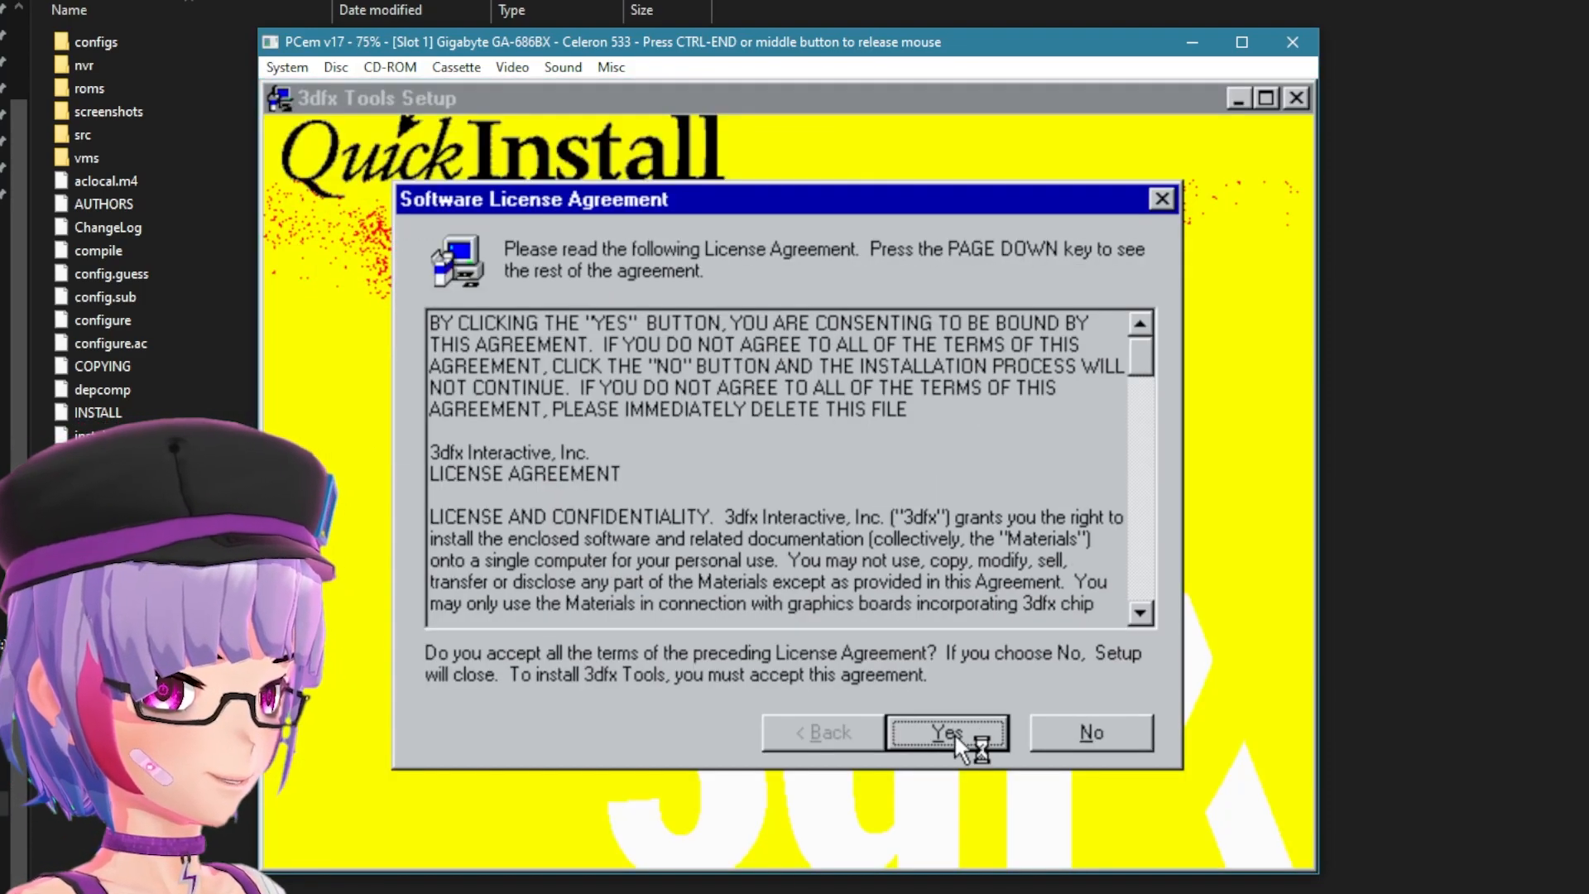
# Accept the 3dfx Tools software license agreement with Yes
pyautogui.click(945, 731)
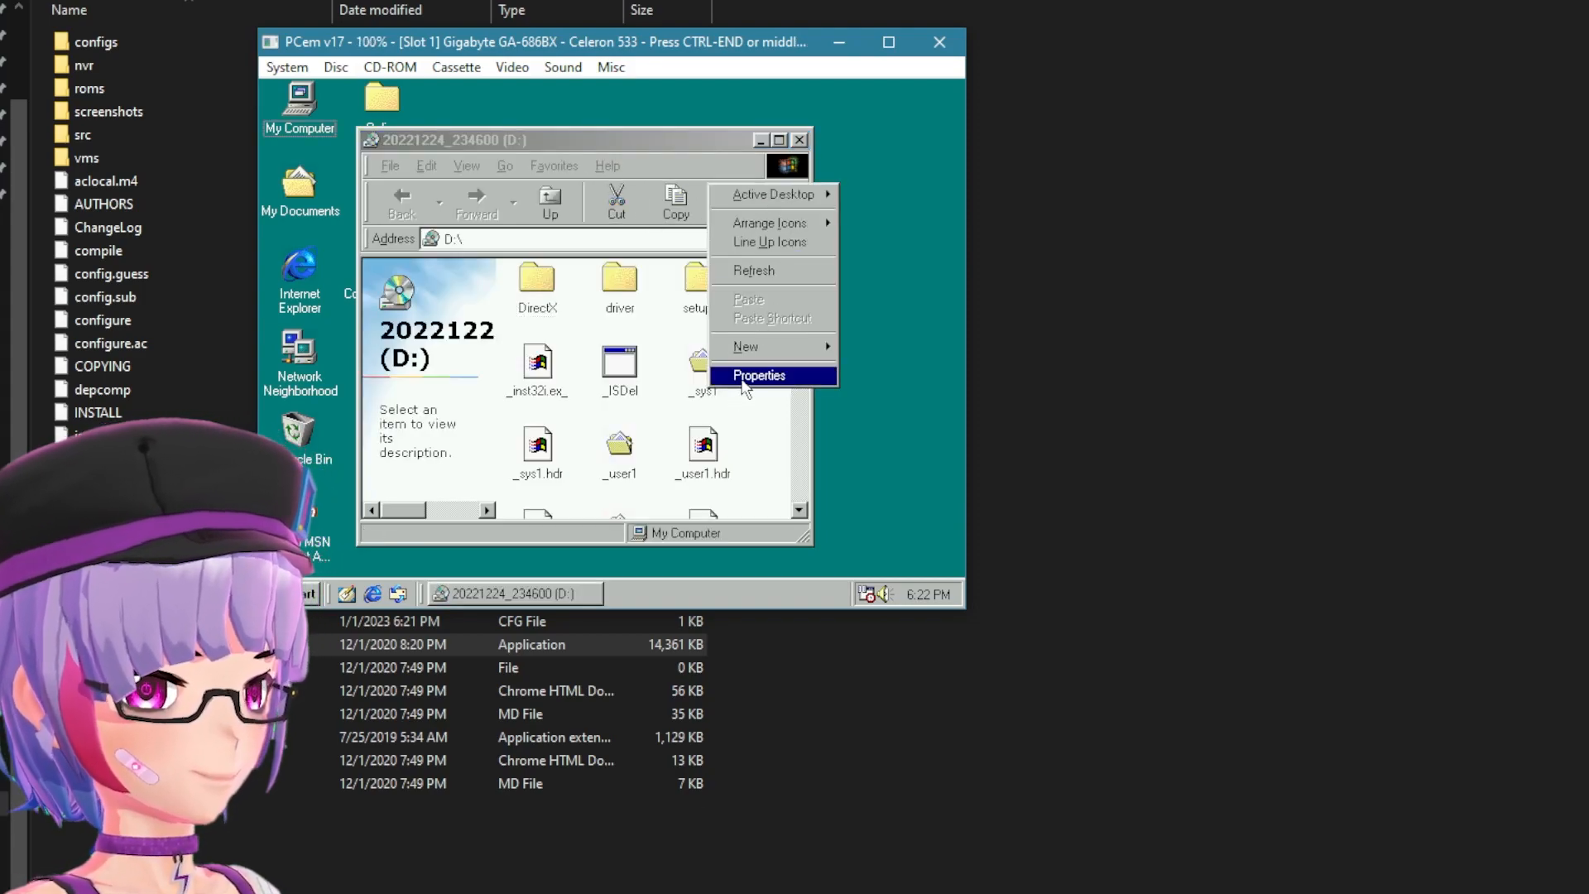
# Set the display to High Color (16 bit) at 1024 by 768 and confirm the resize
pyautogui.click(760, 375)
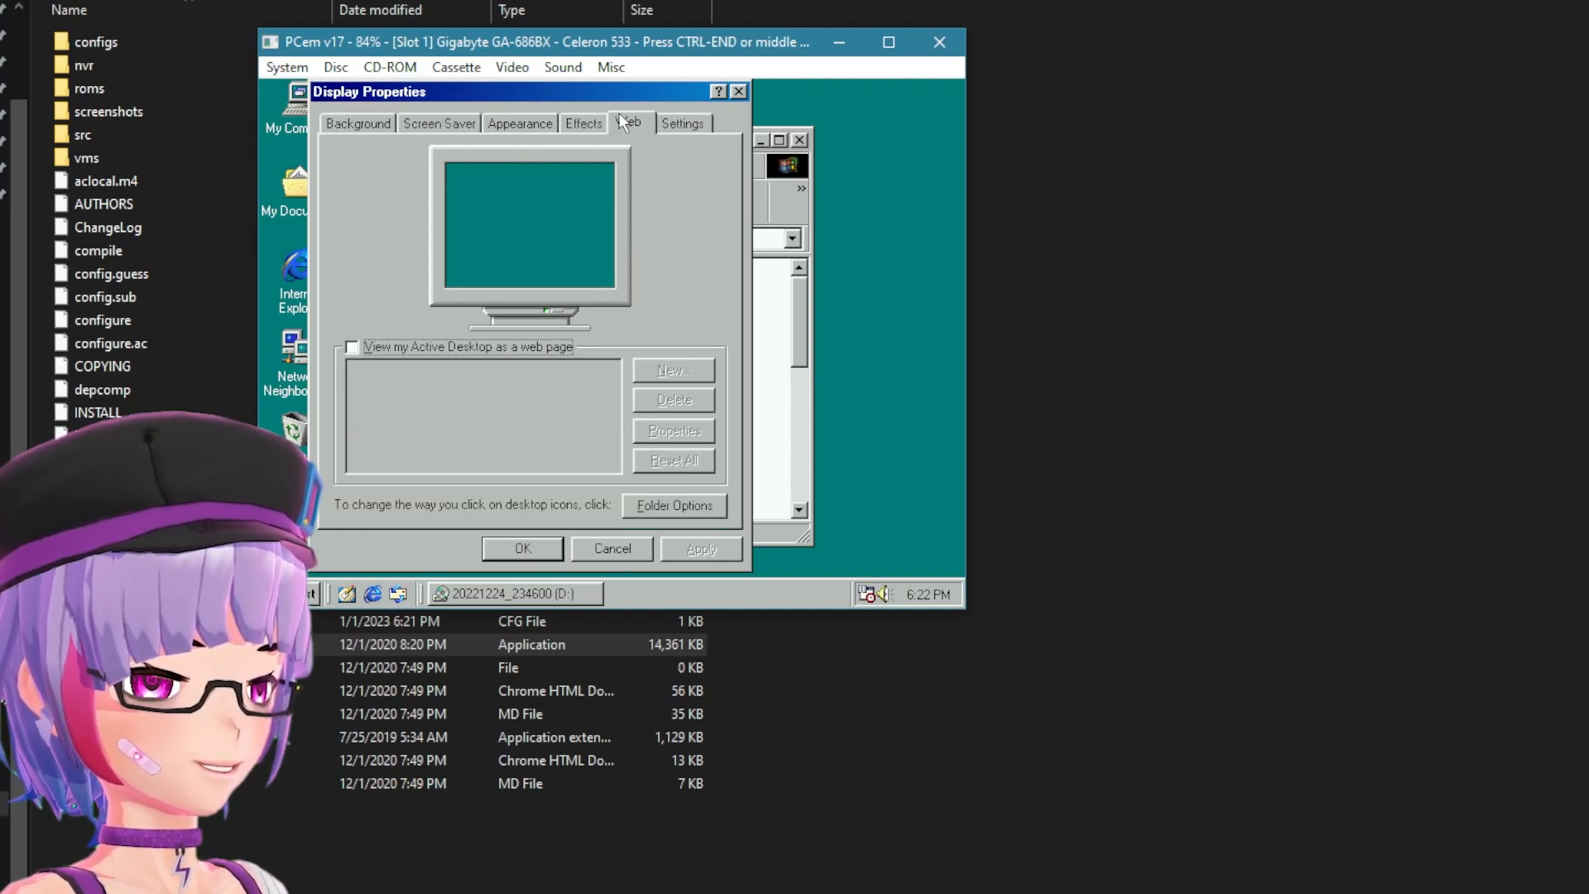
pyautogui.click(681, 123)
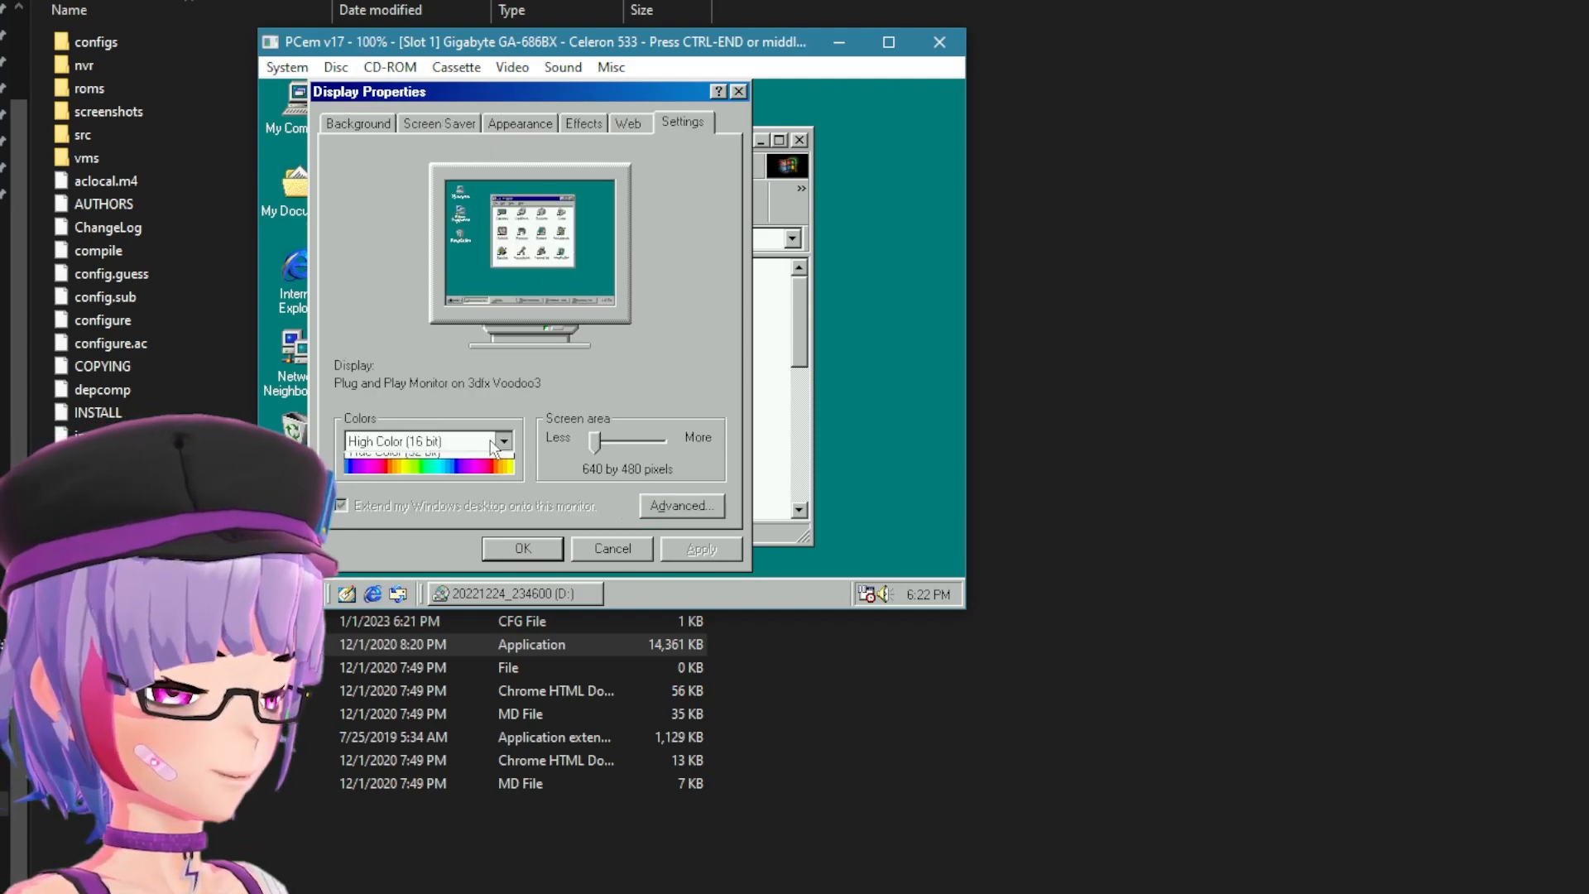
pyautogui.click(420, 441)
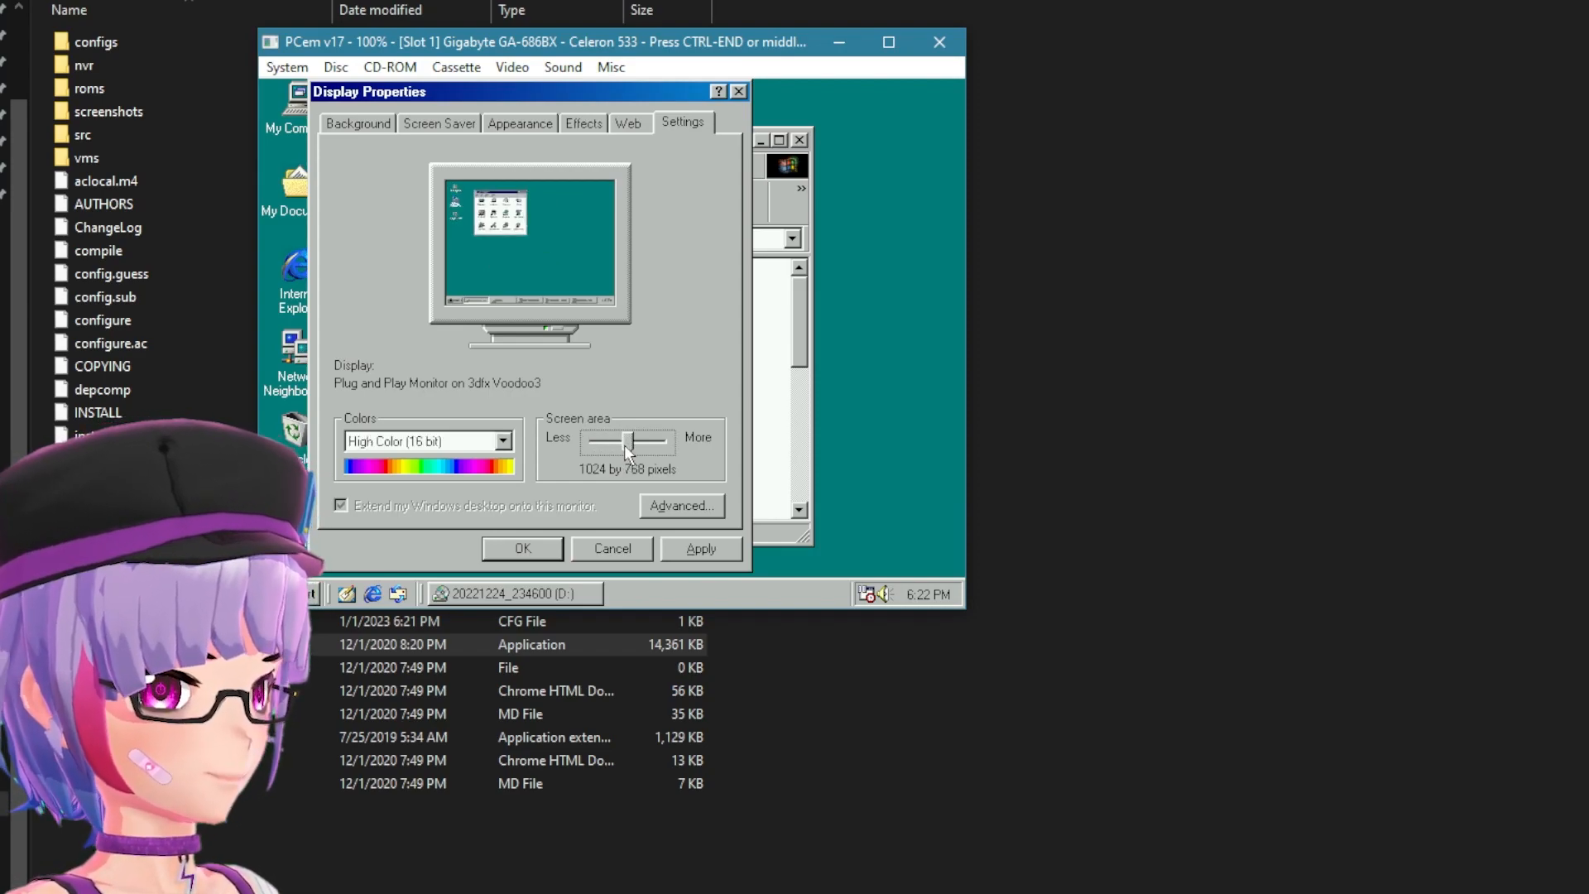
pyautogui.click(700, 548)
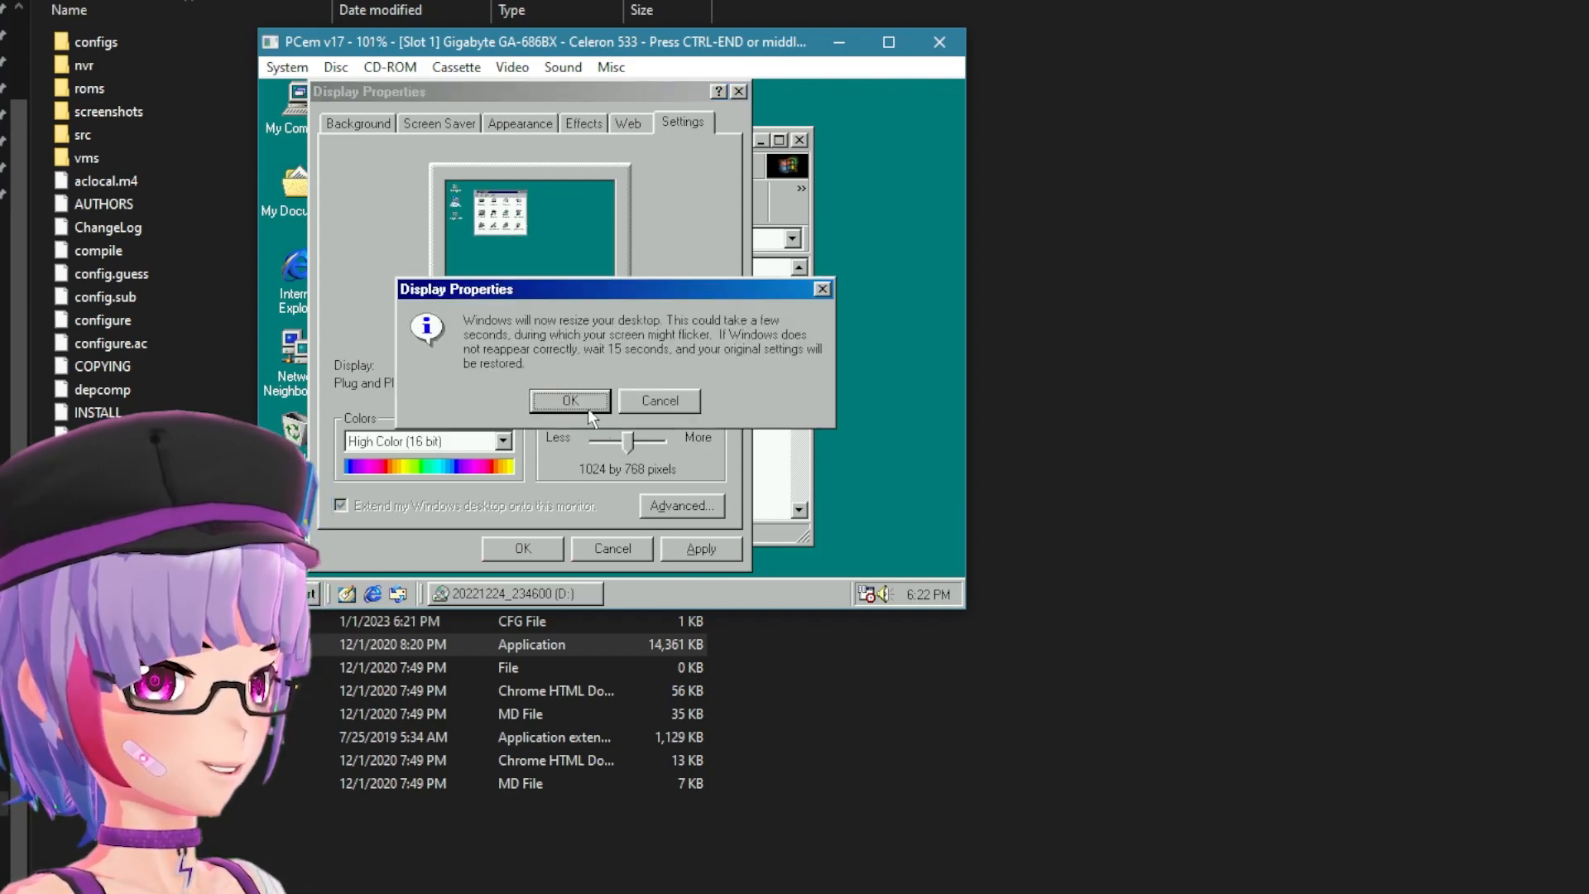
pyautogui.click(569, 401)
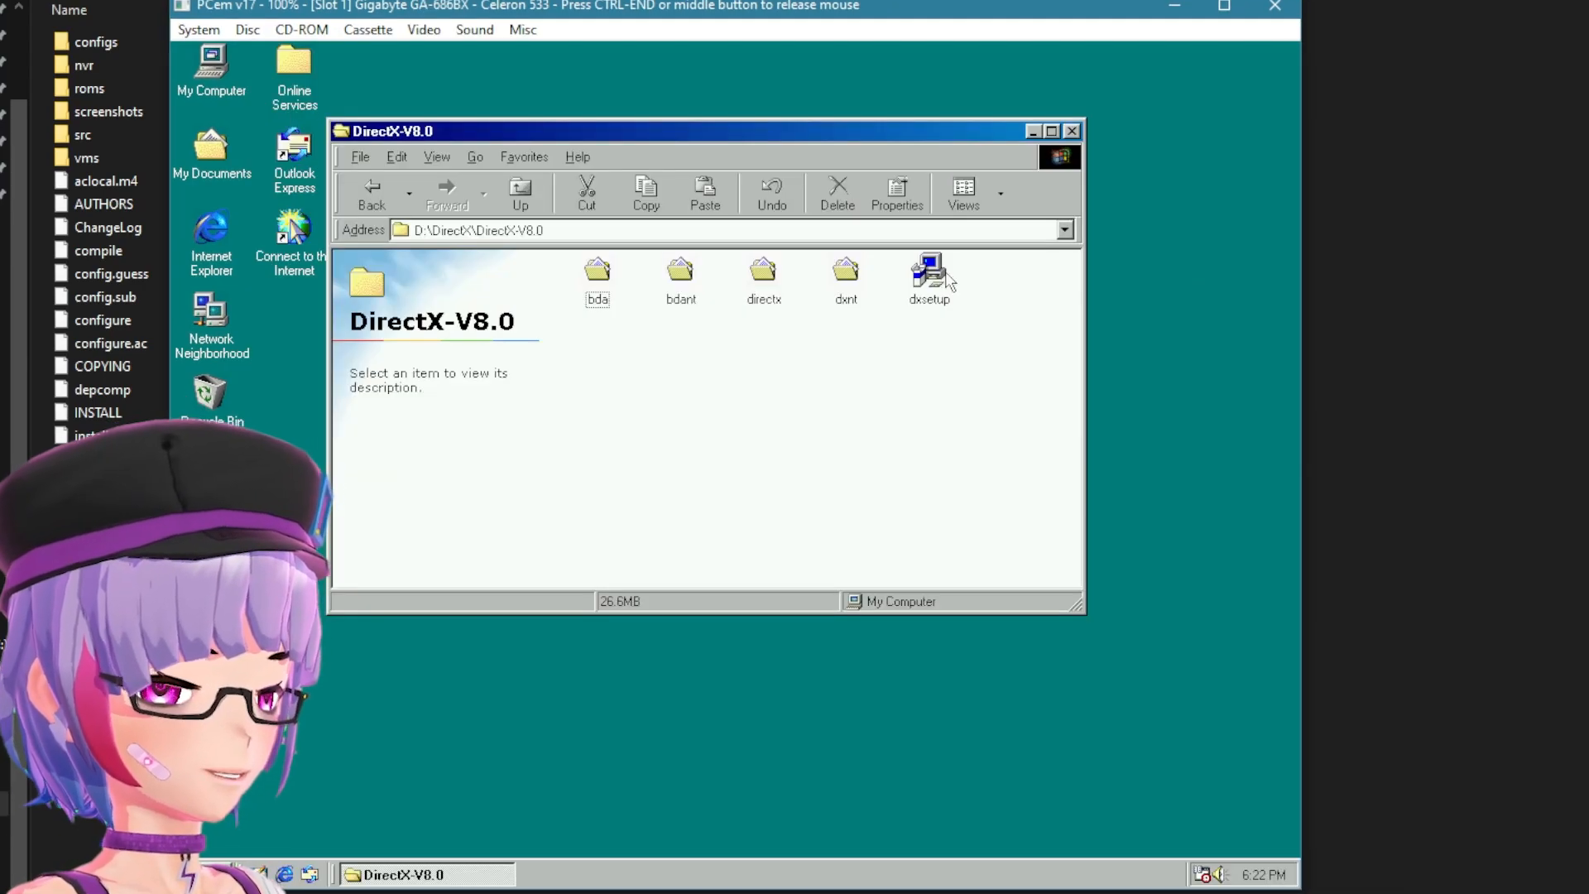
# Install DirectX 8.0 from dxsetup on the CD
pyautogui.click(929, 273)
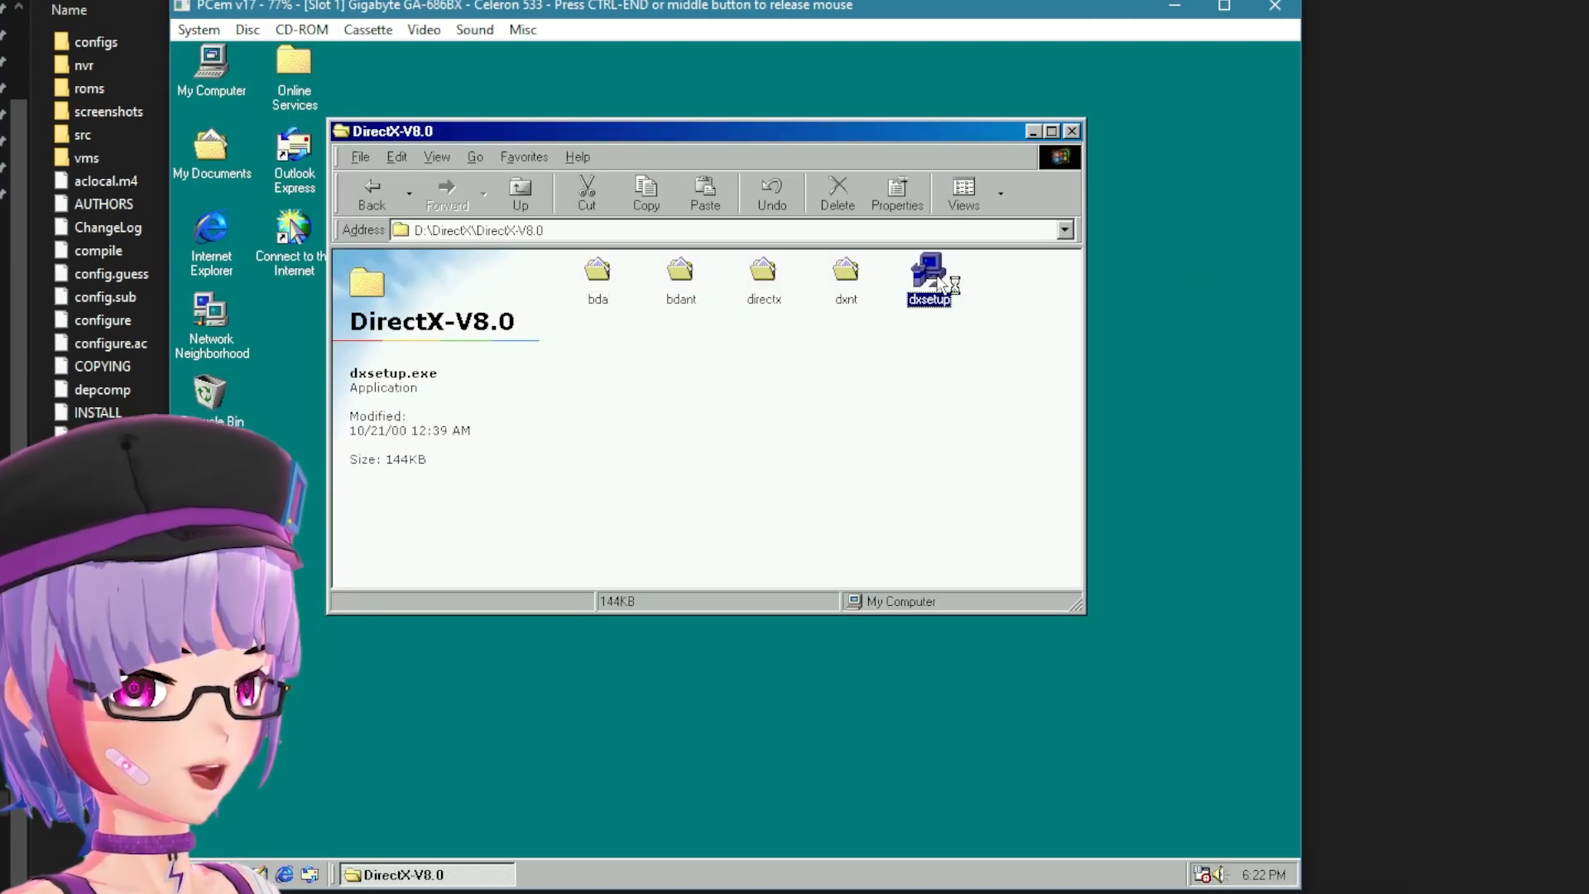
pyautogui.doubleClick(929, 272)
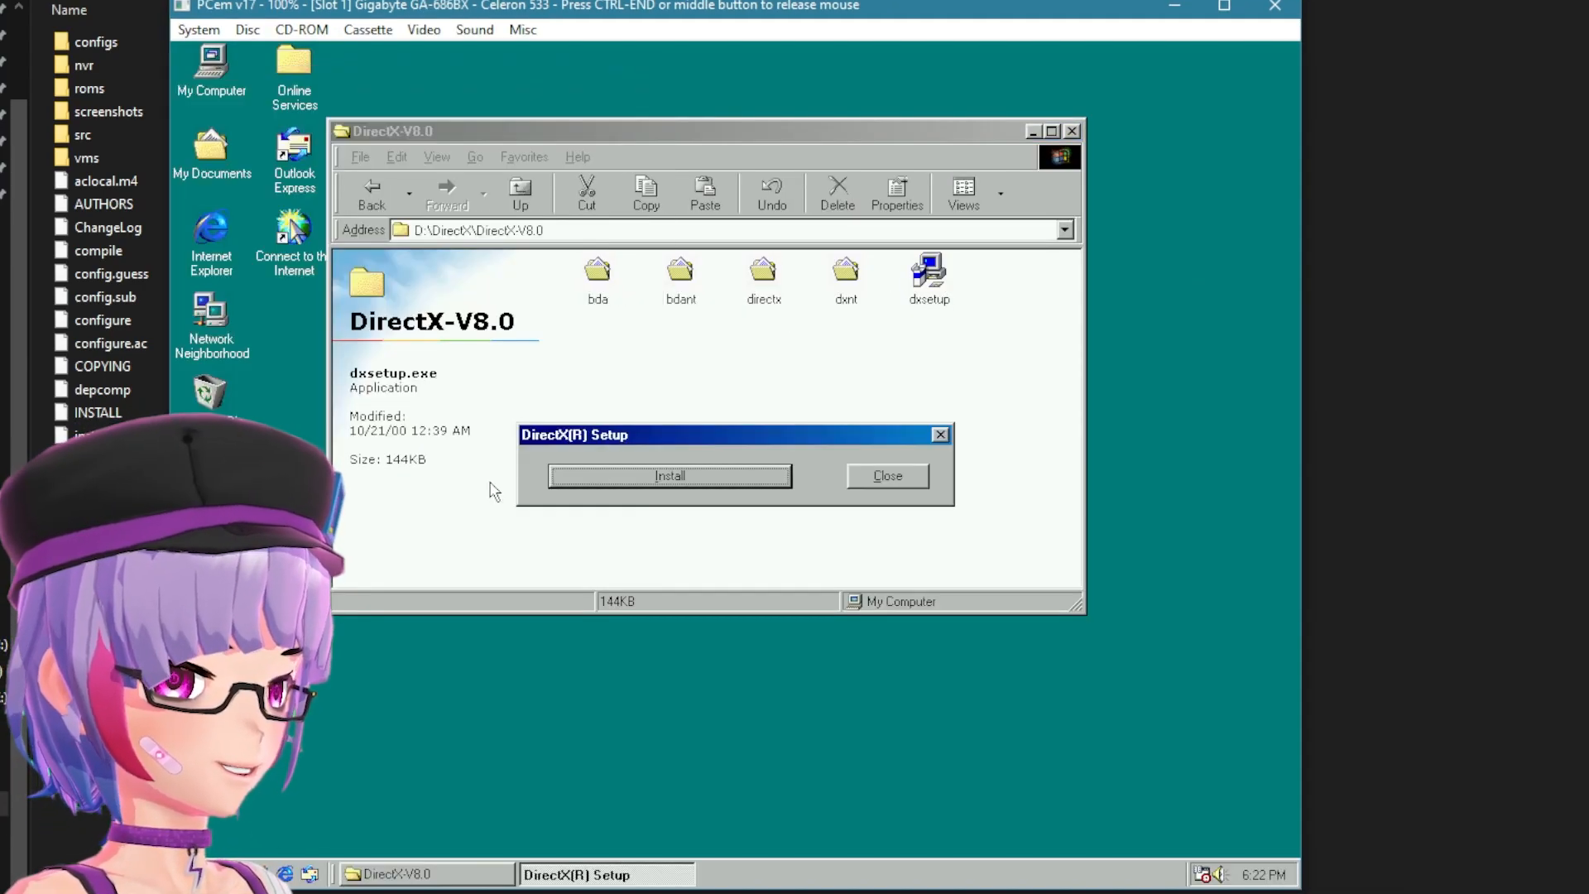
pyautogui.click(669, 475)
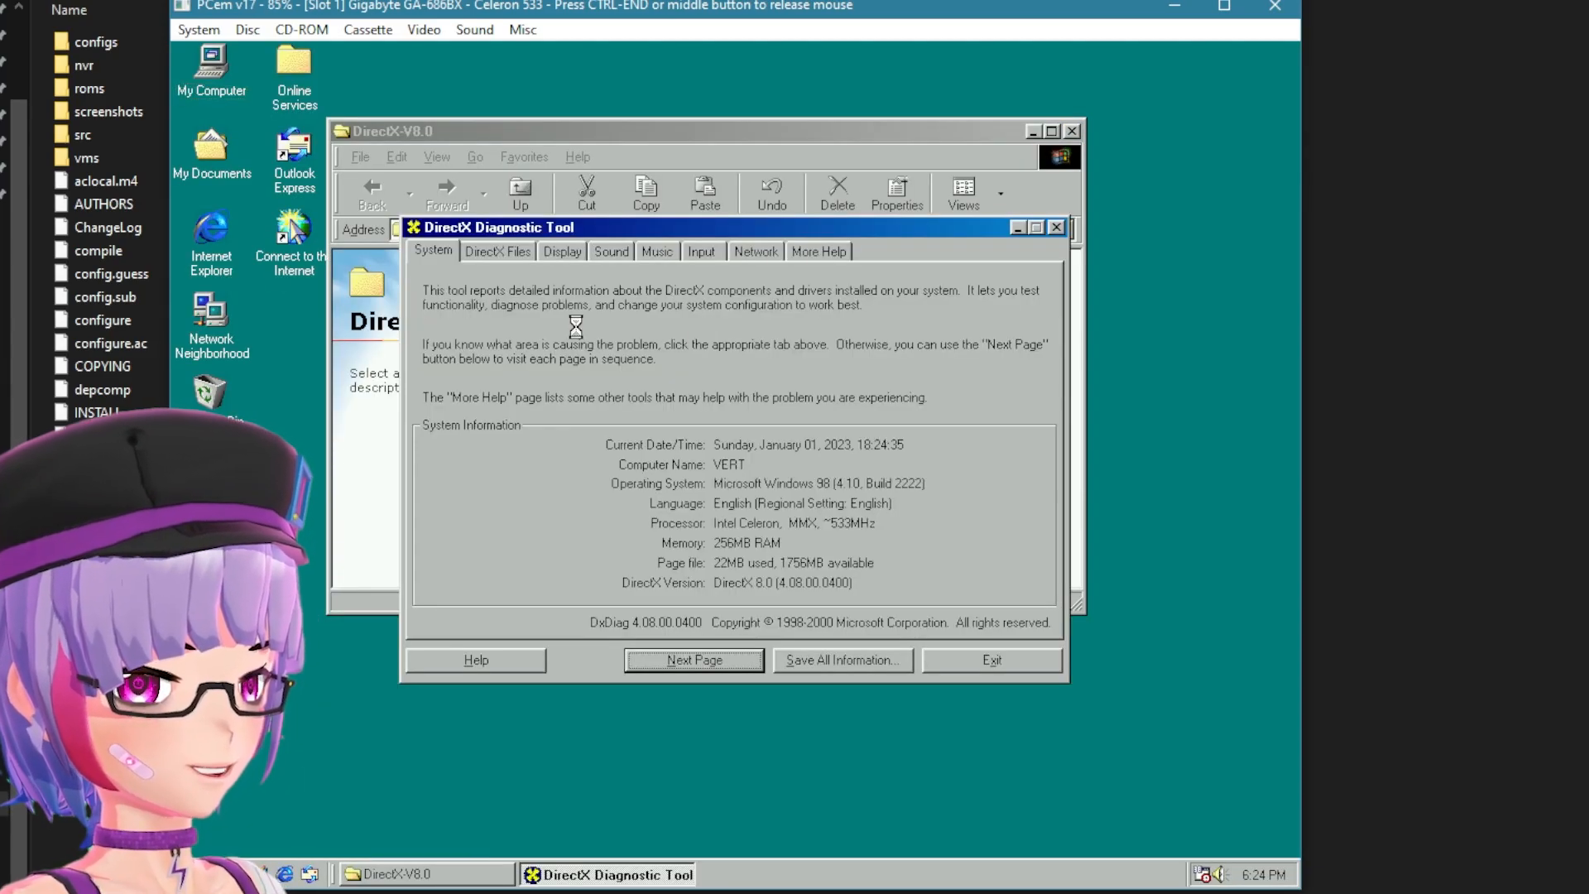
# Run the Direct3D test on the Voodoo3 in the DirectX Diagnostic Tool's Display page, then exit
pyautogui.click(561, 252)
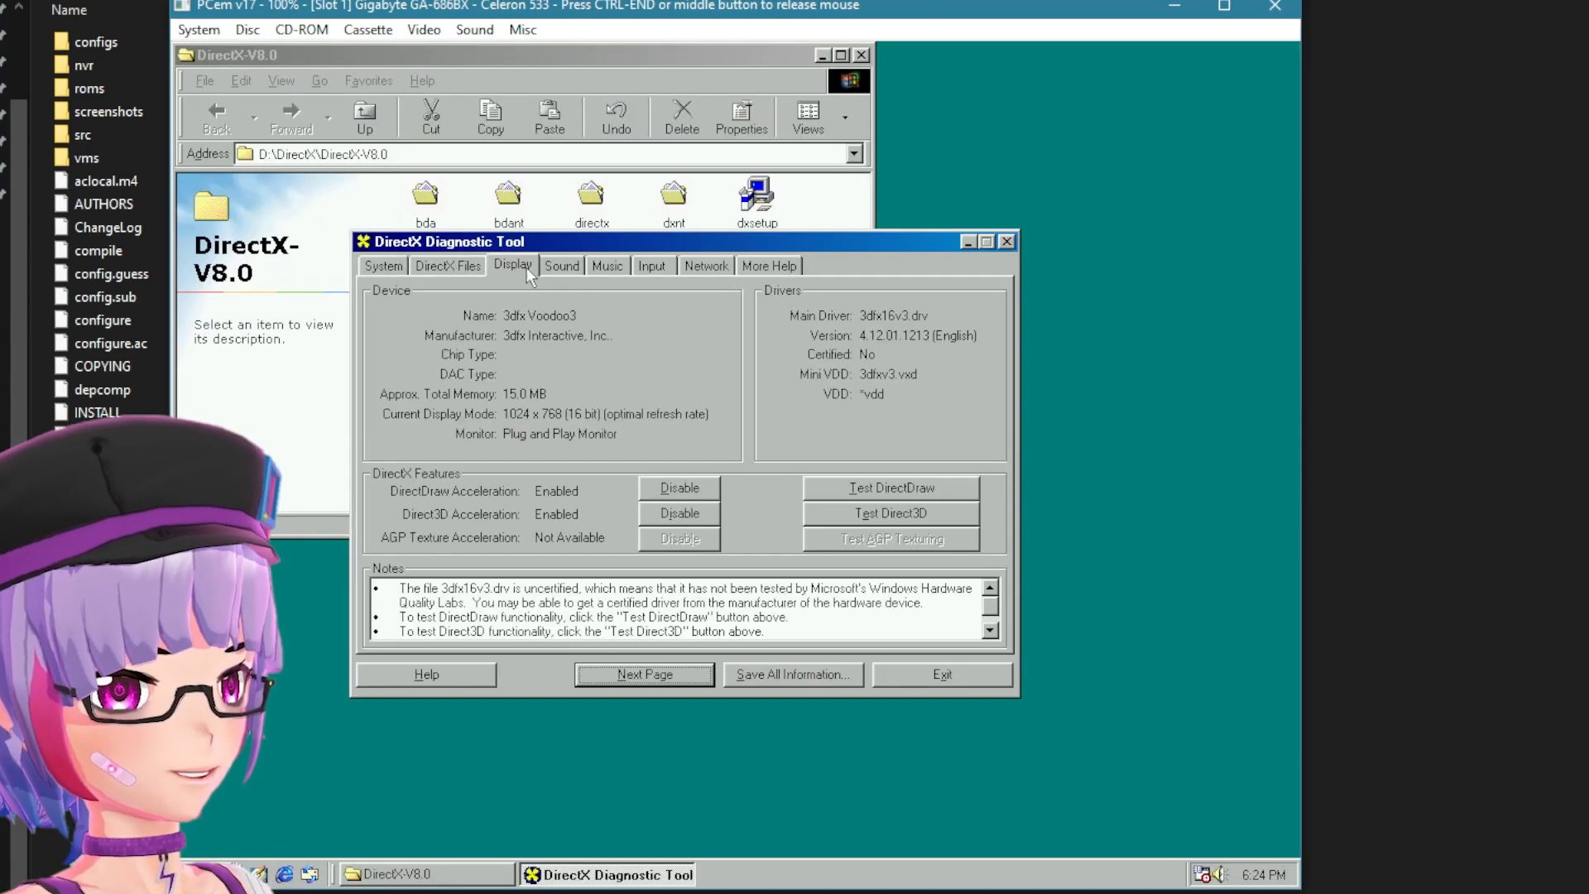
pyautogui.click(890, 513)
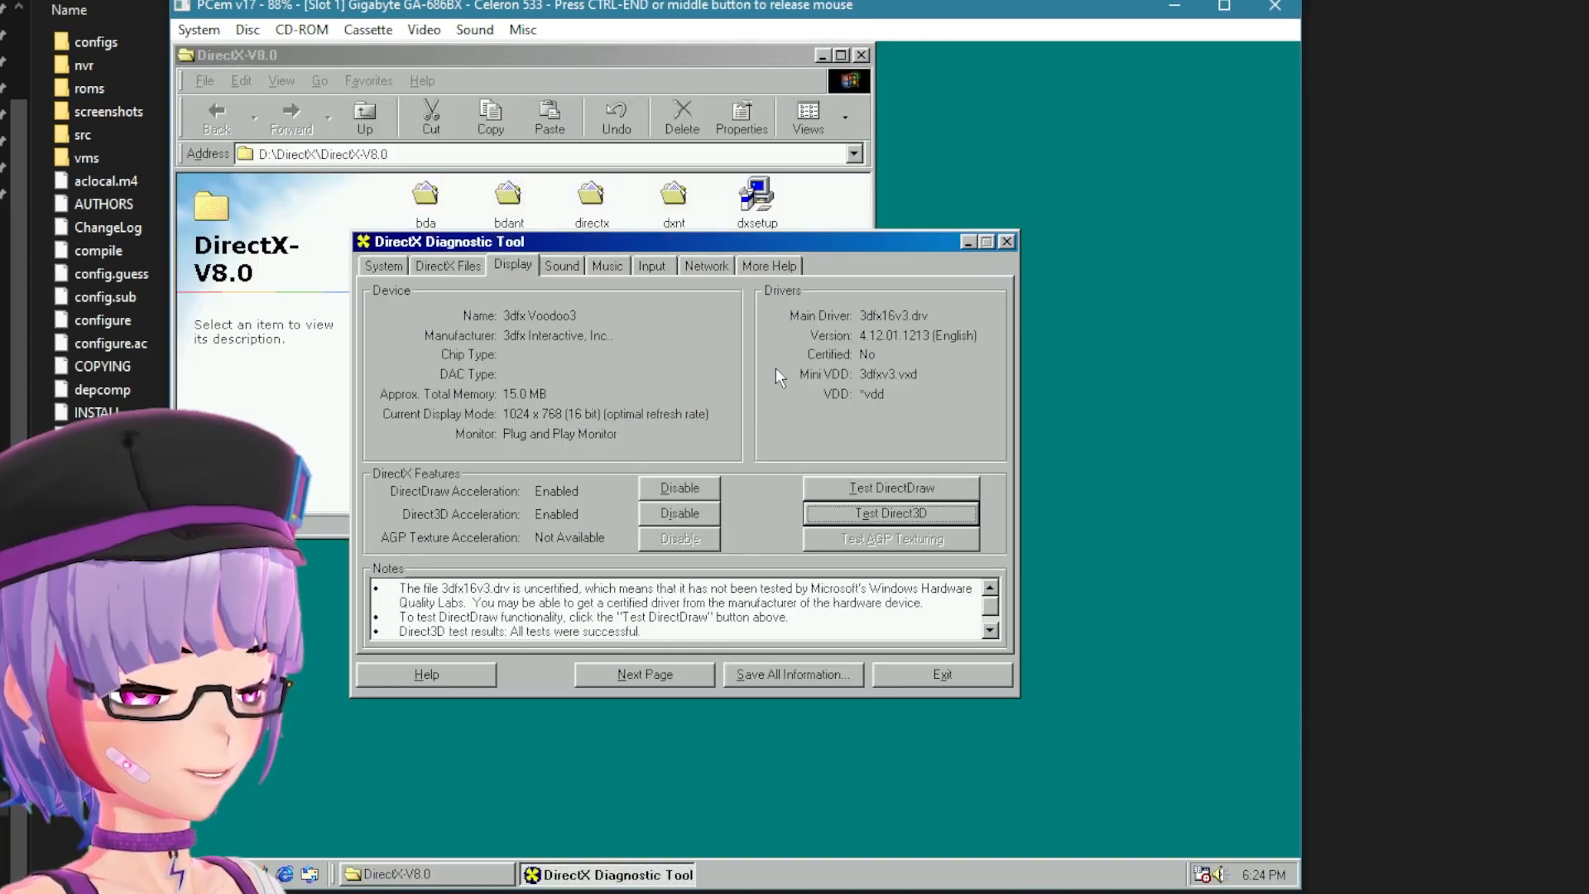
pyautogui.click(940, 673)
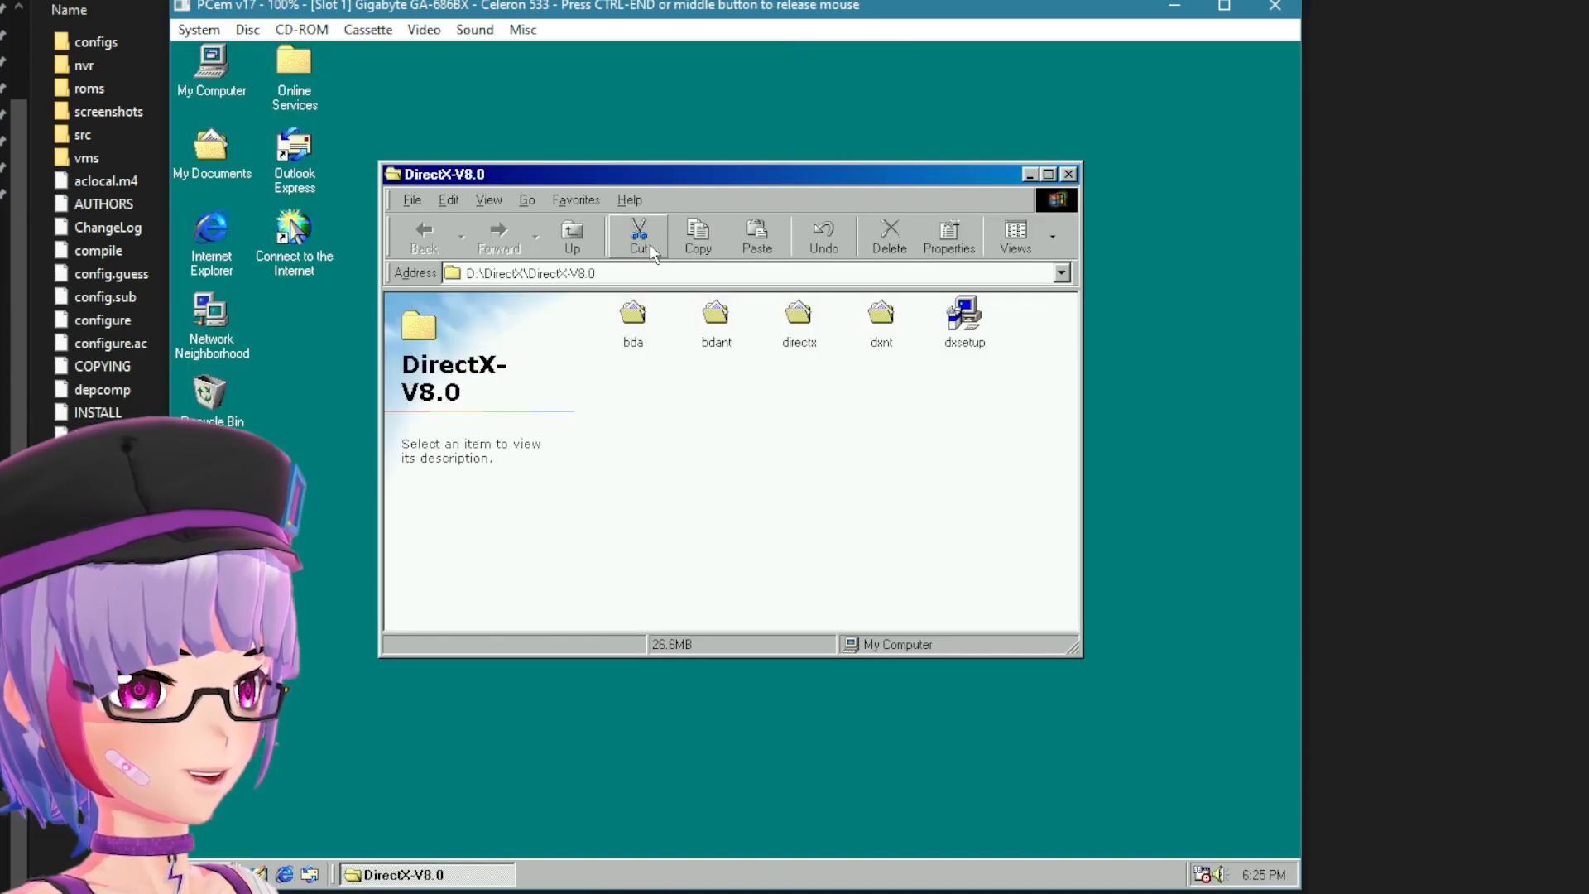
# Complete the Internet Connection Wizard with a manual LAN connection, skipping mail setup
pyautogui.click(1068, 173)
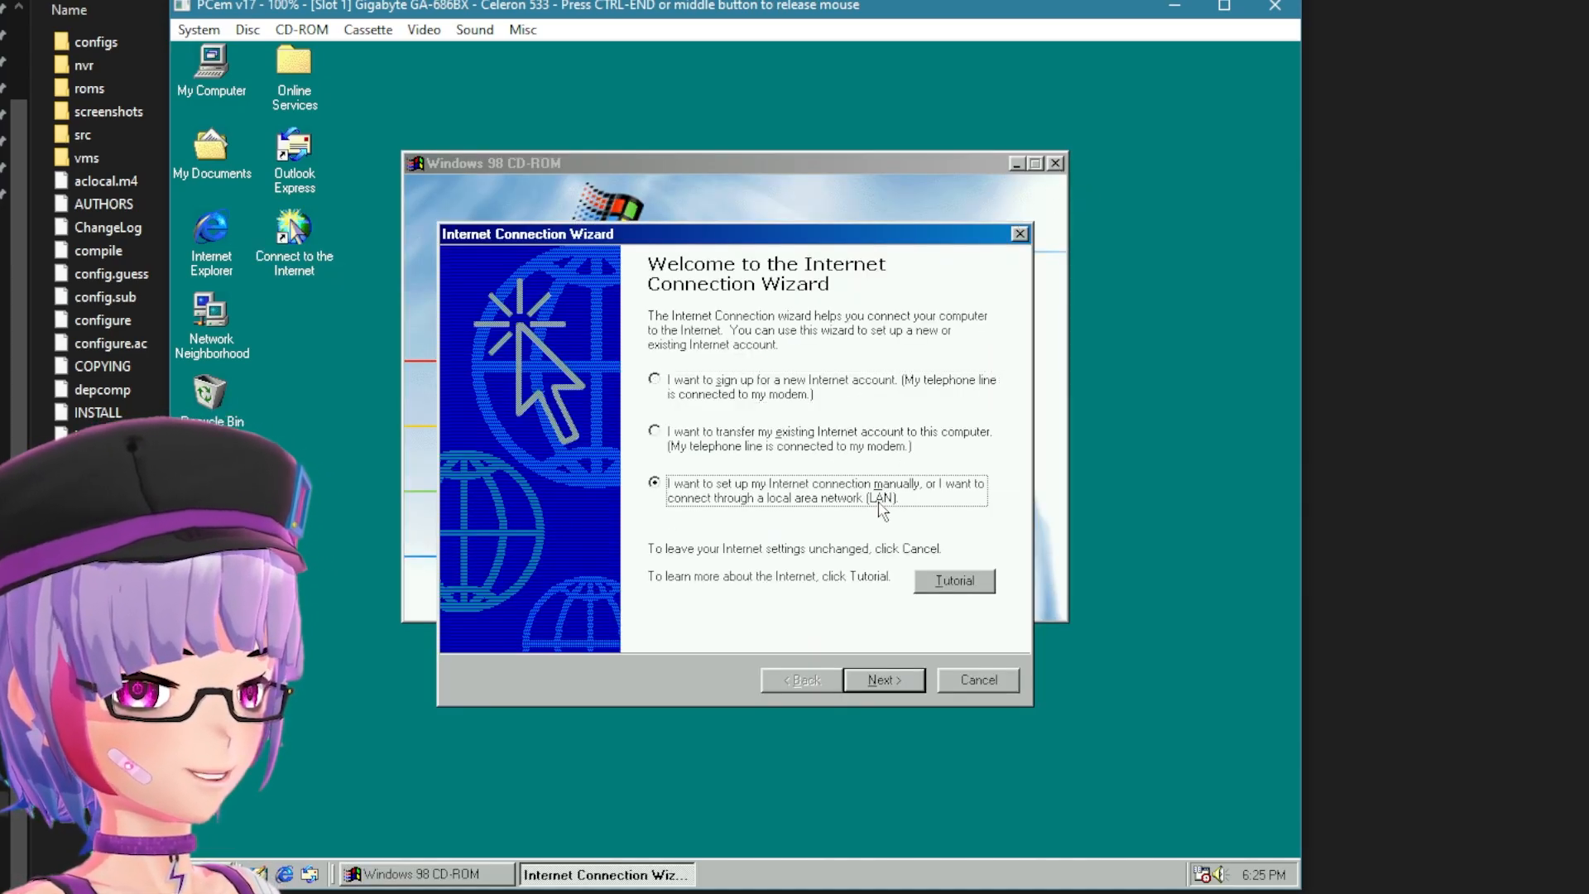
pyautogui.click(881, 679)
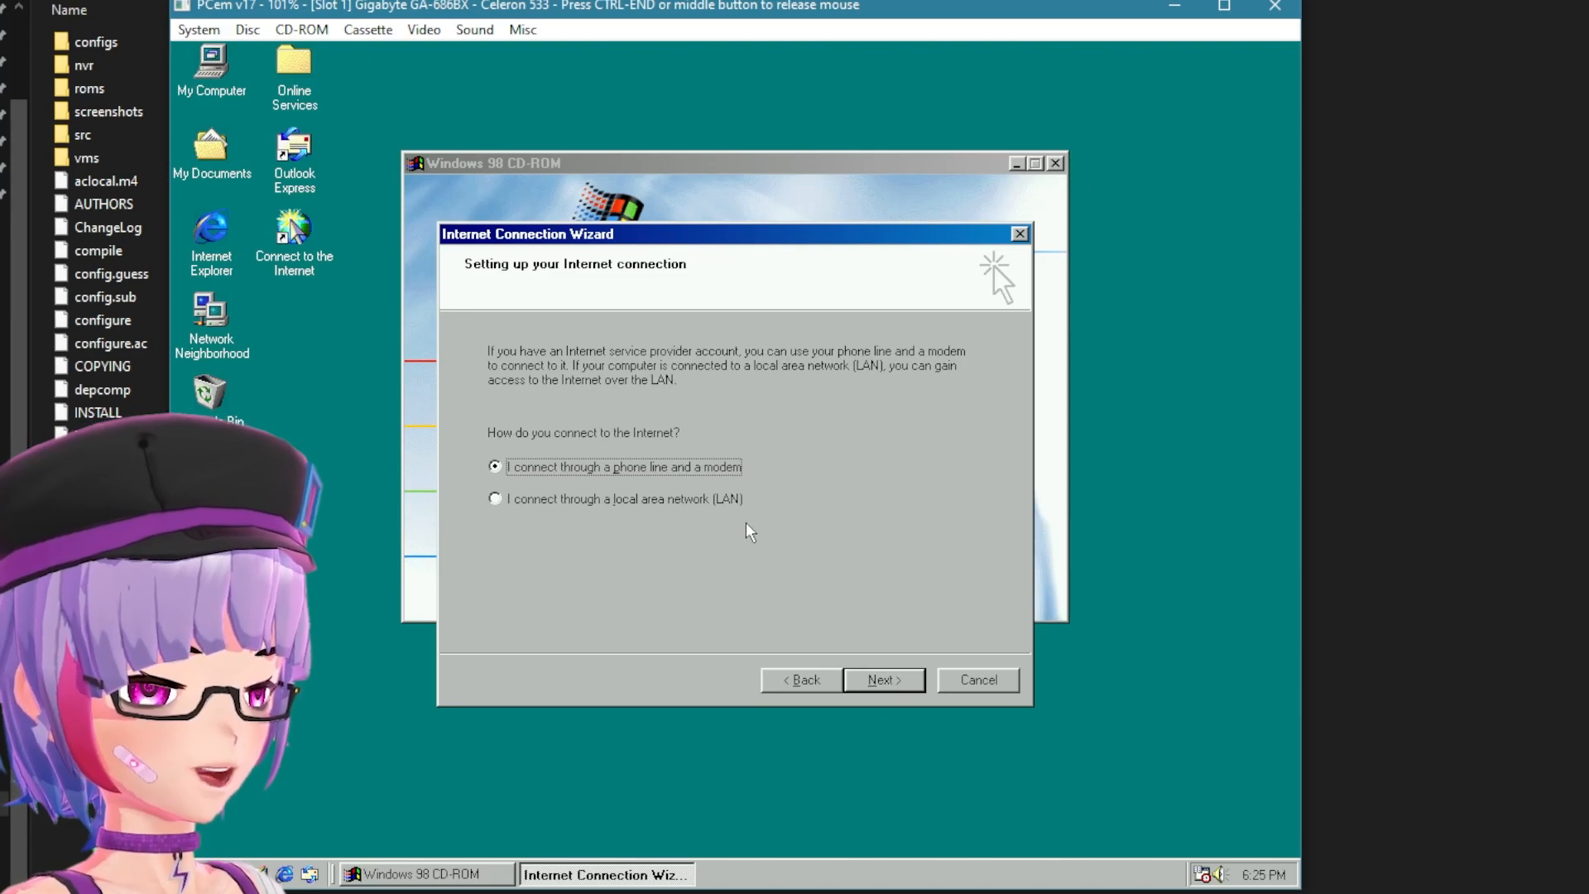
pyautogui.click(495, 498)
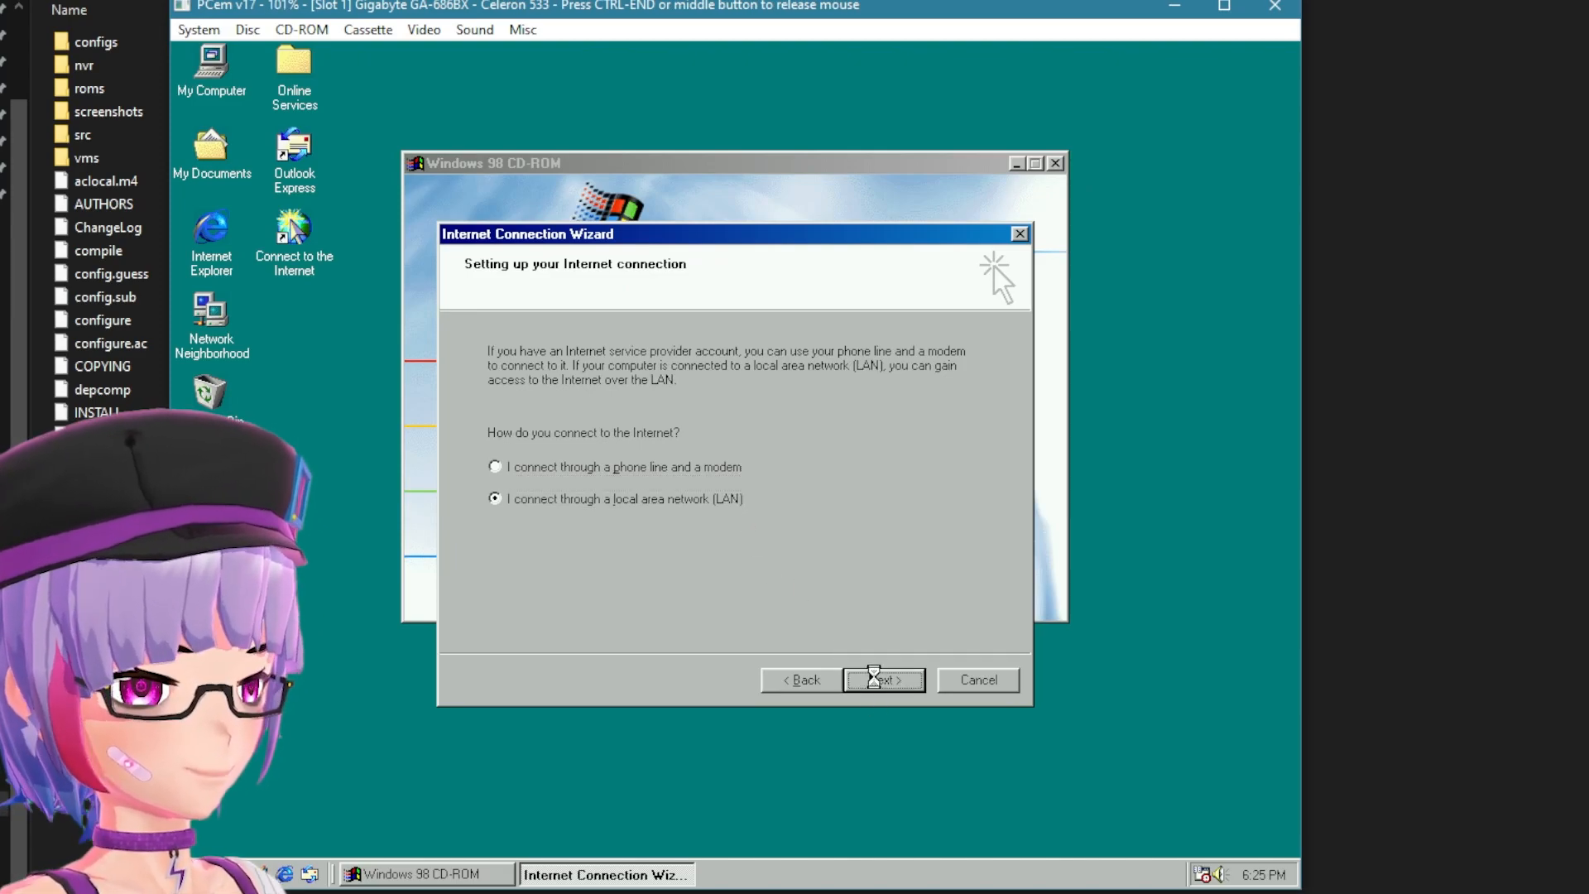
pyautogui.click(882, 679)
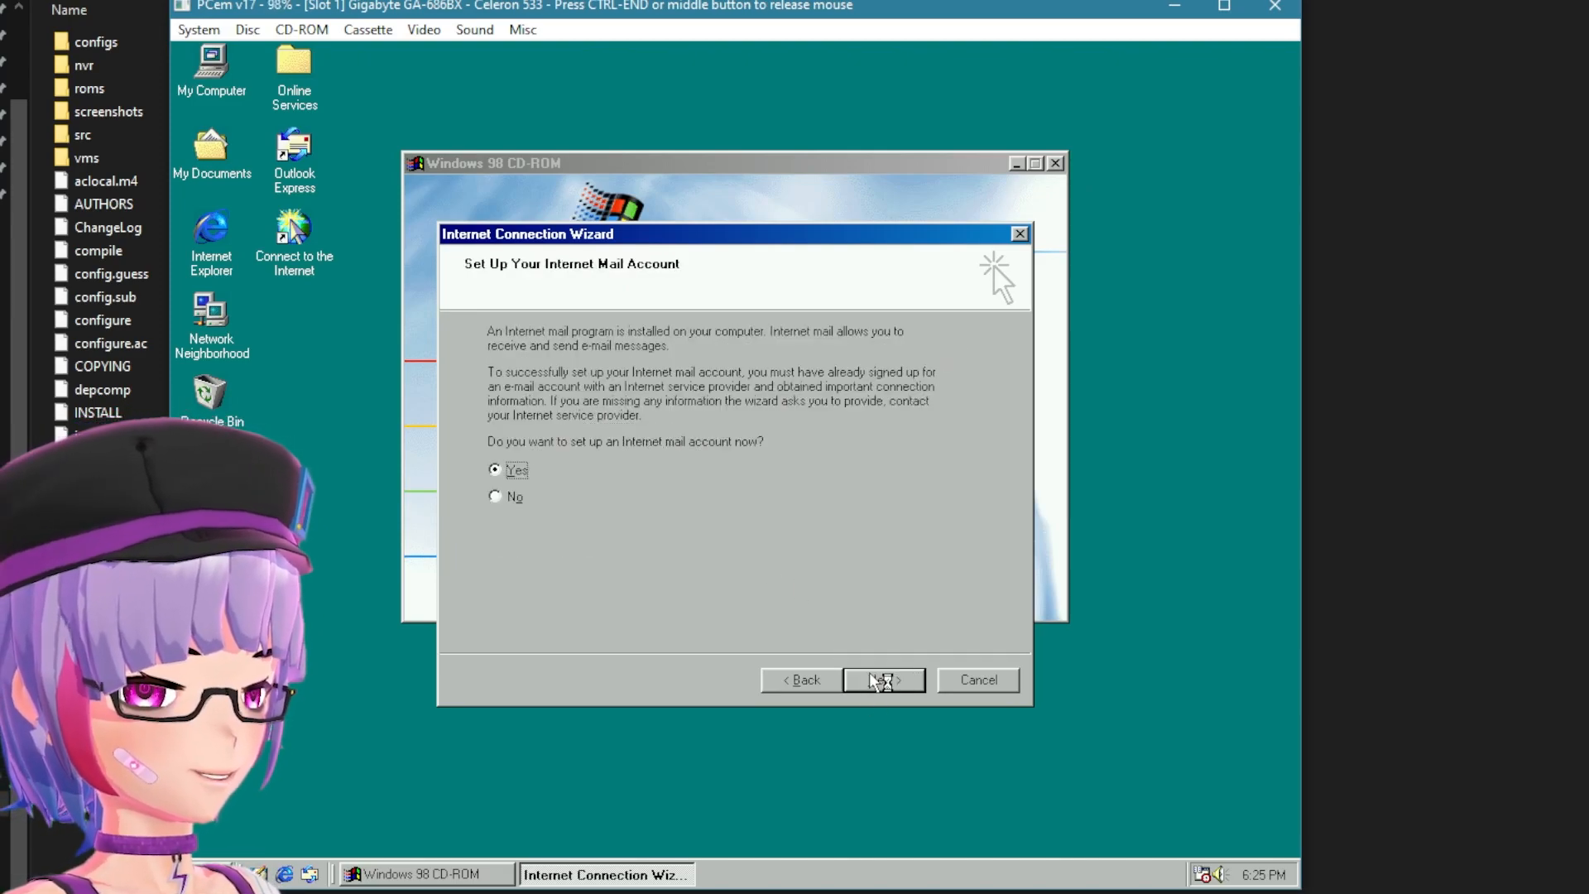
pyautogui.click(495, 494)
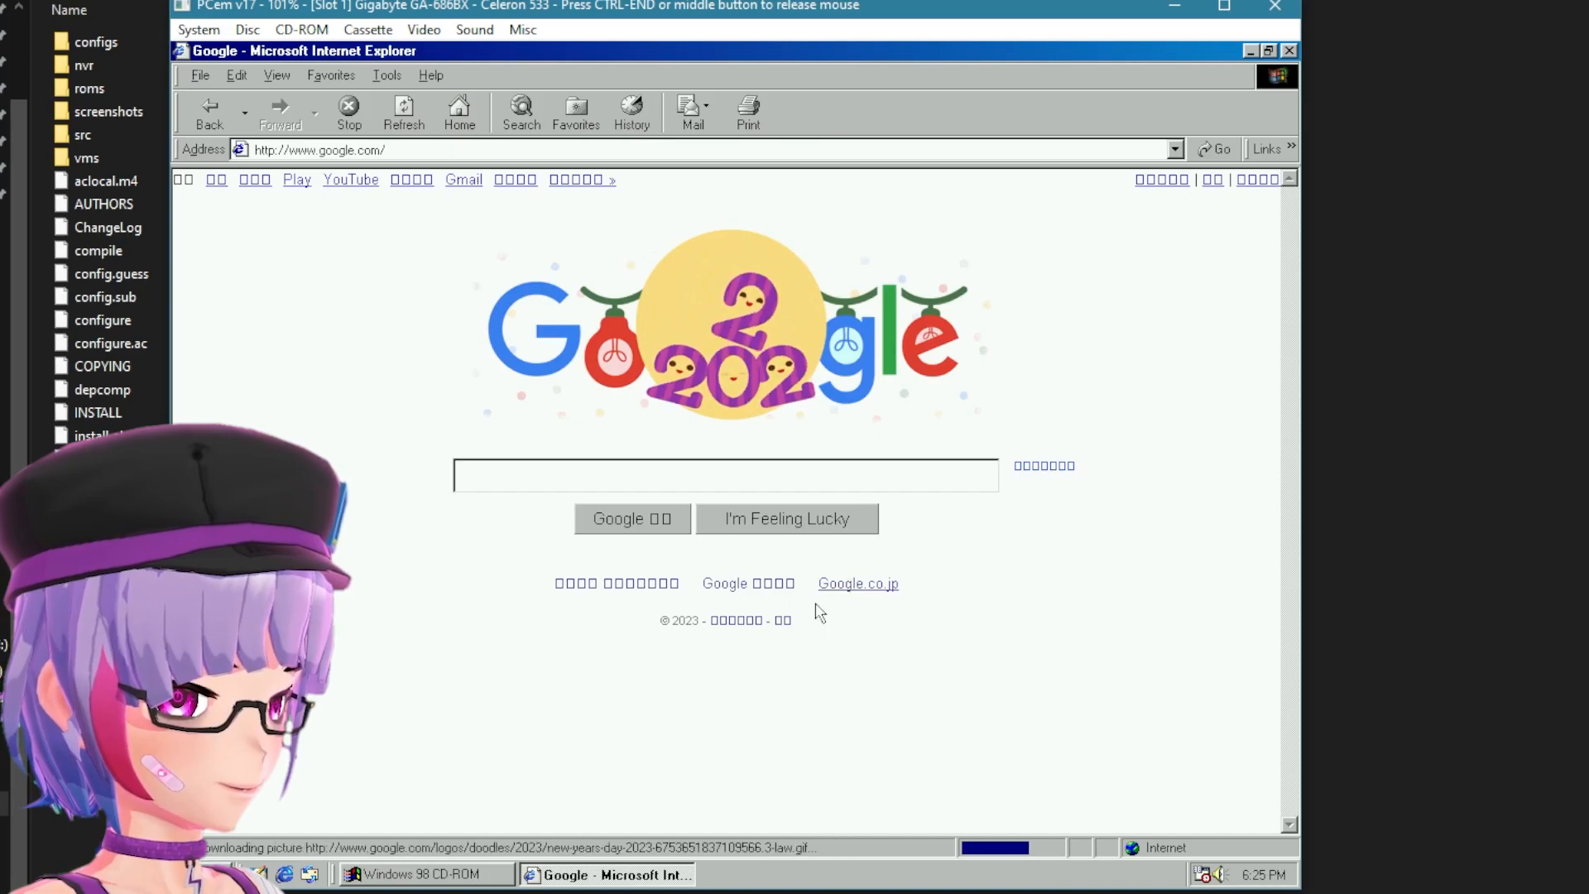
# Search 'windows 98' in Internet Explorer and play the barneysw sample video
pyautogui.write('windows 98')
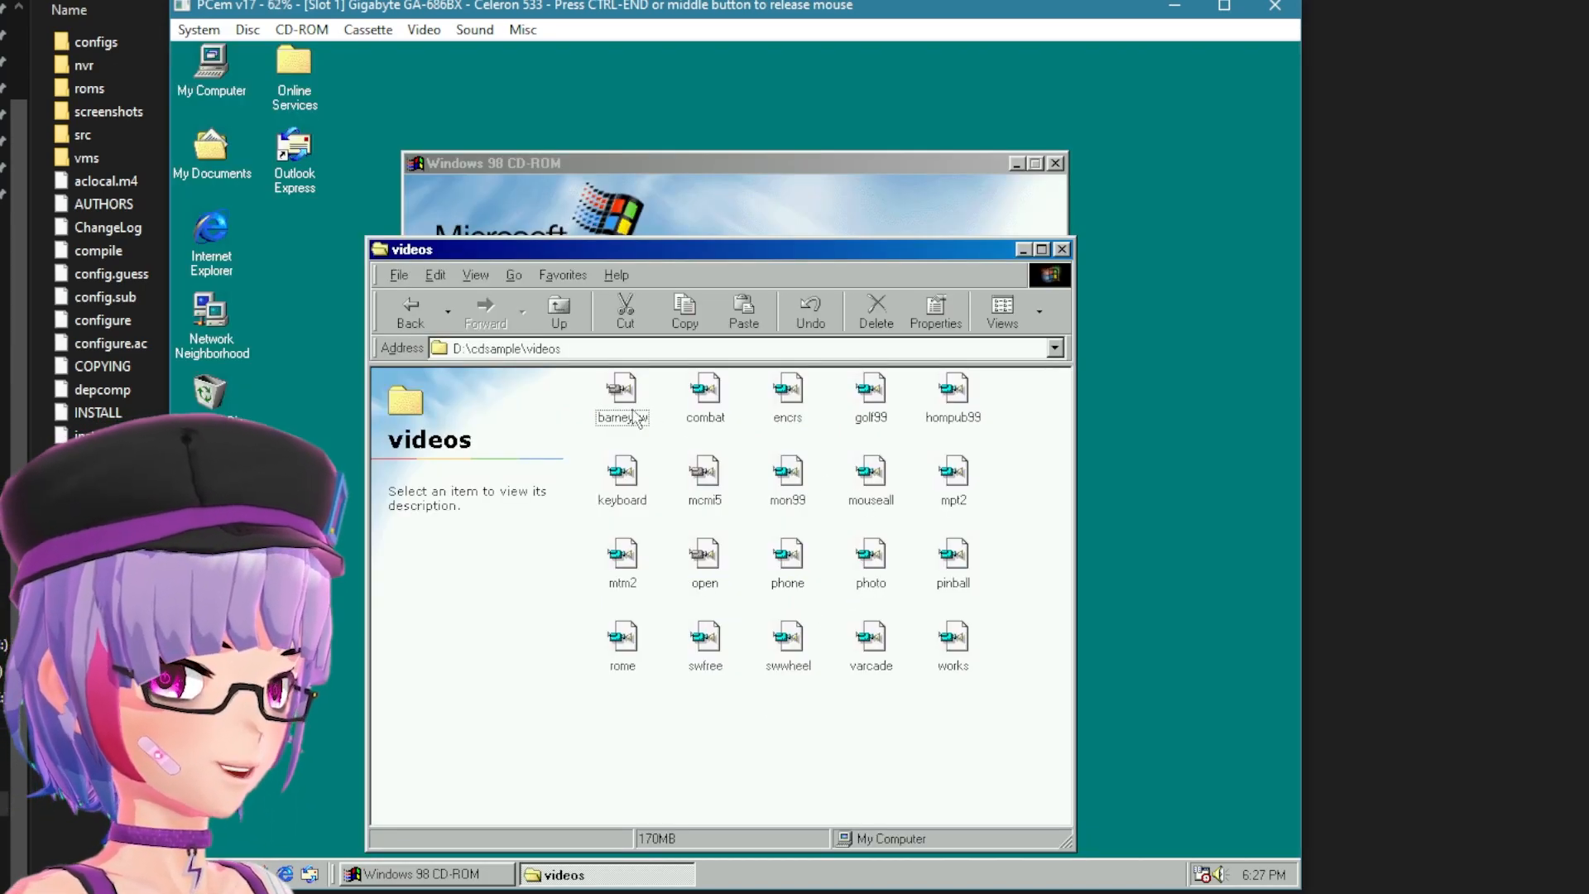
pyautogui.doubleClick(622, 396)
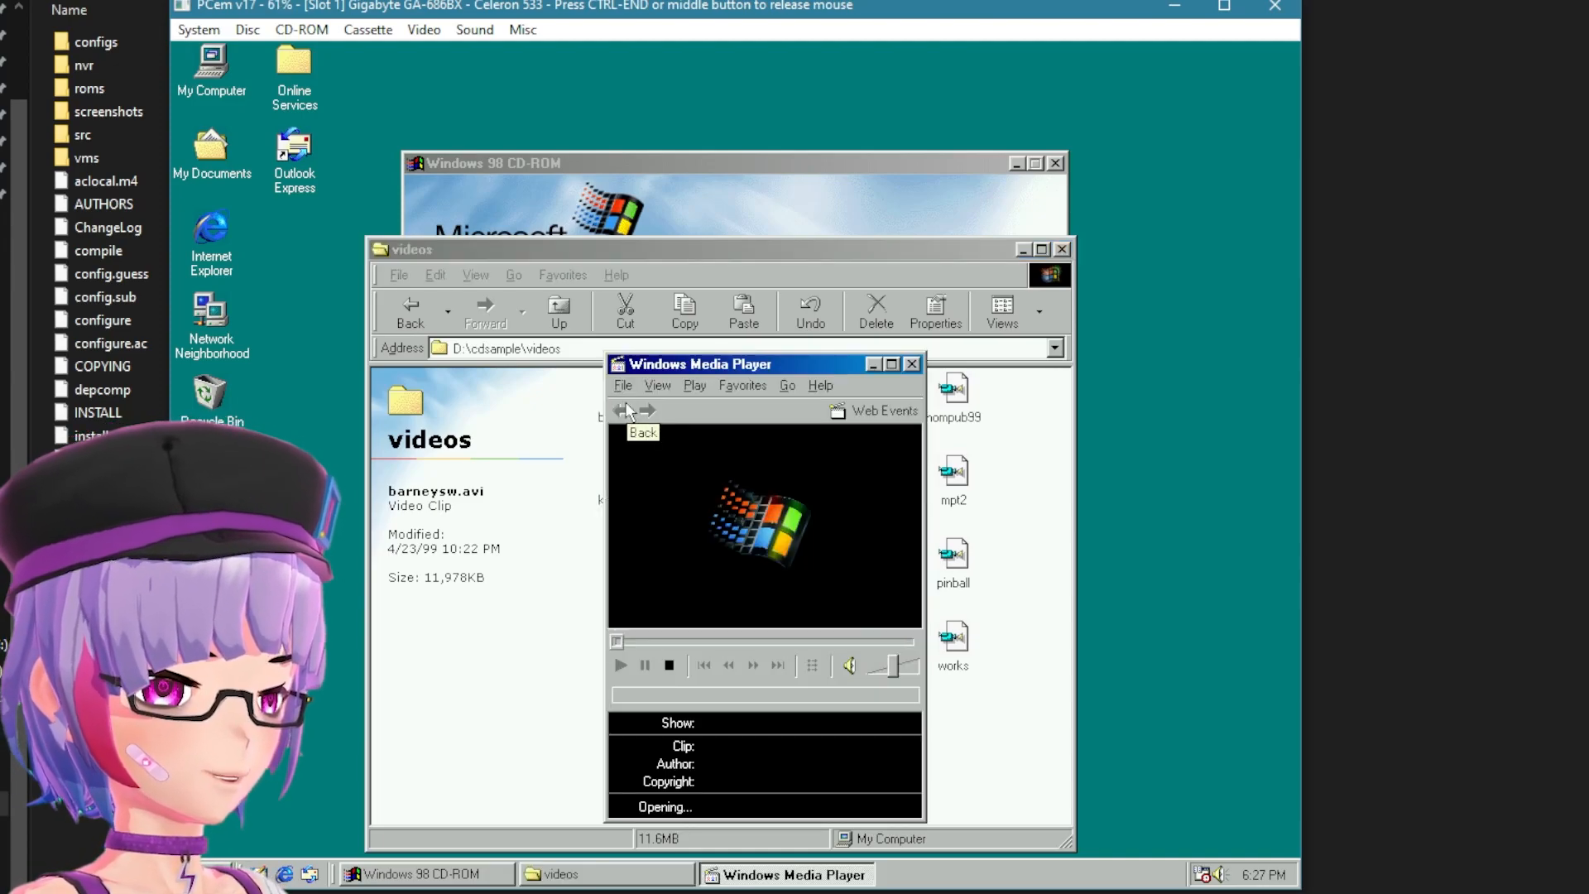
pyautogui.click(694, 385)
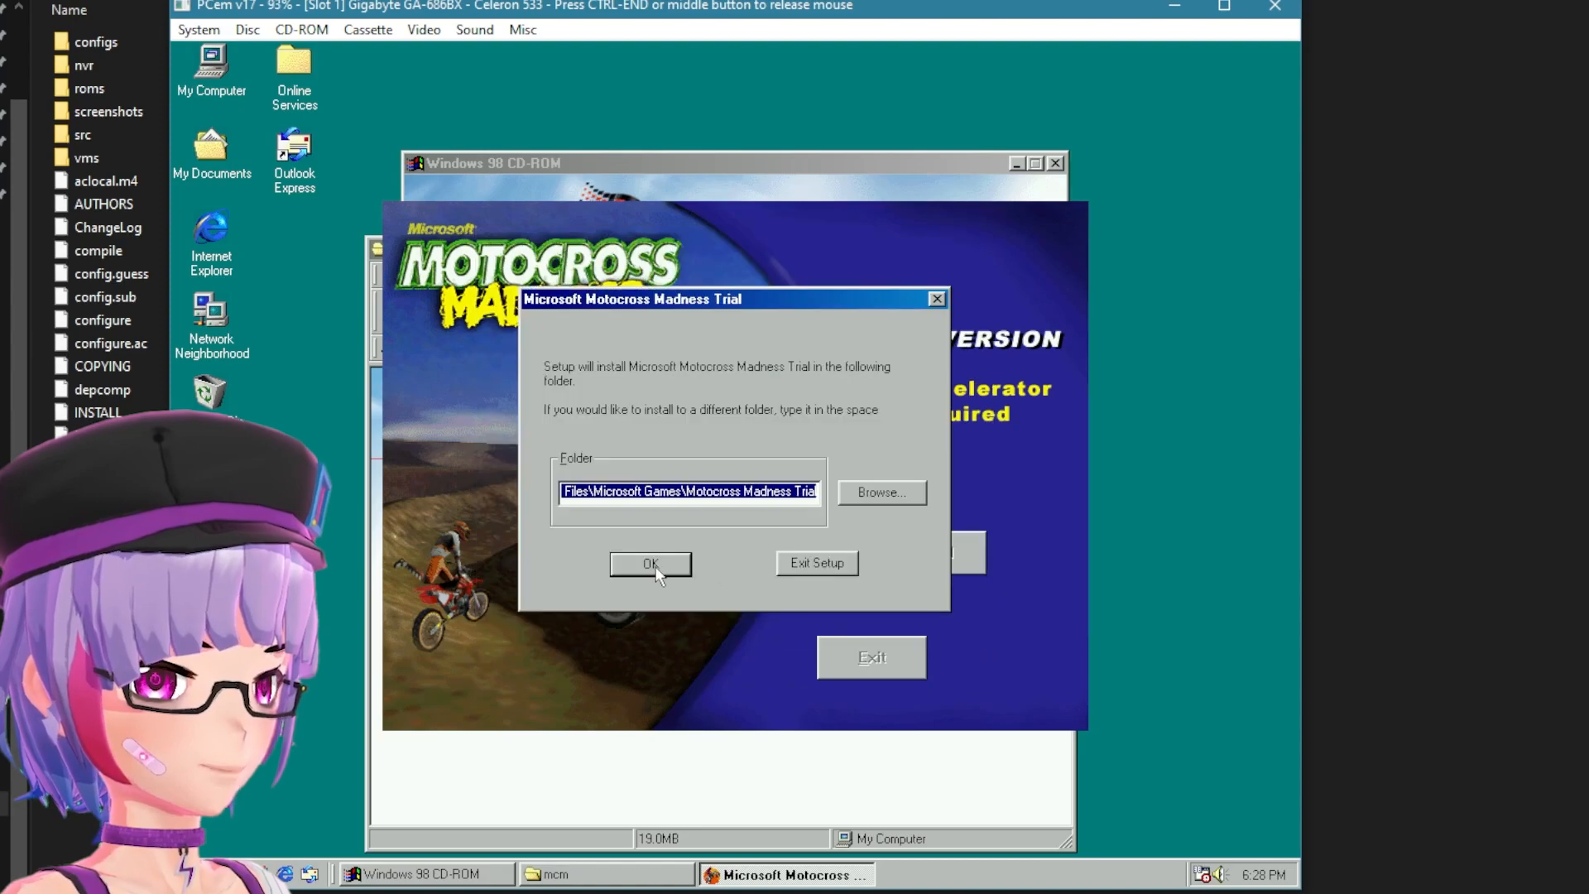
# Install Motocross Madness Trial to the default folder, launch msmcm and enter Graphics Options
pyautogui.click(650, 563)
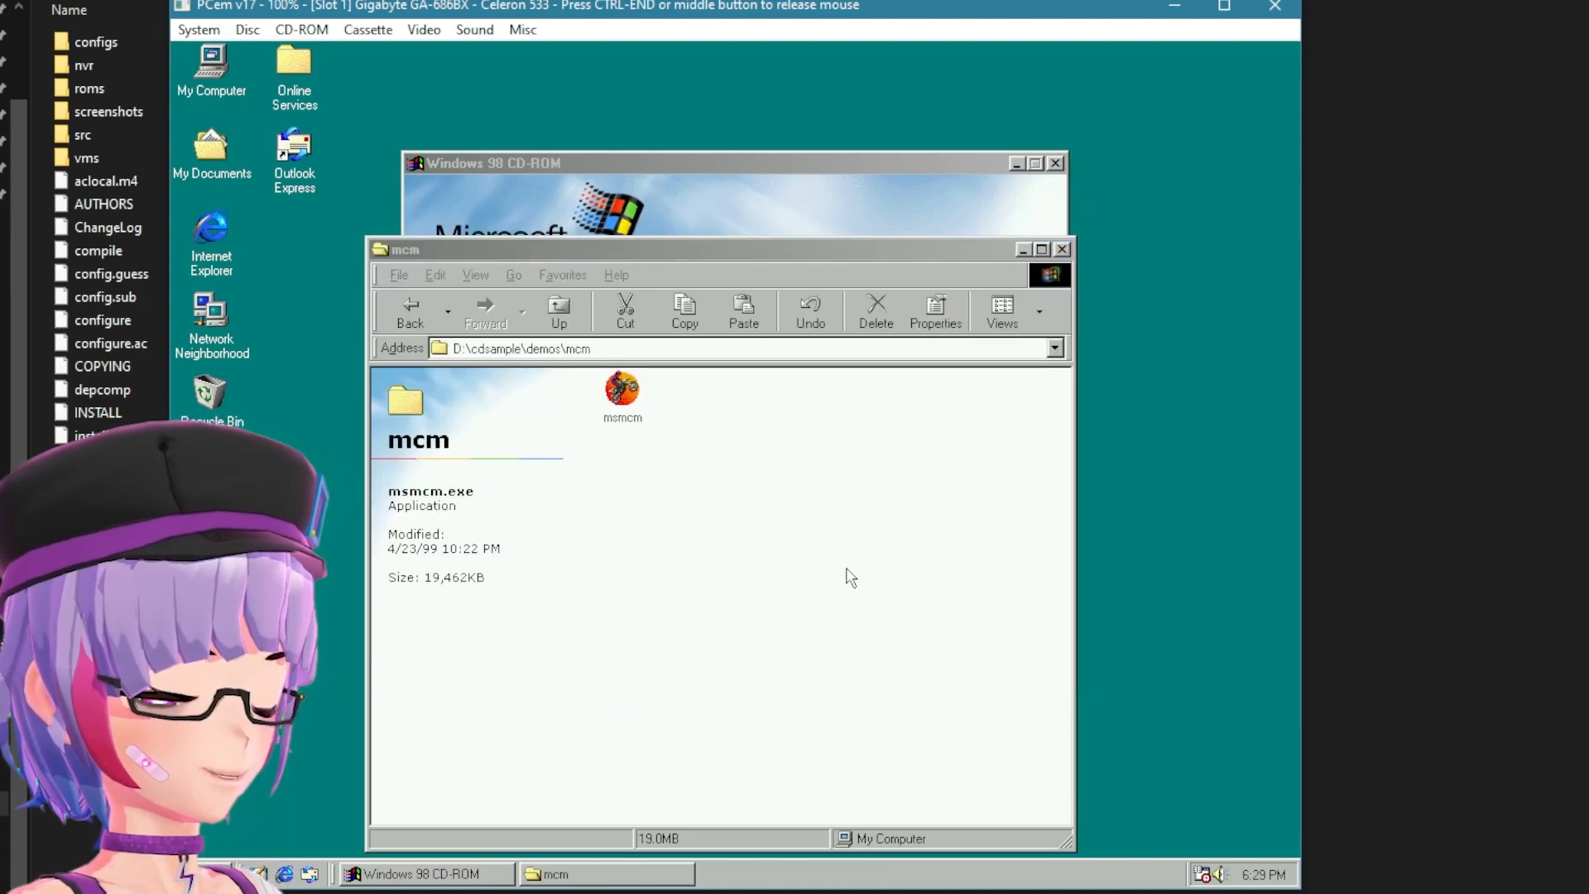
pyautogui.doubleClick(621, 387)
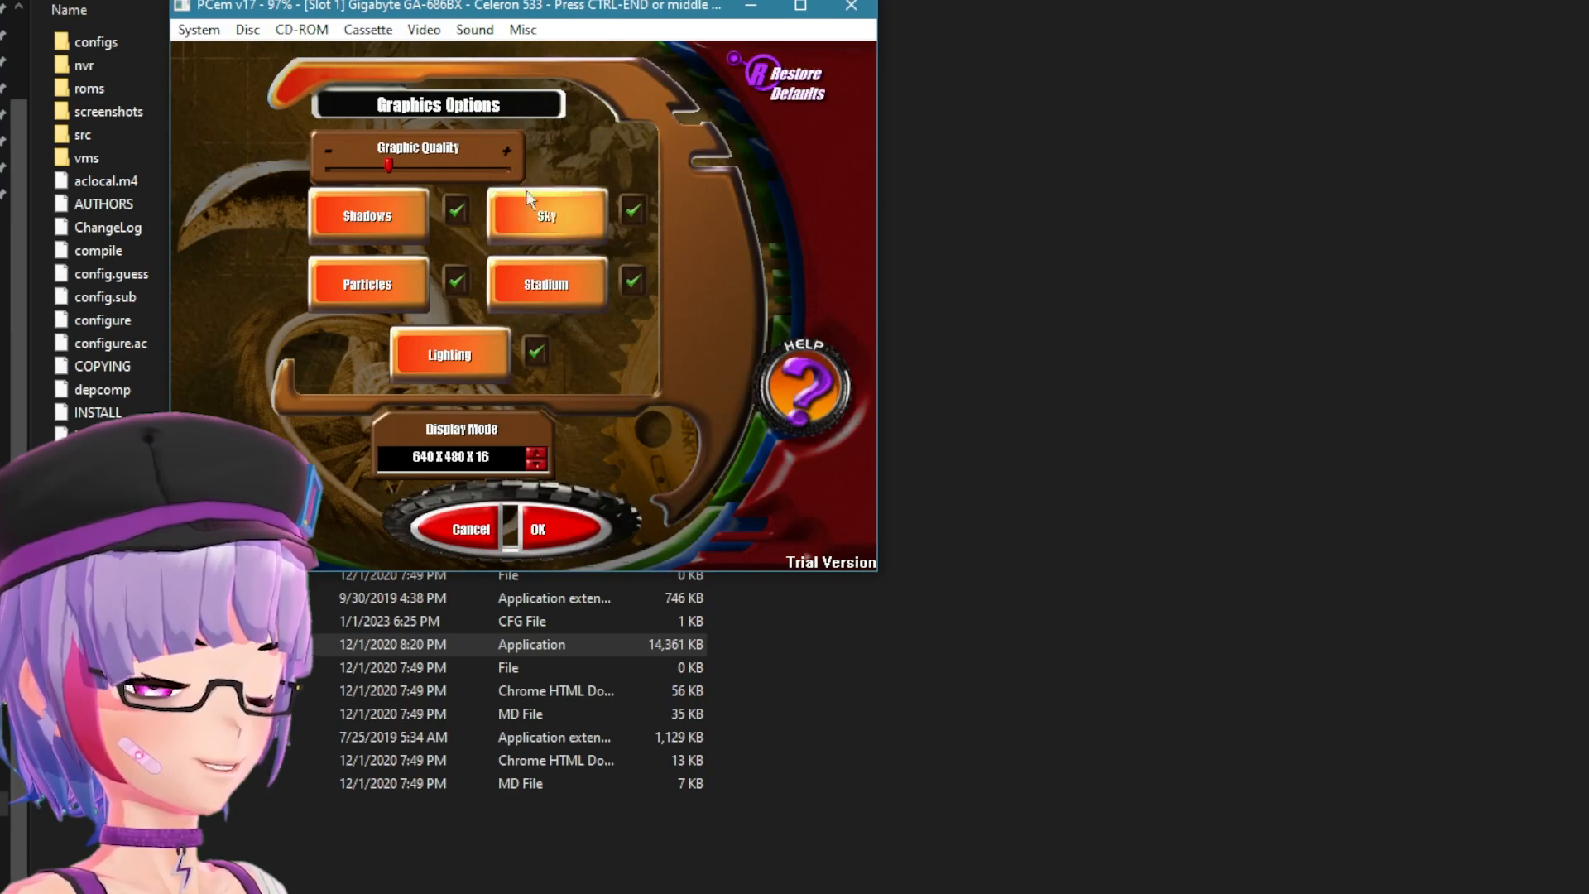
pyautogui.click(536, 528)
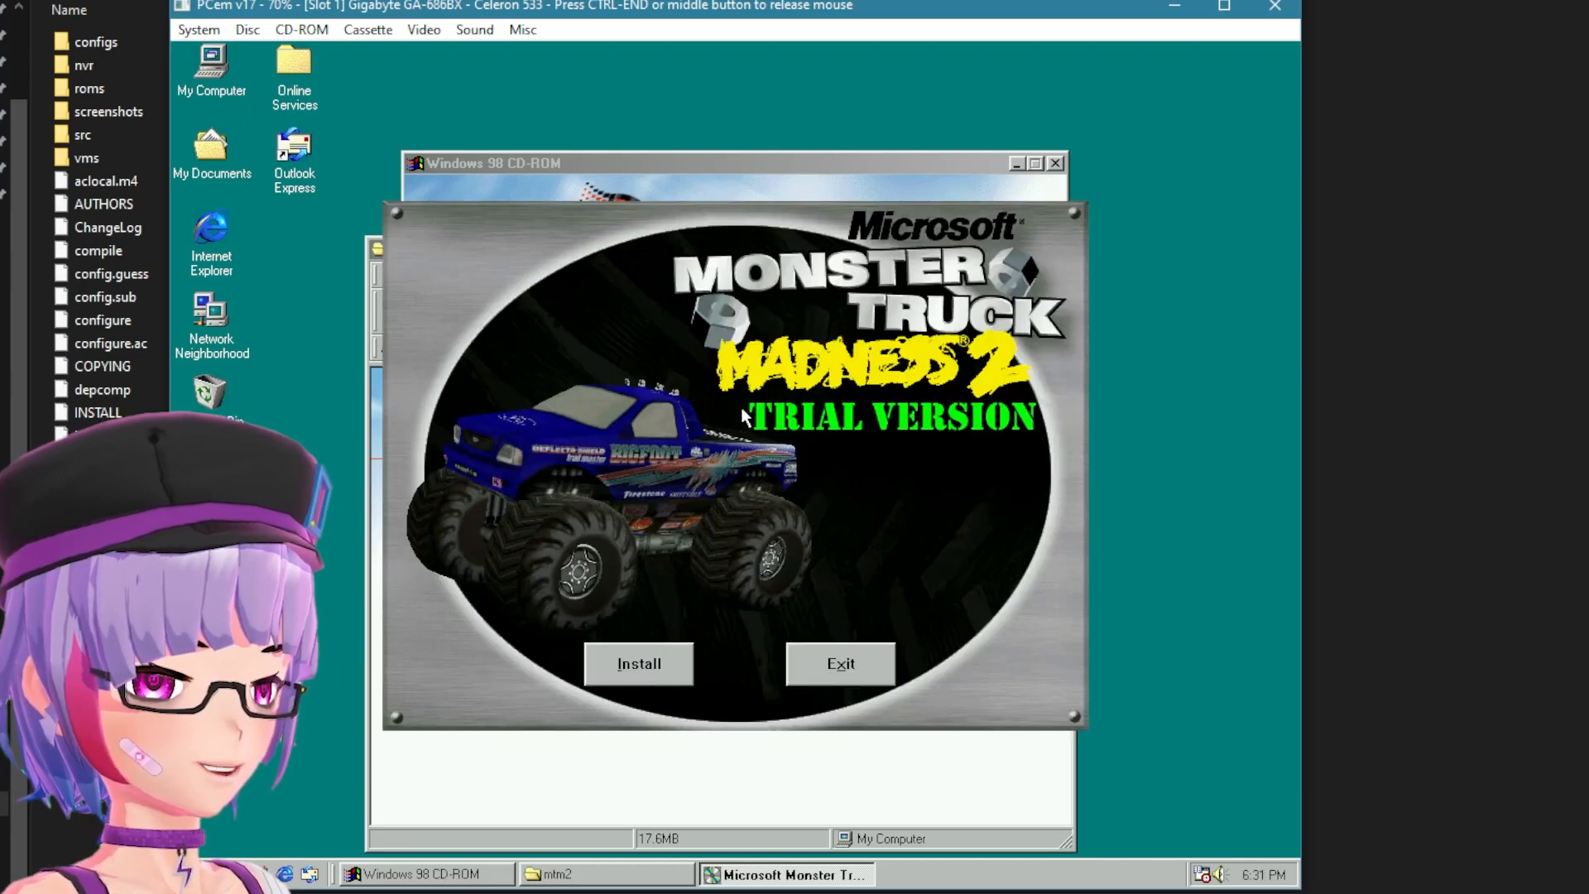
# Install Monster Truck Madness 2 Trial and launch msmtm2 to start a race
pyautogui.click(639, 664)
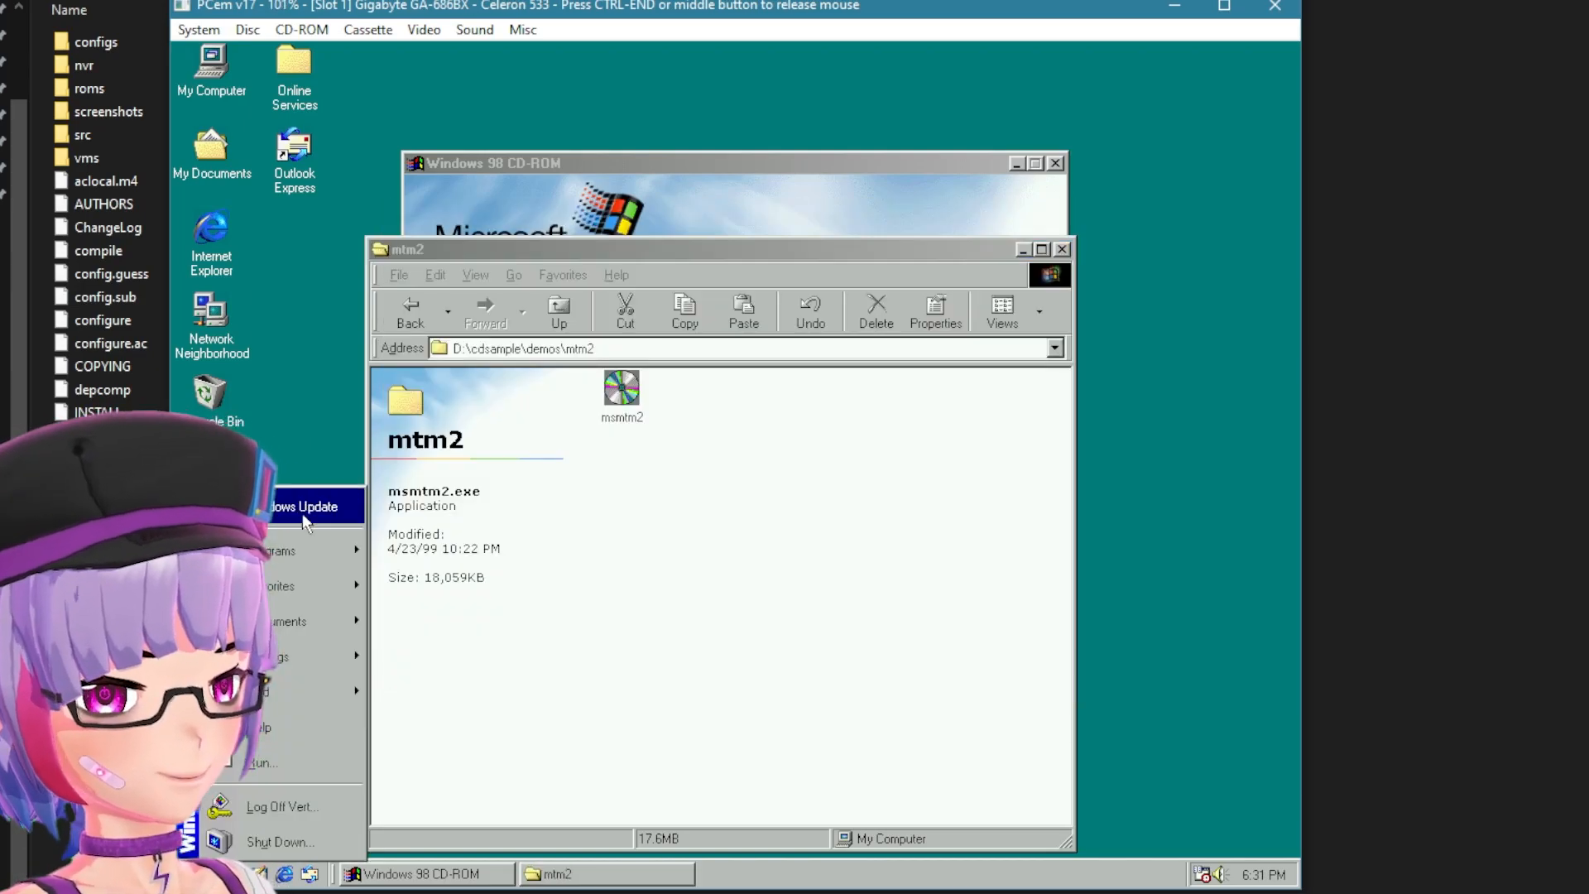
pyautogui.doubleClick(620, 387)
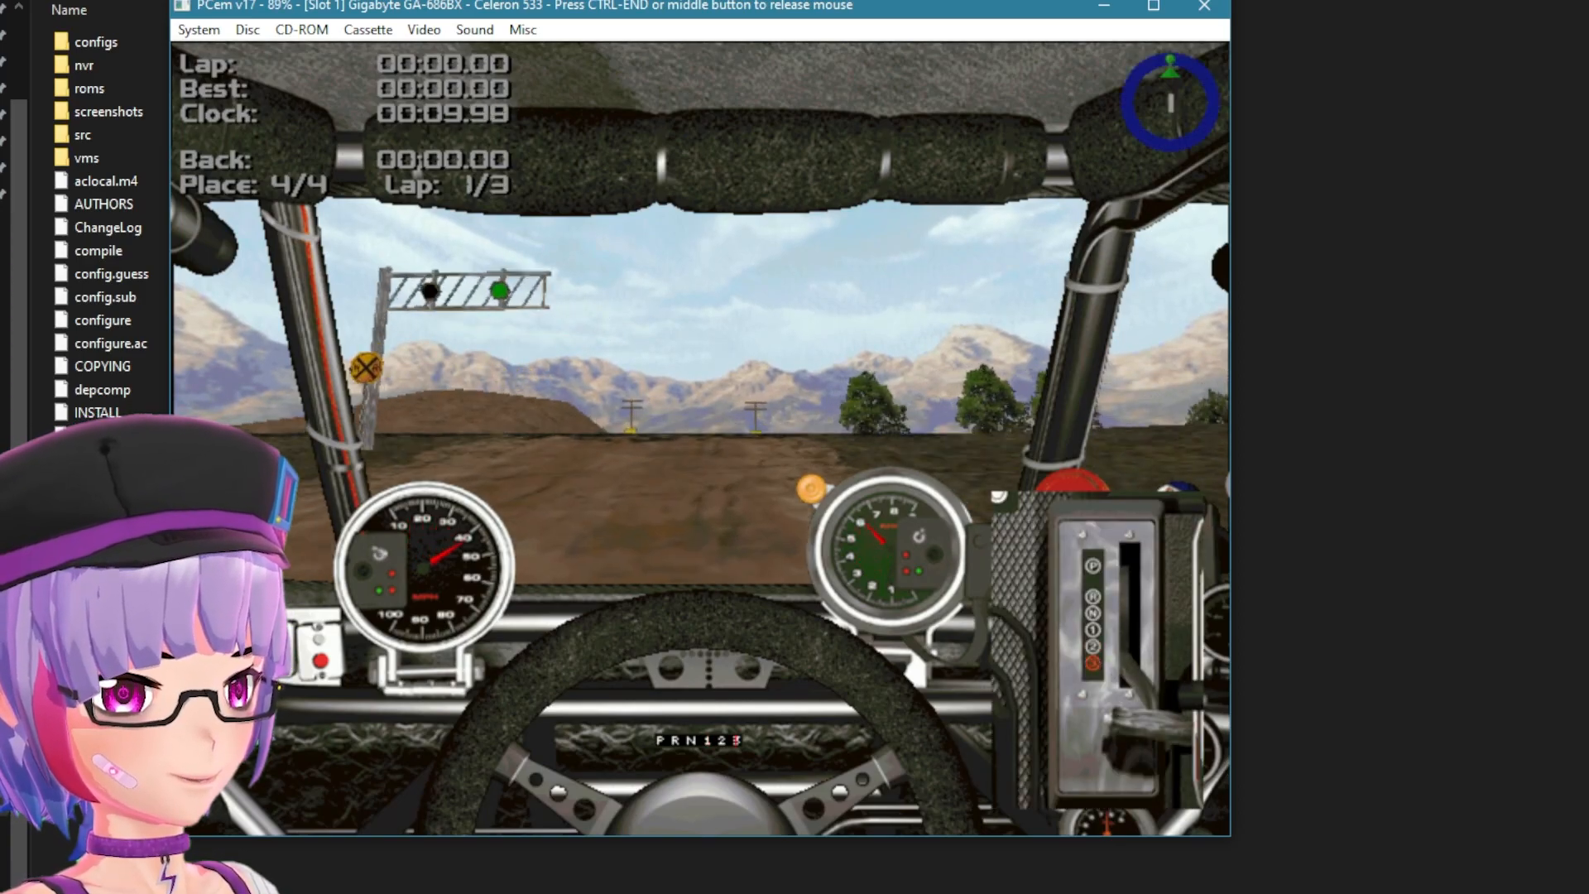